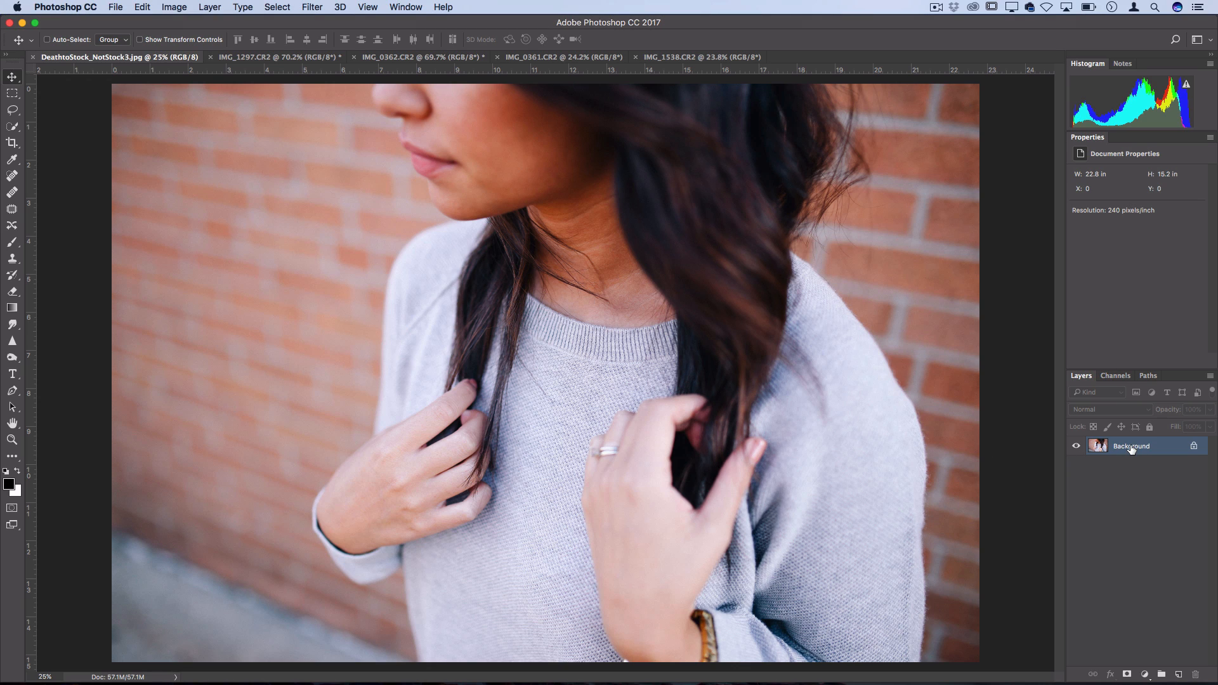
mouse_move(1131, 448)
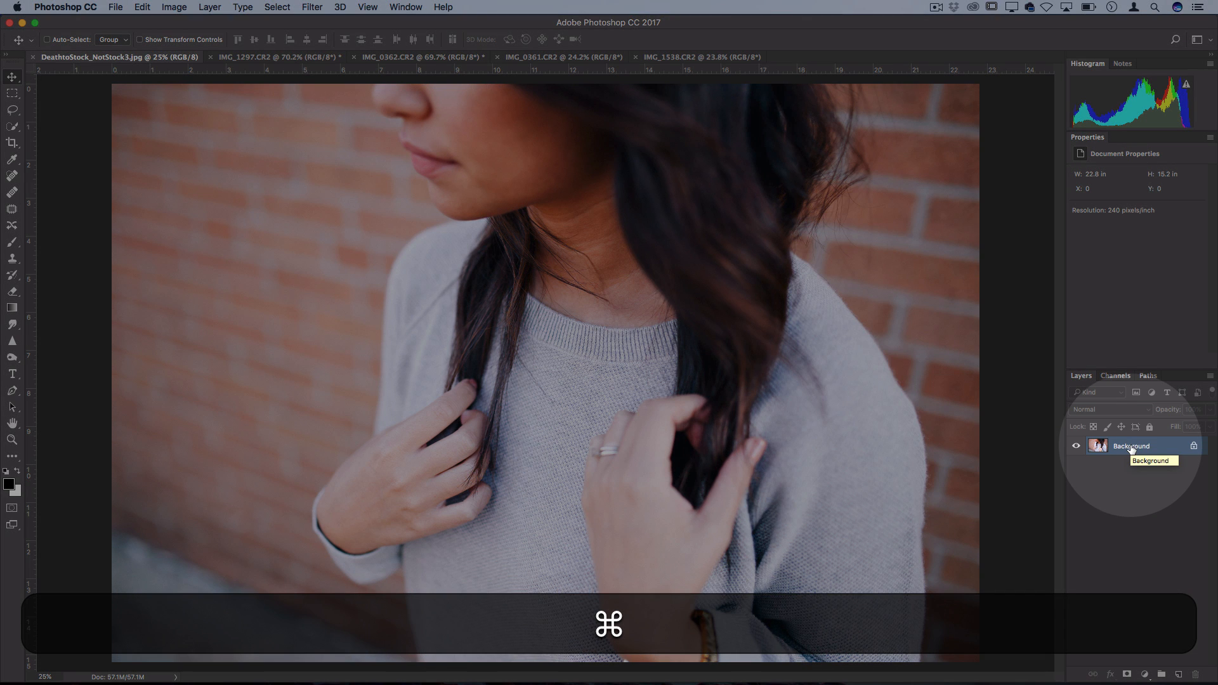
Duplicate the Background, convert the copy to a Smart Object, then rasterize it to pixel Layer 1.
key("cmd+j")
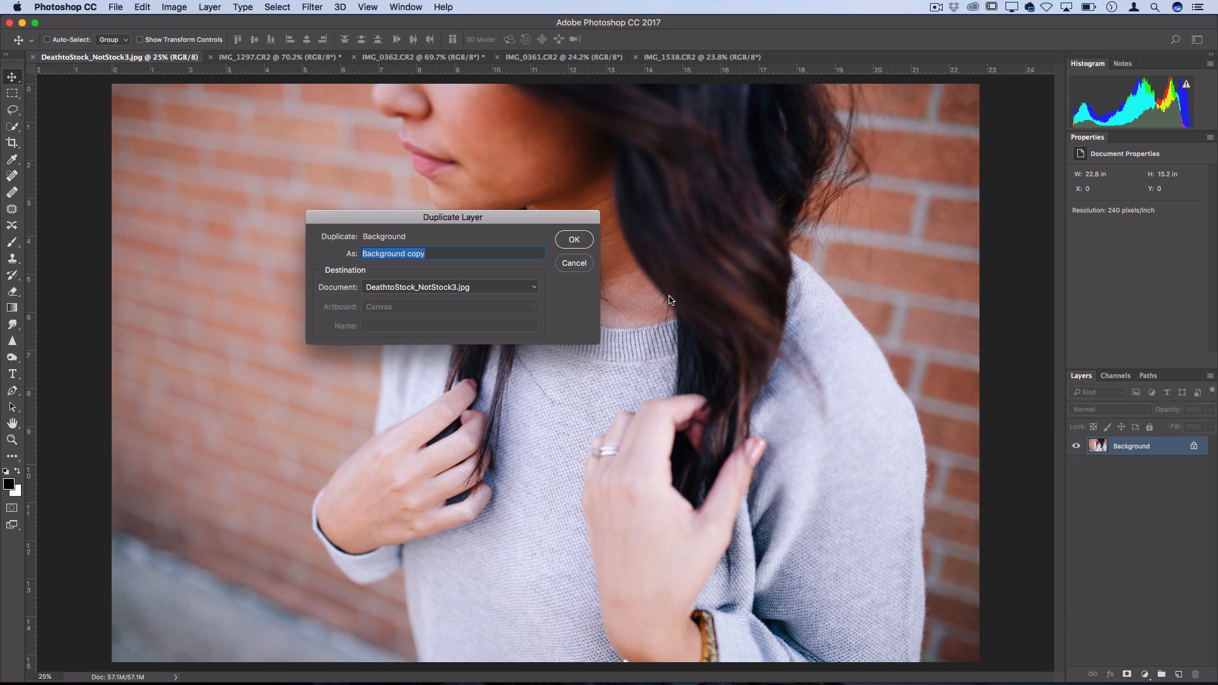
left_click(574, 239)
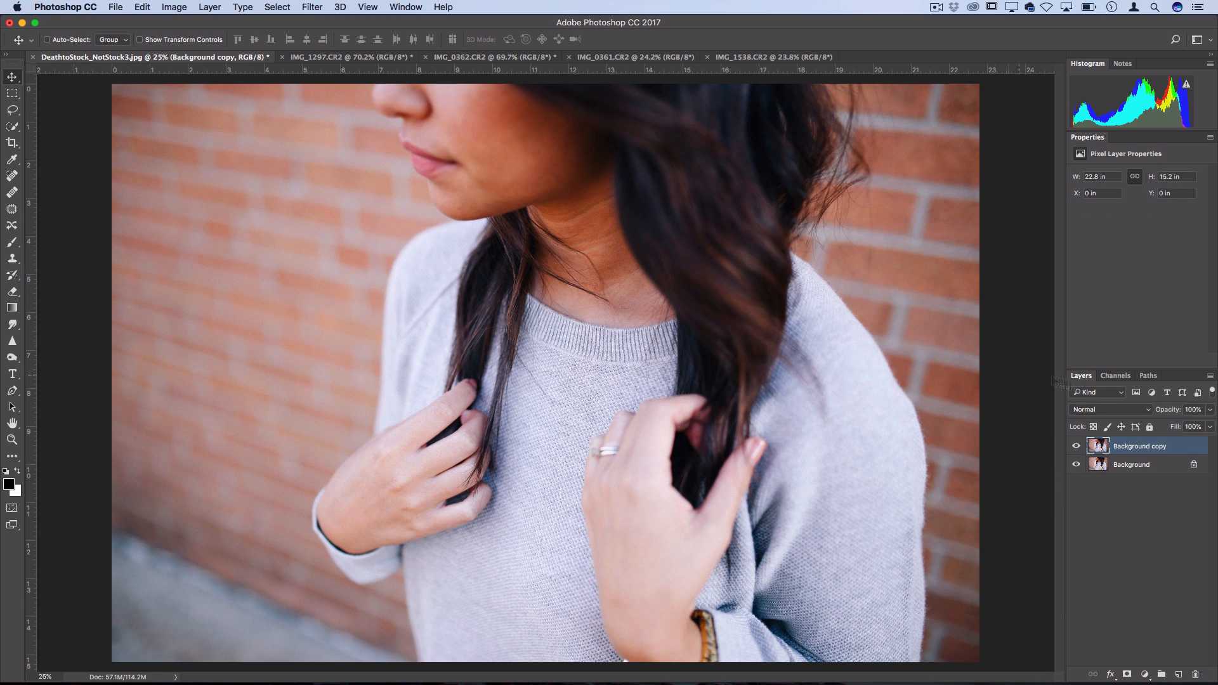
right_click(1139, 446)
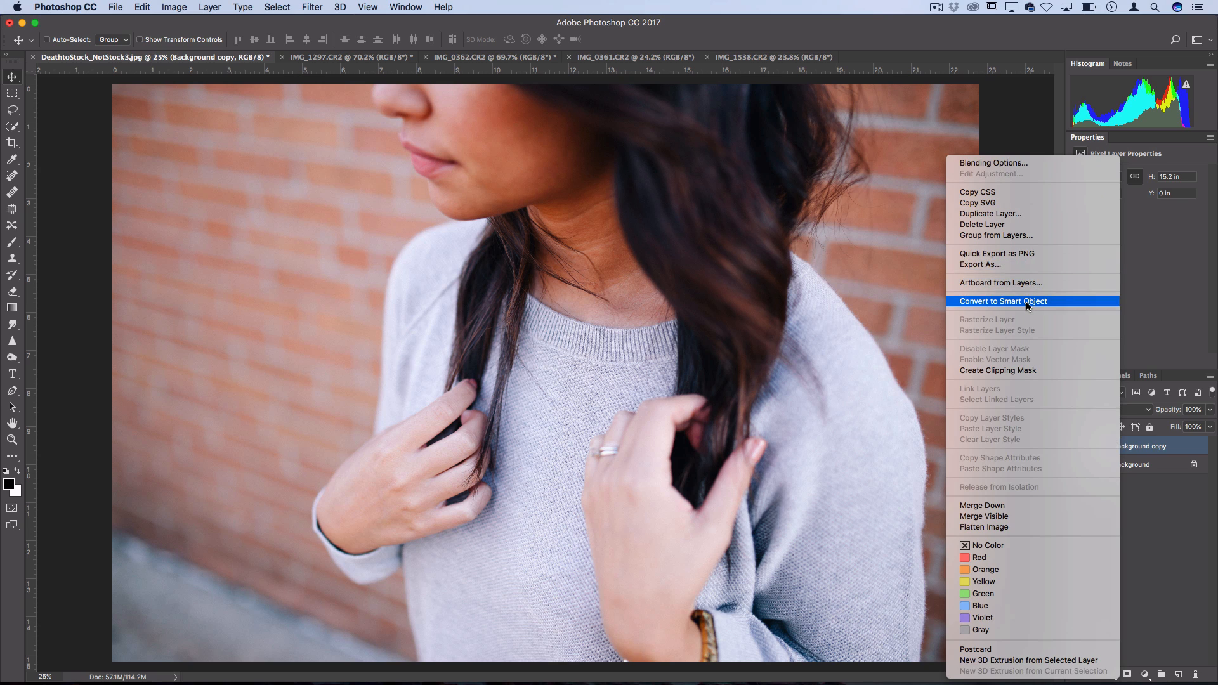
left_click(1027, 301)
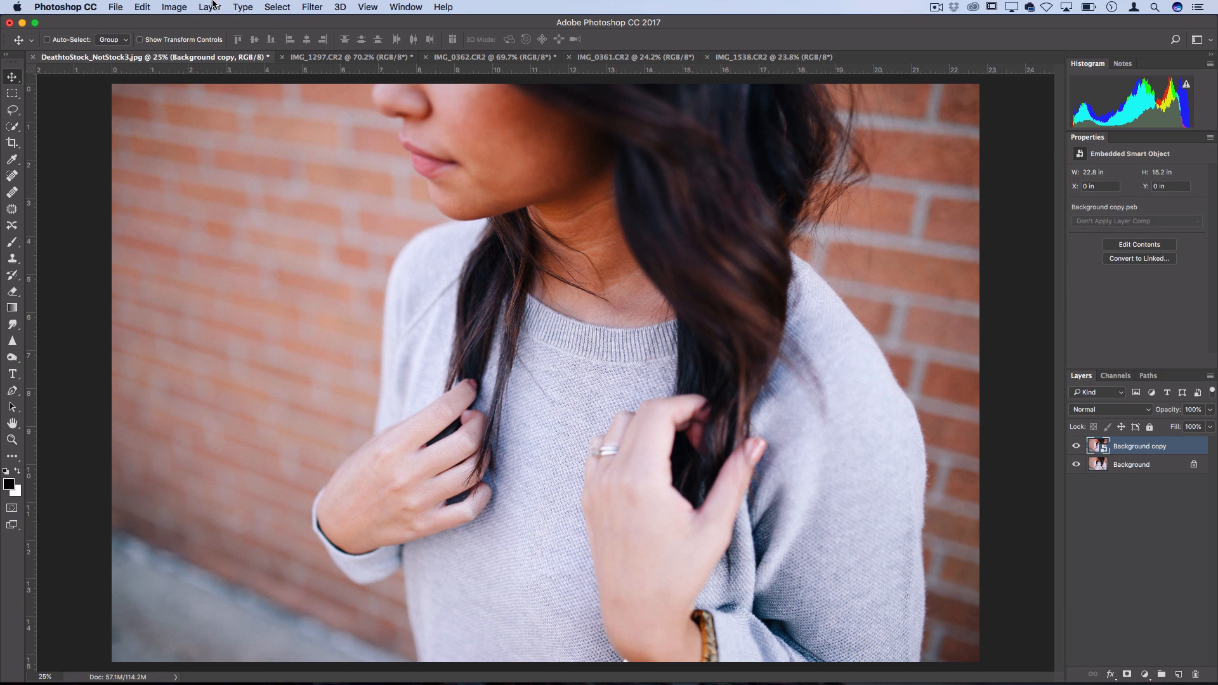
left_click(173, 7)
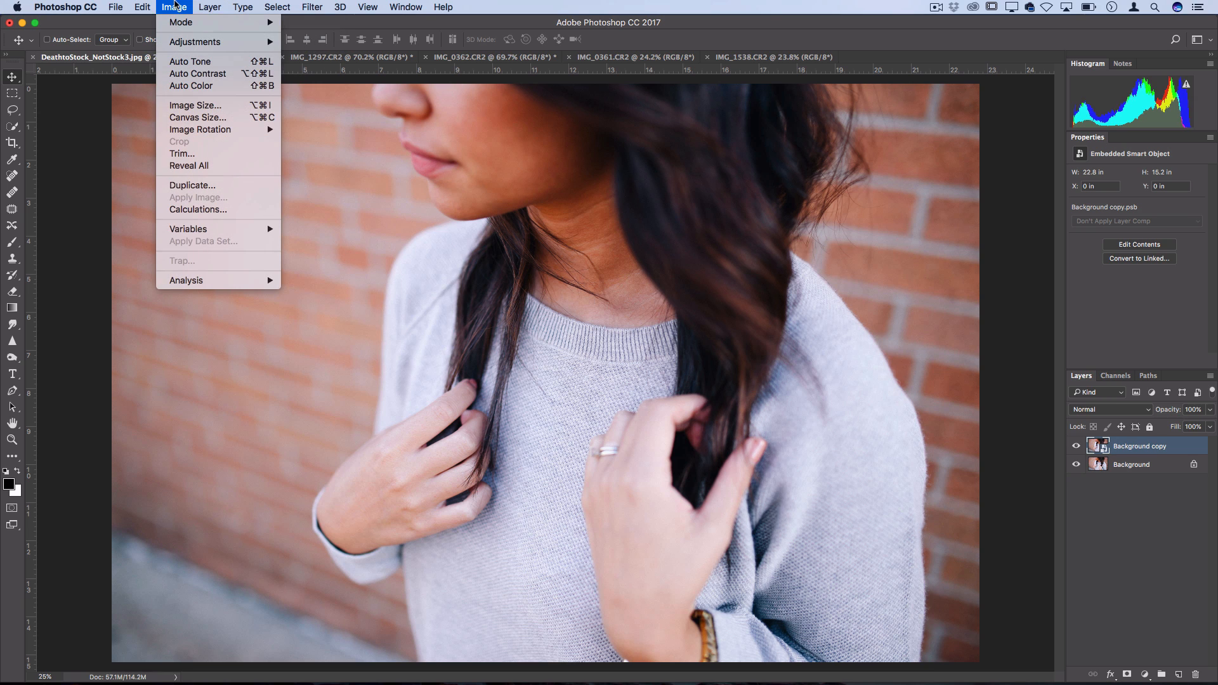
left_click(372, 387)
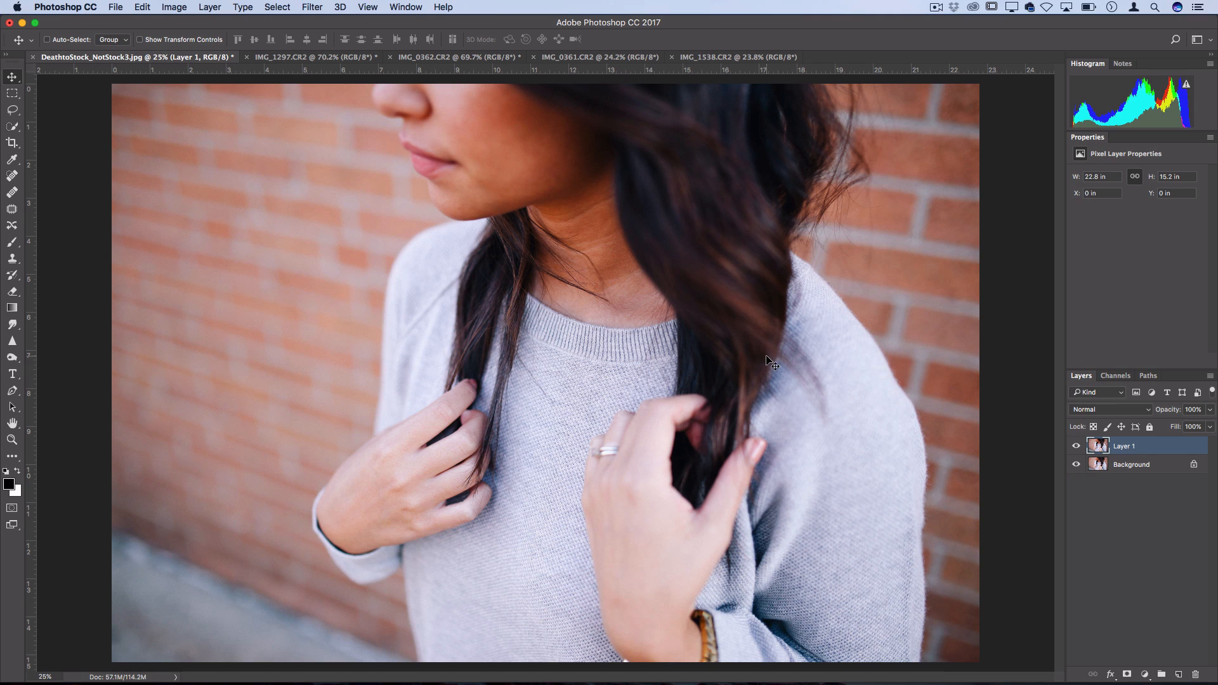
Switch from the Rectangular Marquee to the Single Row Marquee Tool via the extra-tools list.
left_click(9, 95)
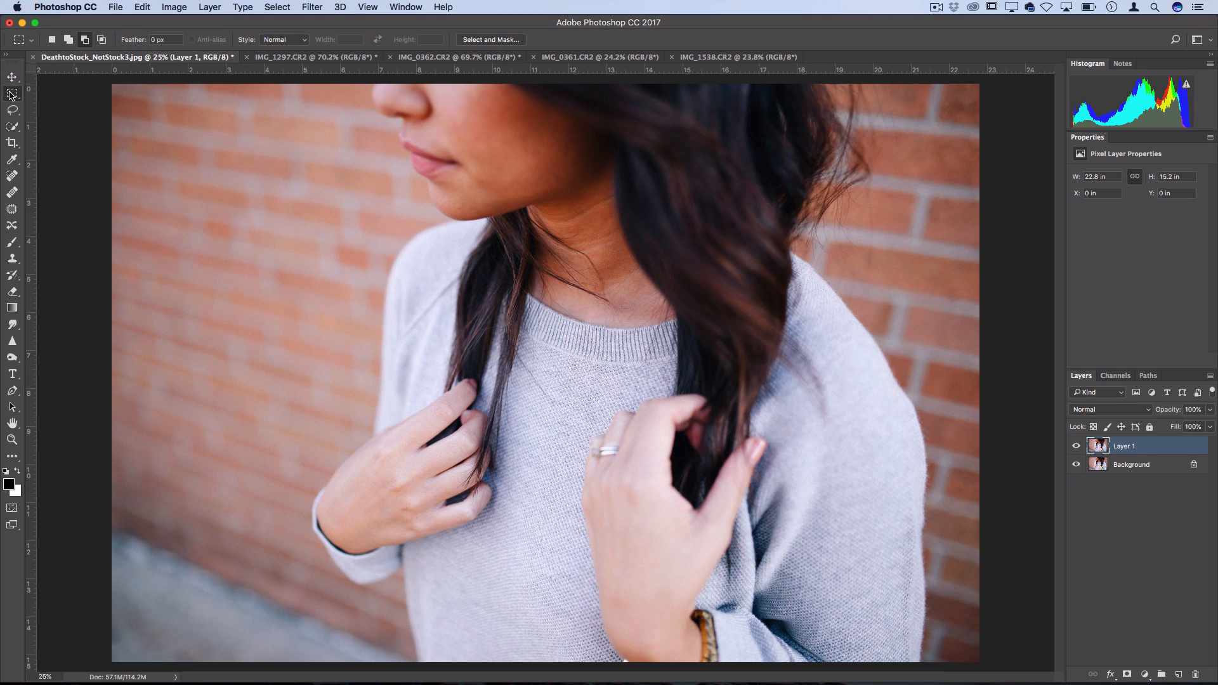
left_click(12, 93)
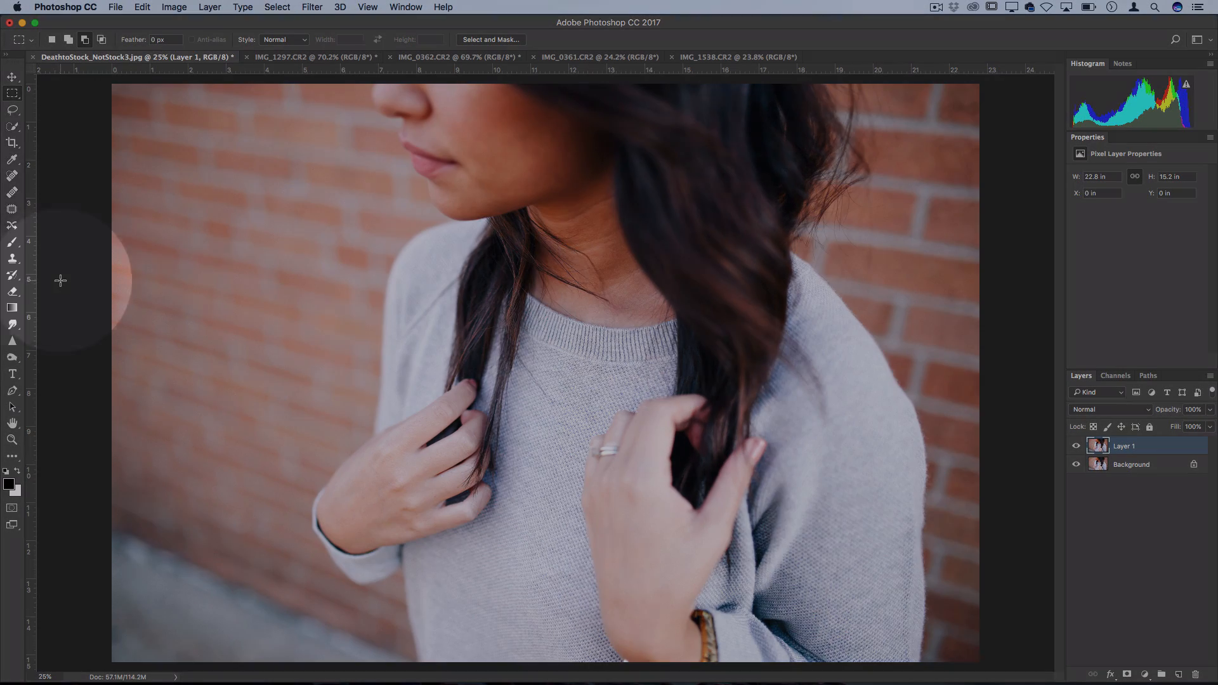
left_click(11, 94)
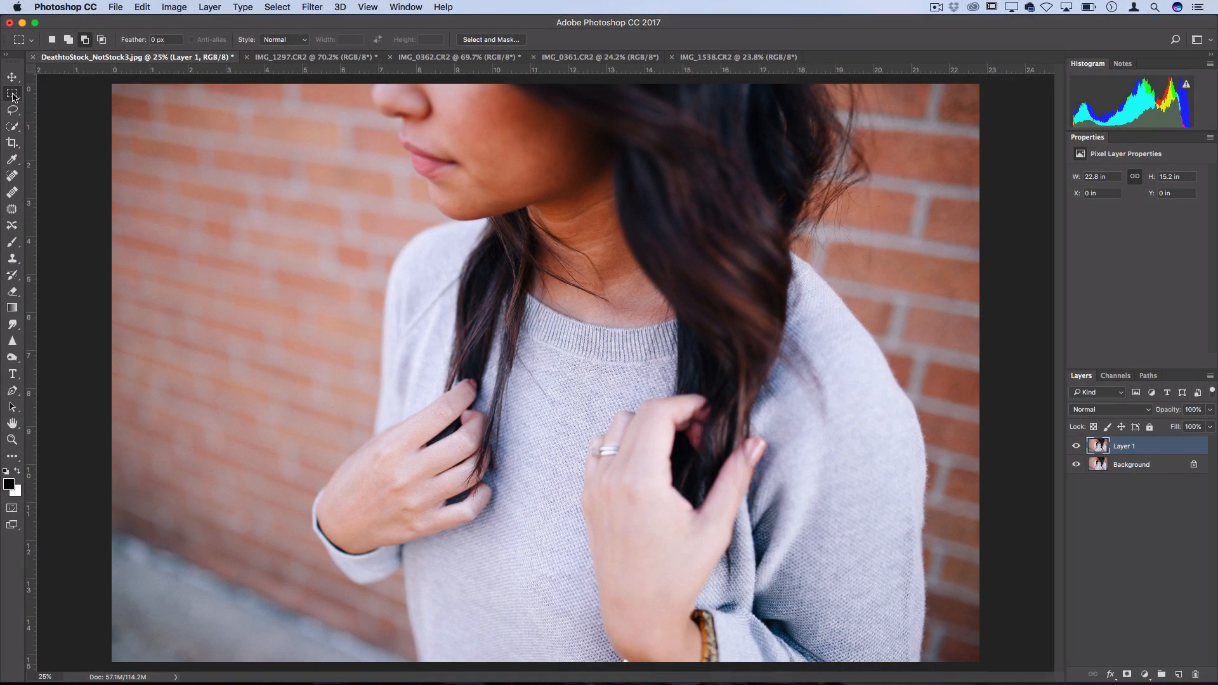
left_click(12, 456)
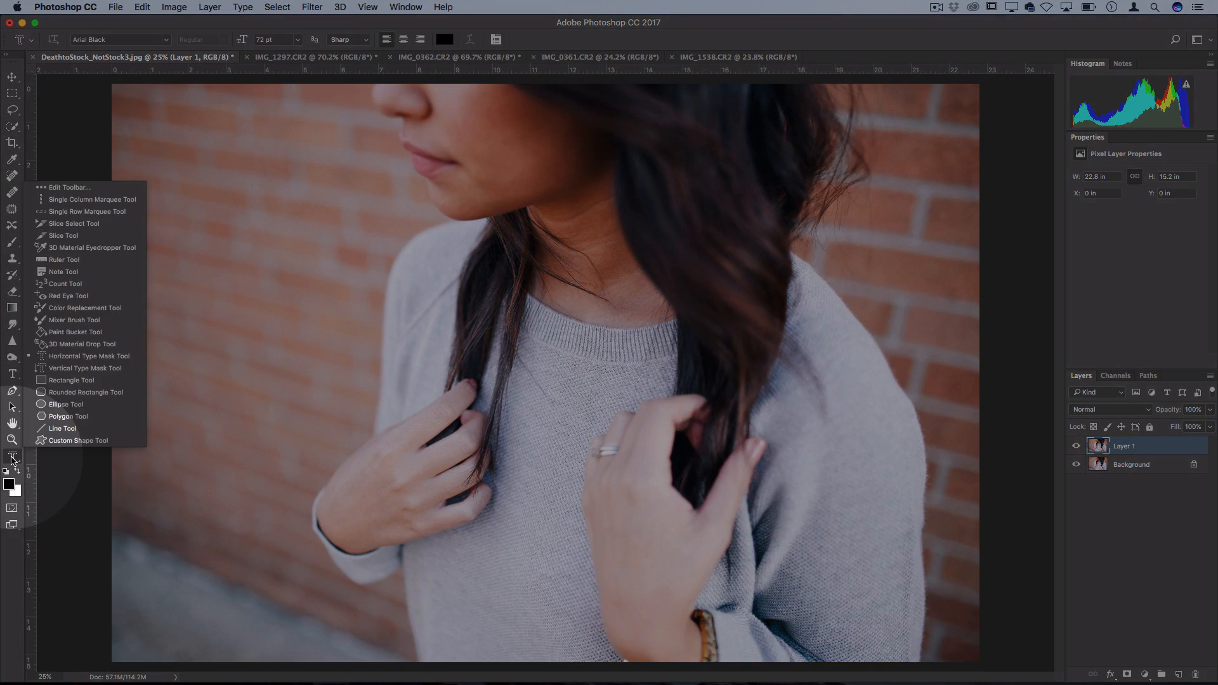
mouse_move(91, 211)
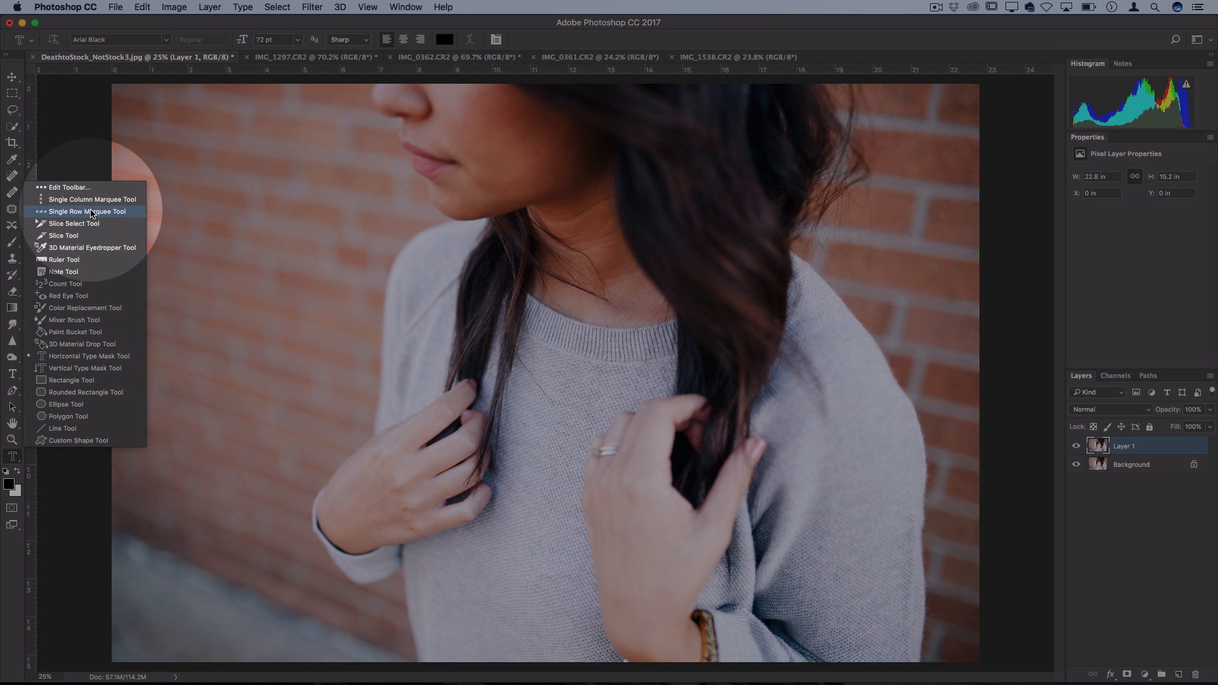
mouse_move(92, 203)
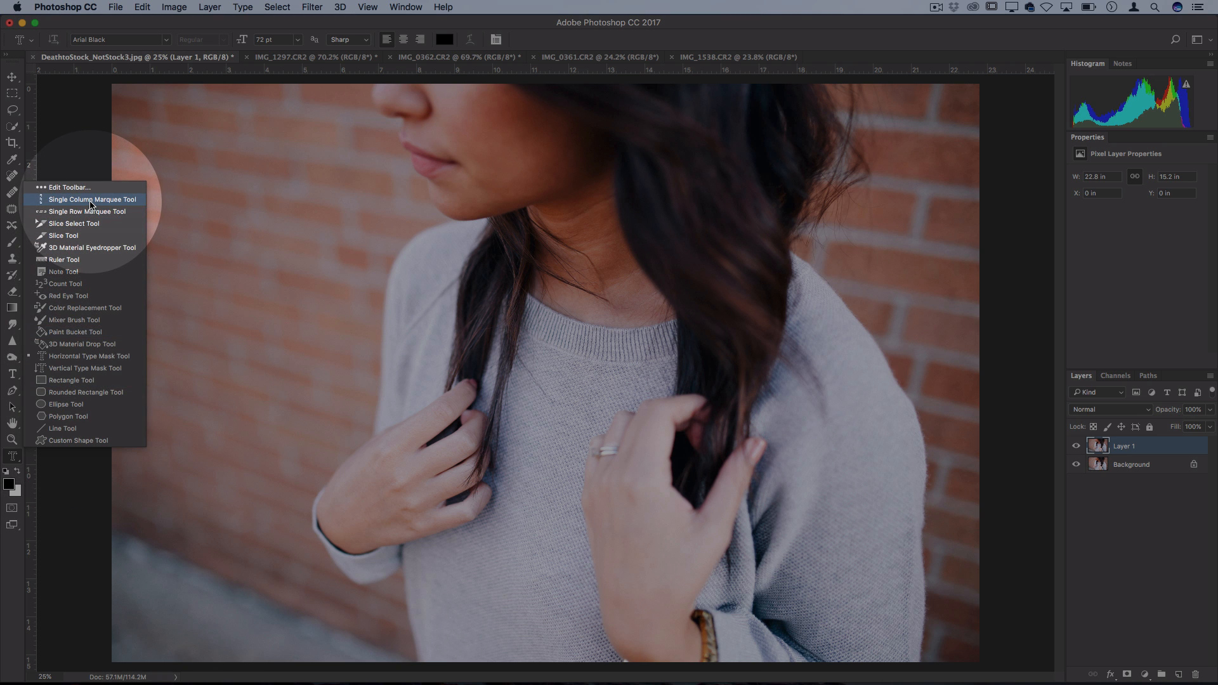
mouse_move(86, 211)
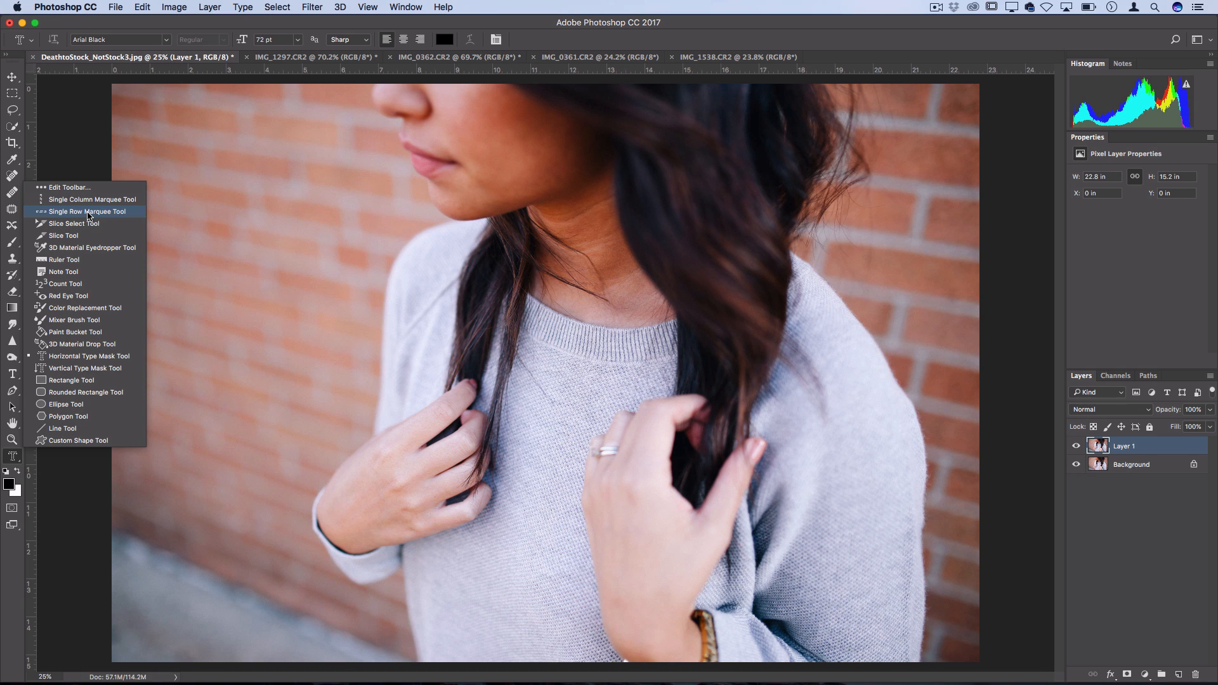
left_click(88, 211)
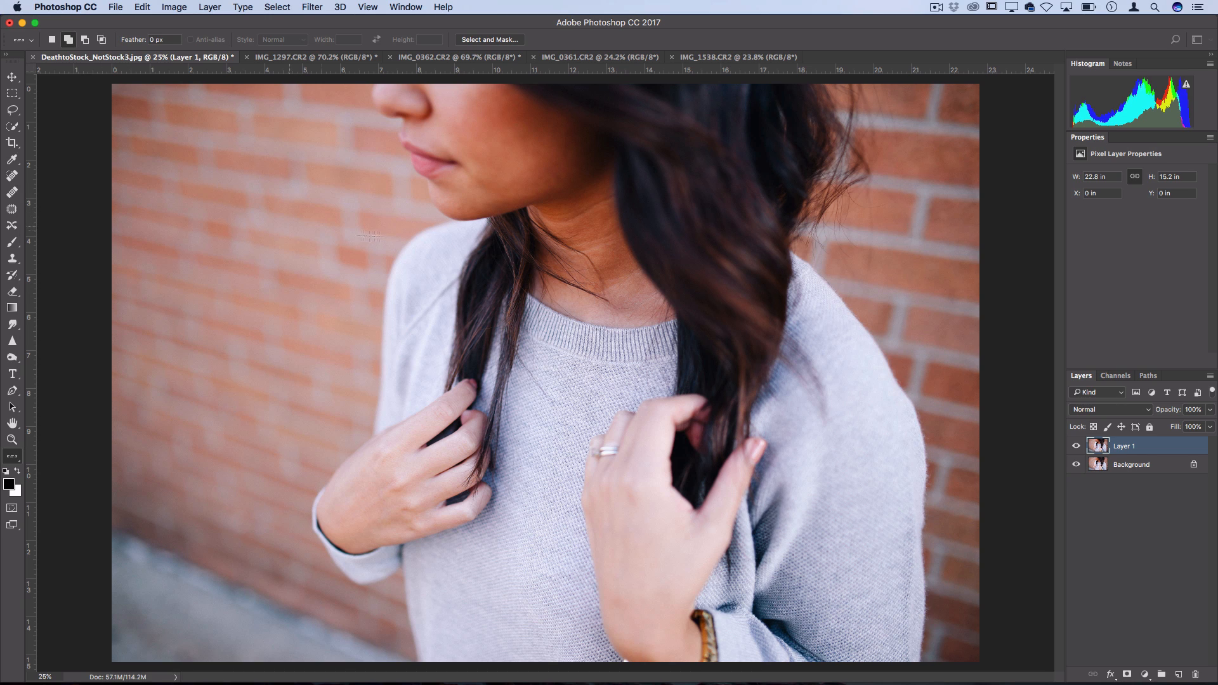
mouse_move(466, 234)
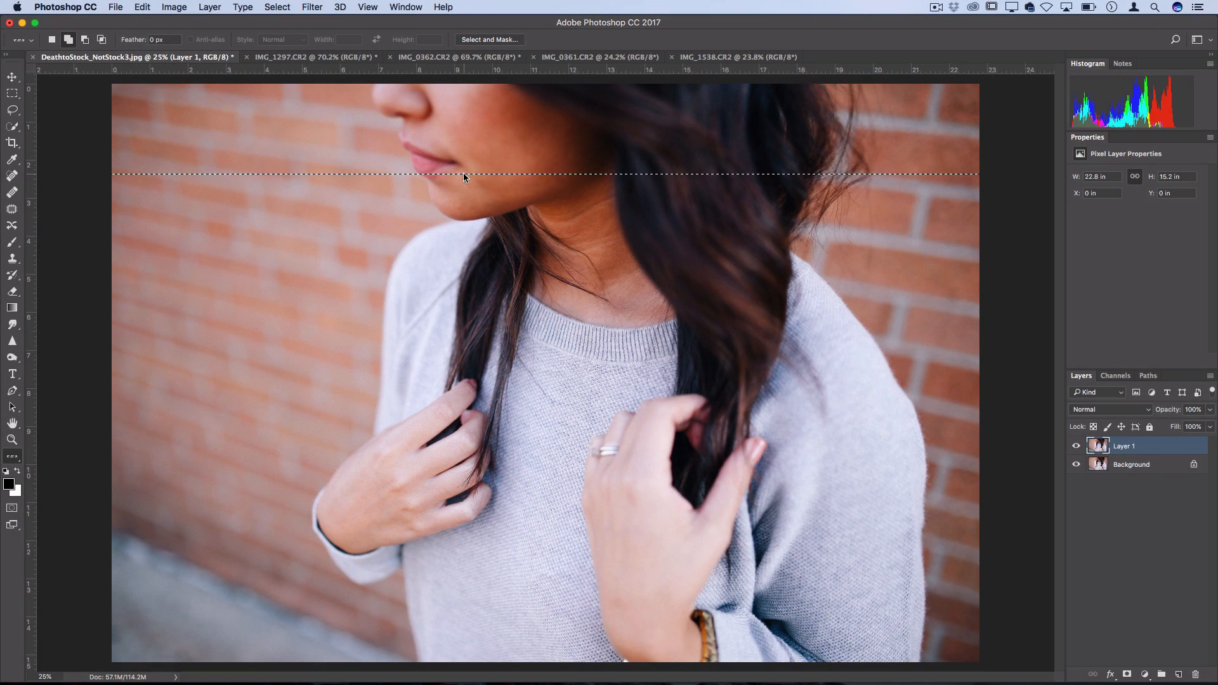
Transform-stretch the one-pixel row below the lips down over the chin, then deselect.
key("cmd")
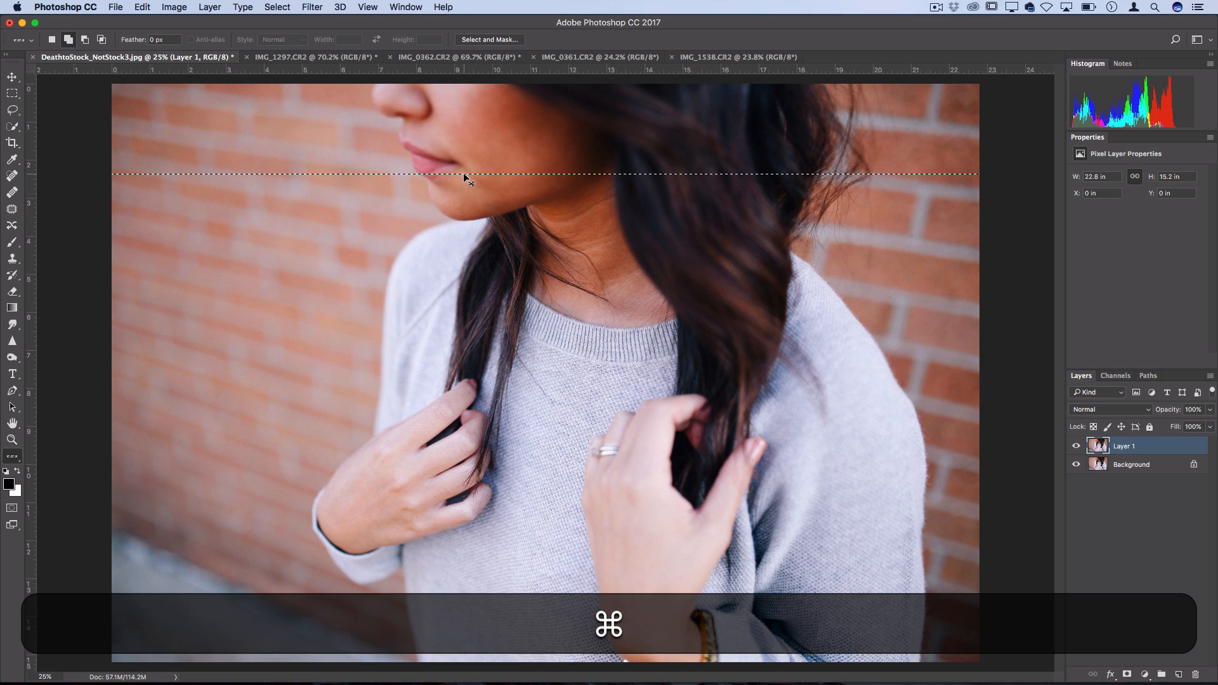
key("cmd+t")
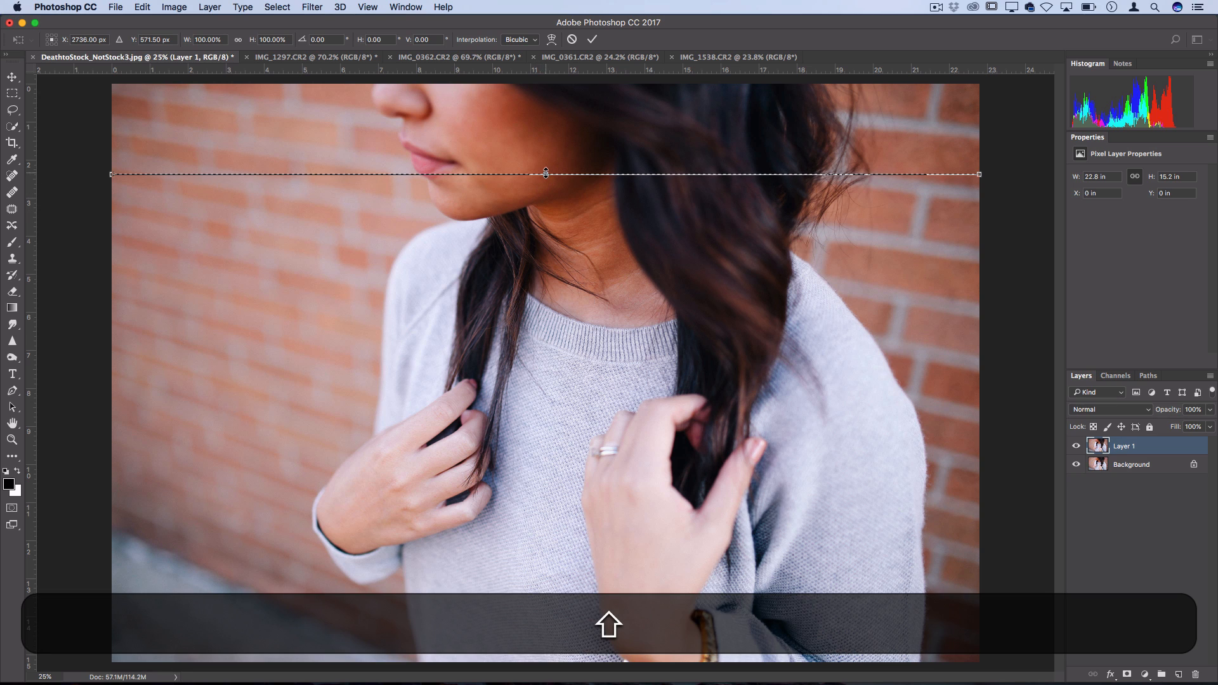
left_click_drag(545, 172, 546, 228)
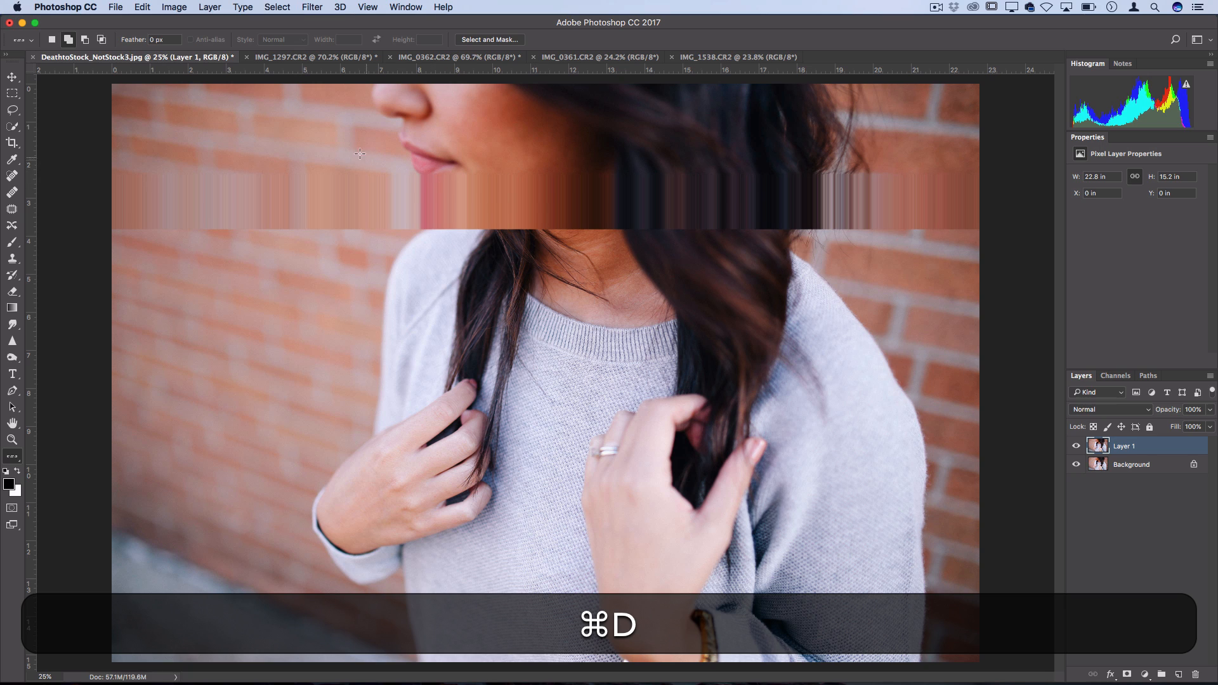
key("cmd+d")
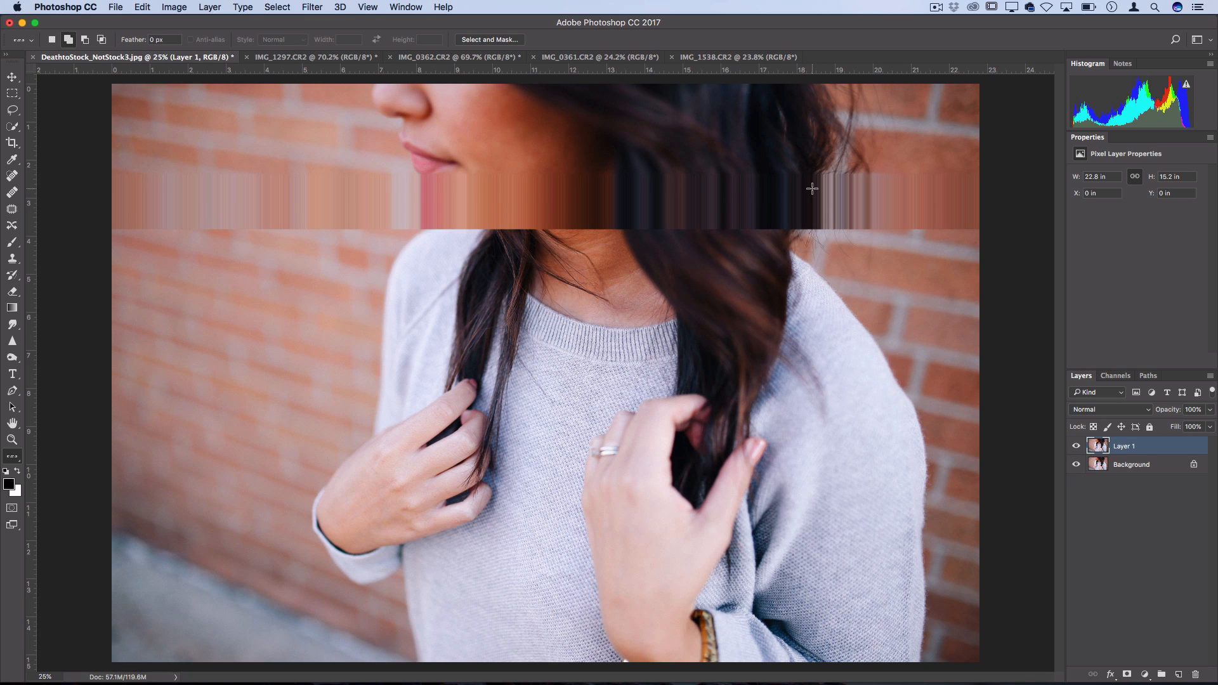
mouse_move(188, 284)
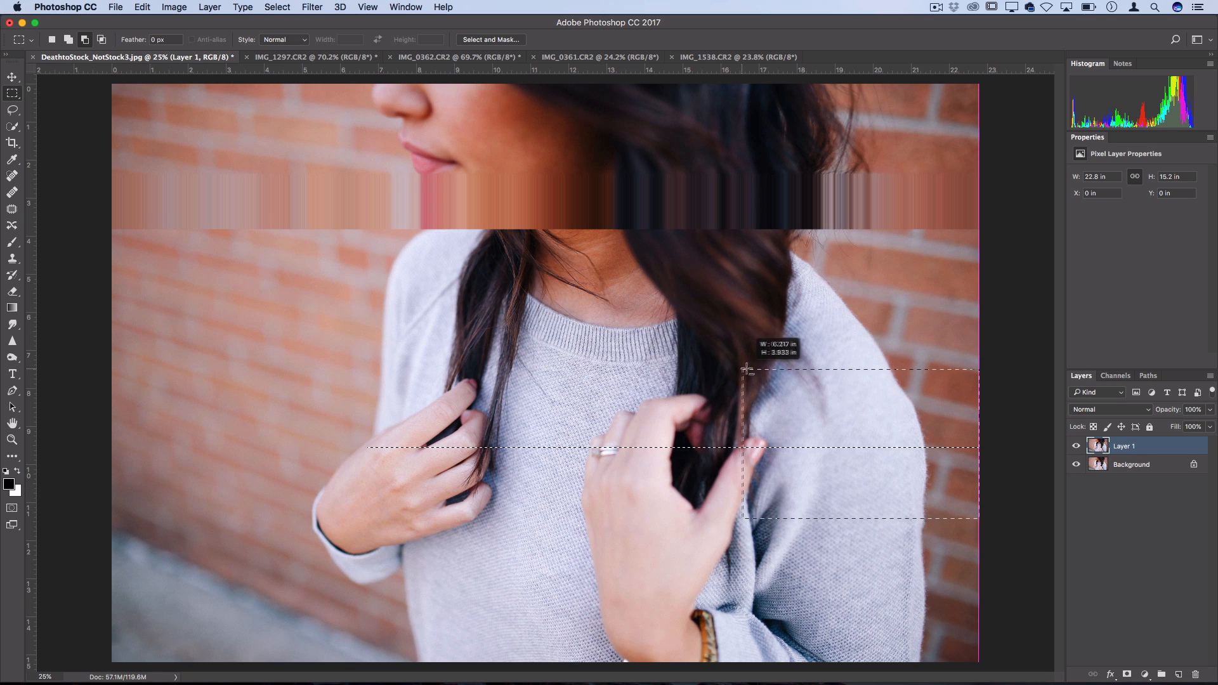
Stretch a mid-chest row segment upward into pixel streaks across the hands and ring.
key("cmd+t")
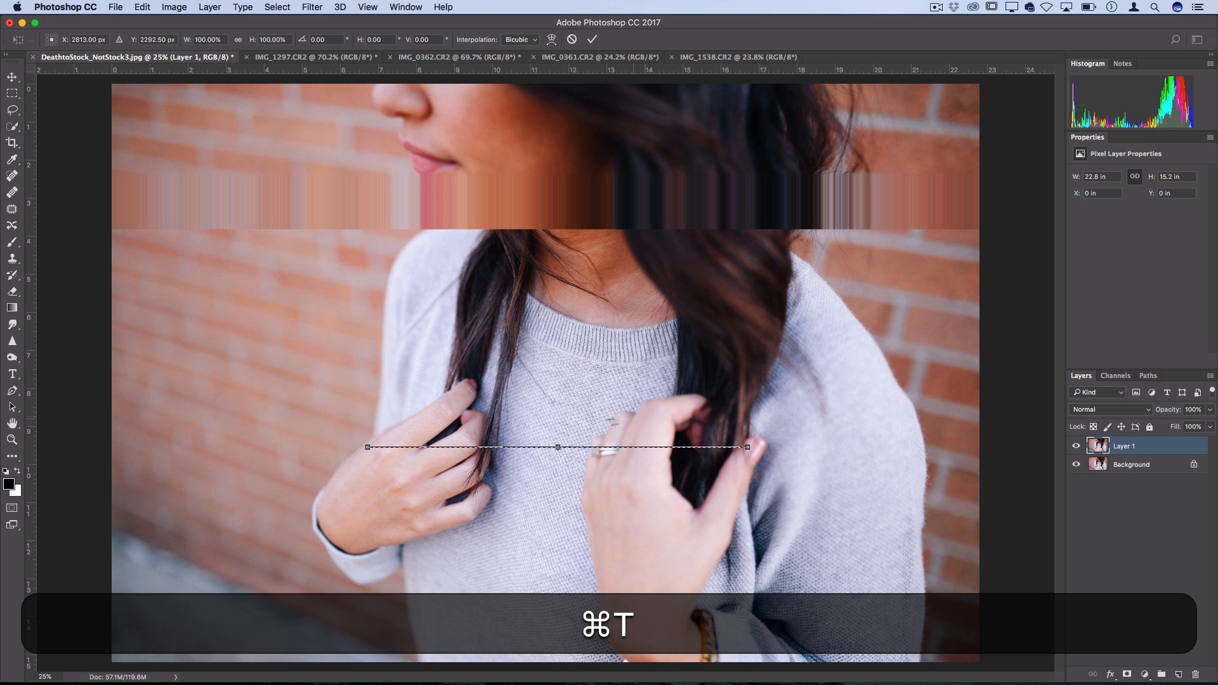
left_click_drag(557, 447, 557, 436)
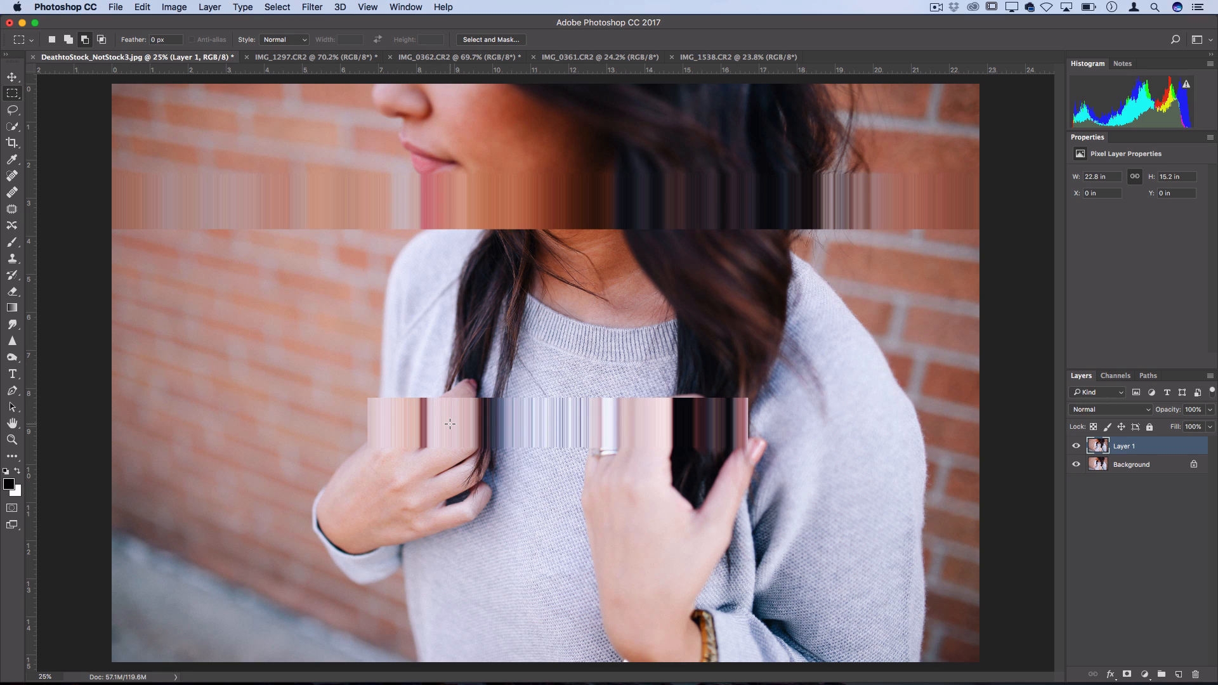
mouse_move(511, 333)
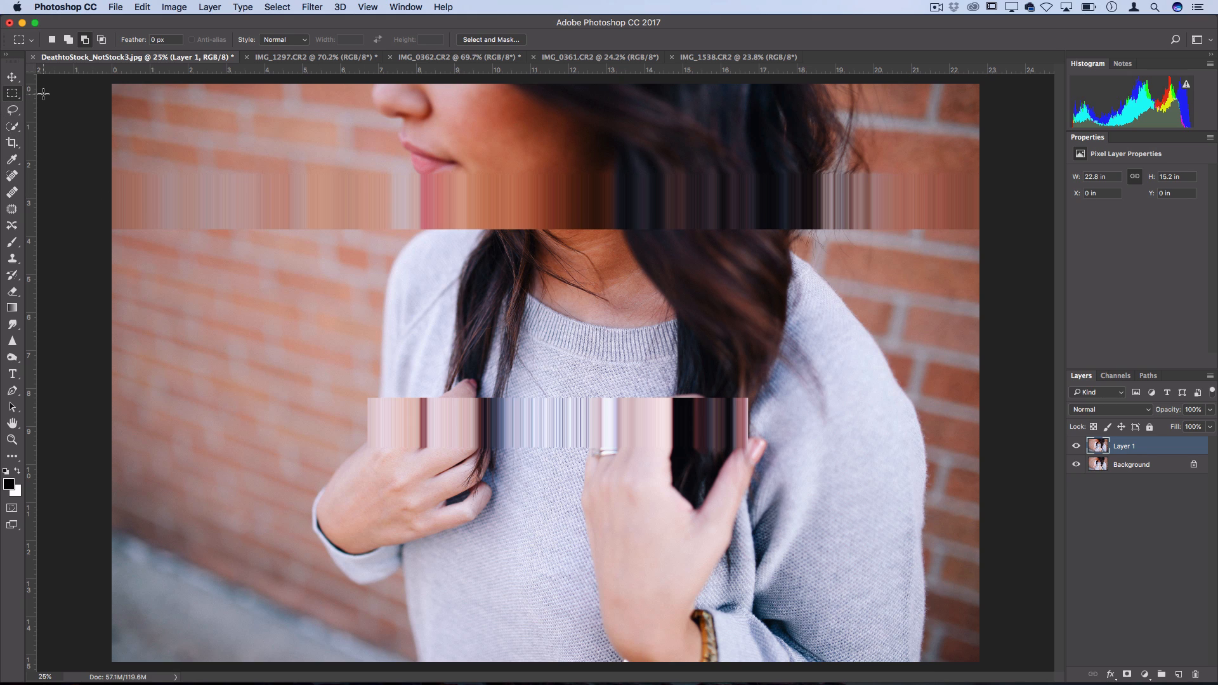
mouse_move(169, 226)
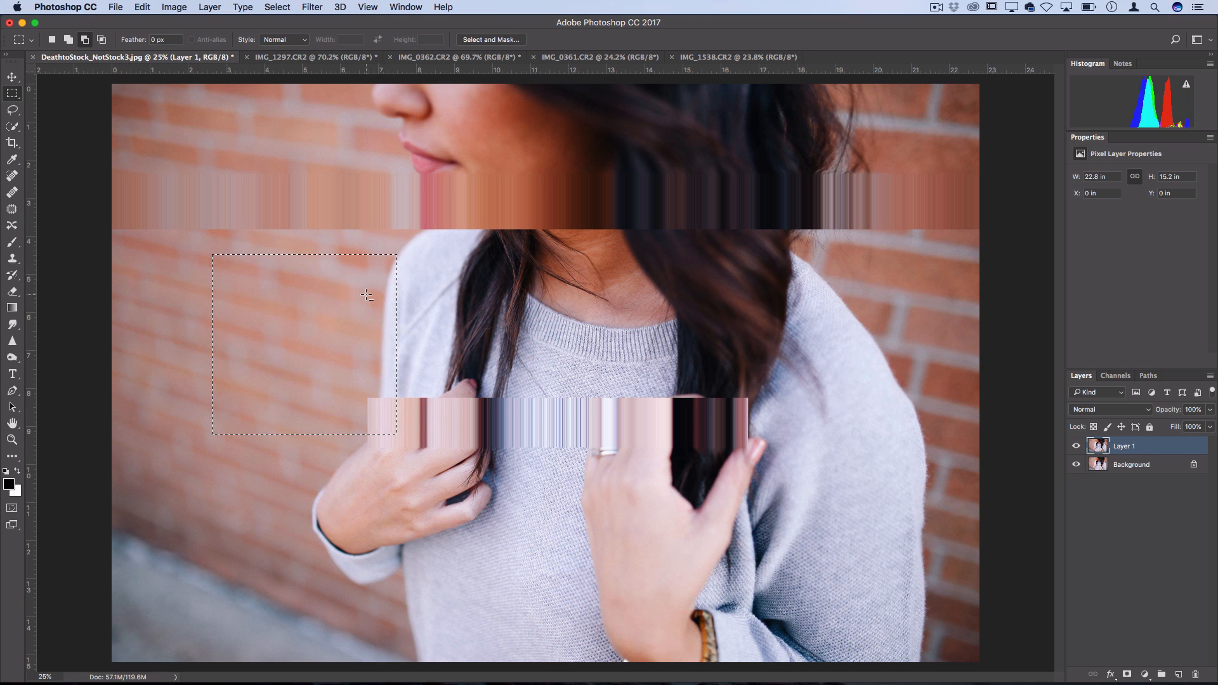
On the parking garage photo, pick the Type tool and set the font to VCR OSD Mono.
left_click(317, 55)
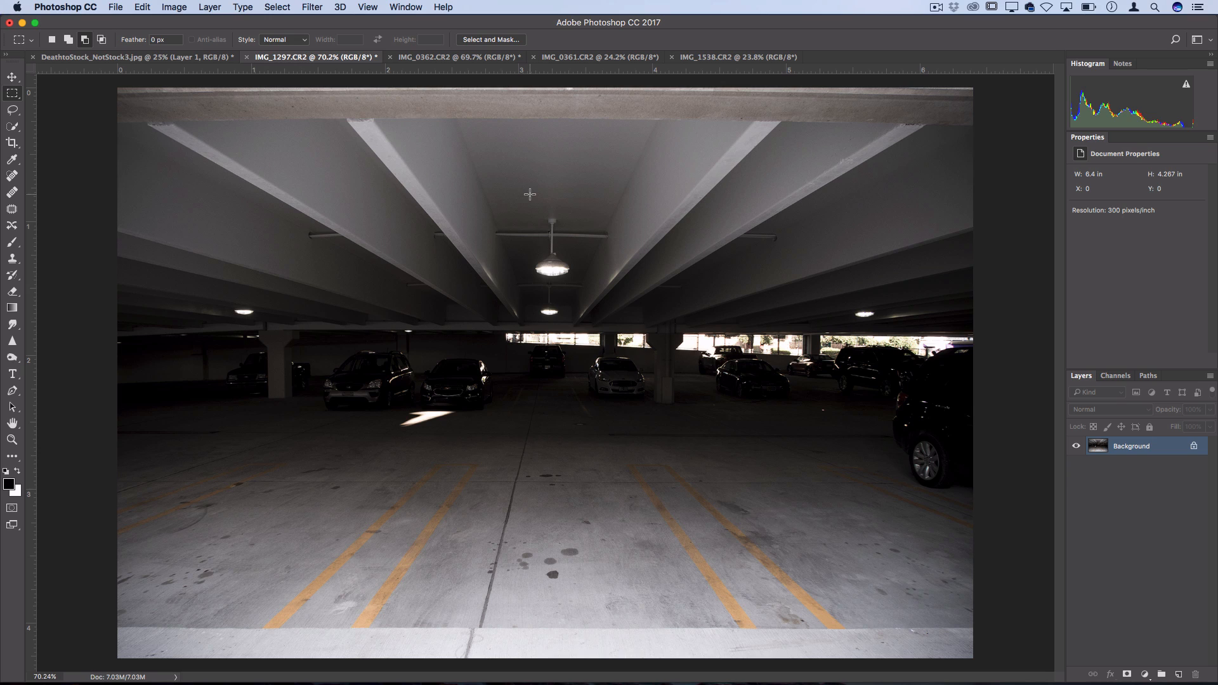
left_click(12, 374)
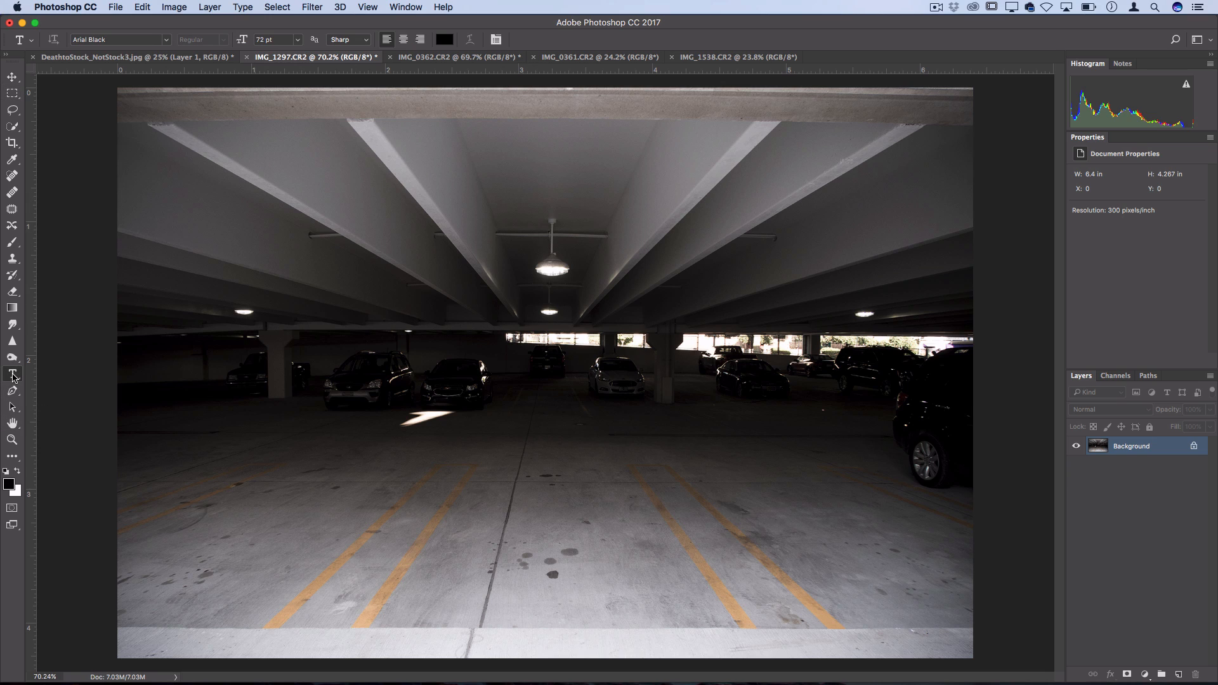
mouse_move(13, 373)
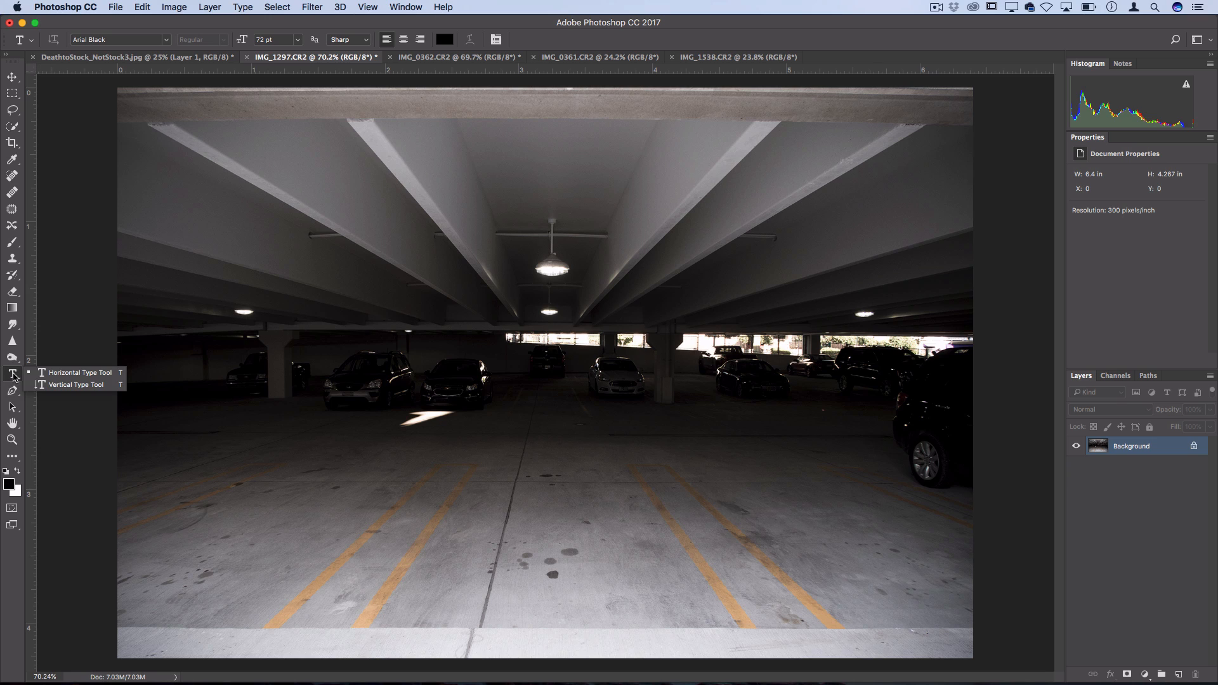
left_click(114, 38)
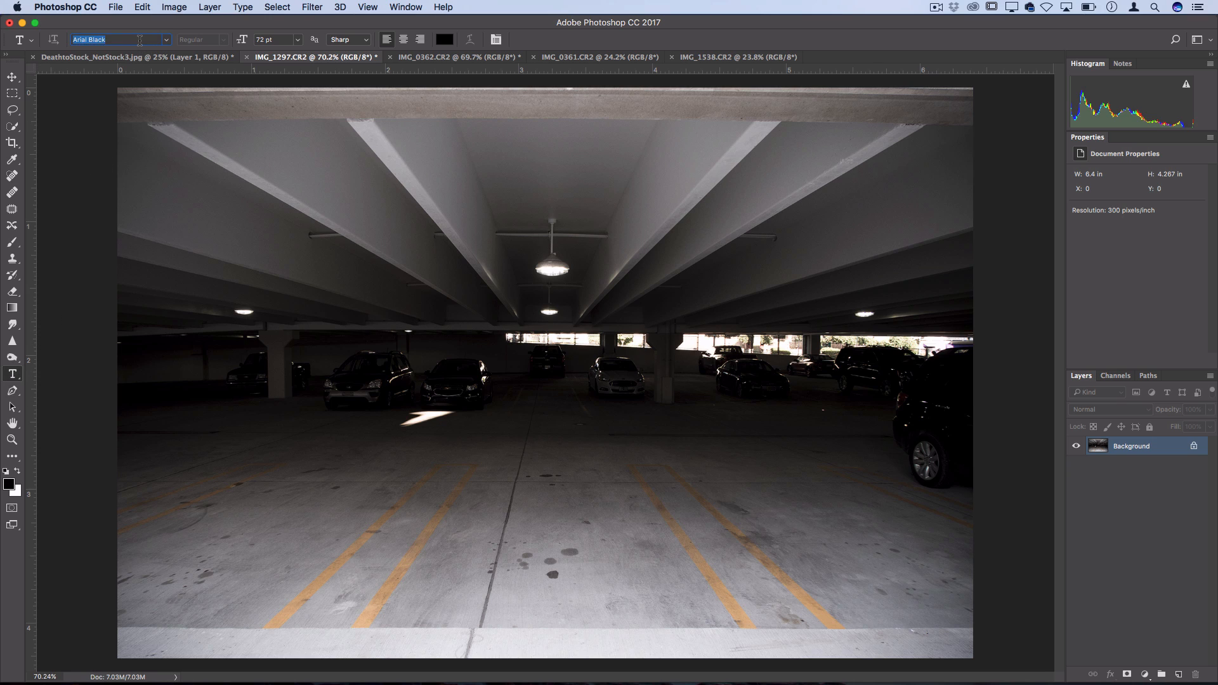
type("vcr")
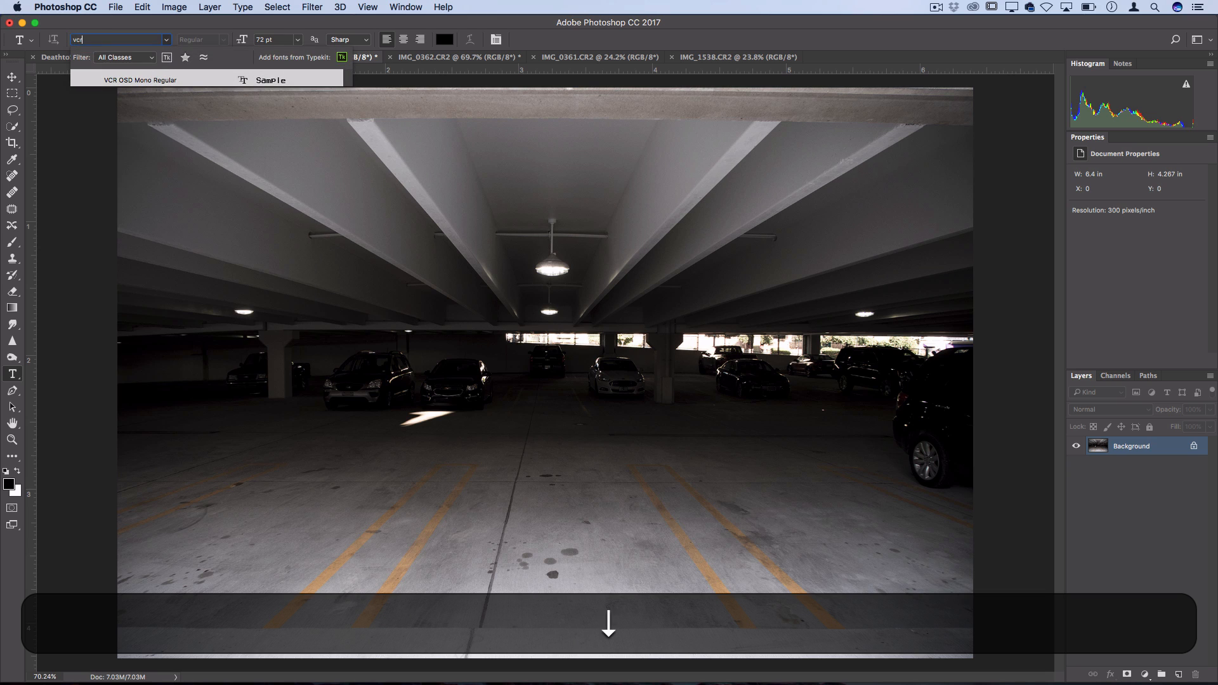
left_click(140, 79)
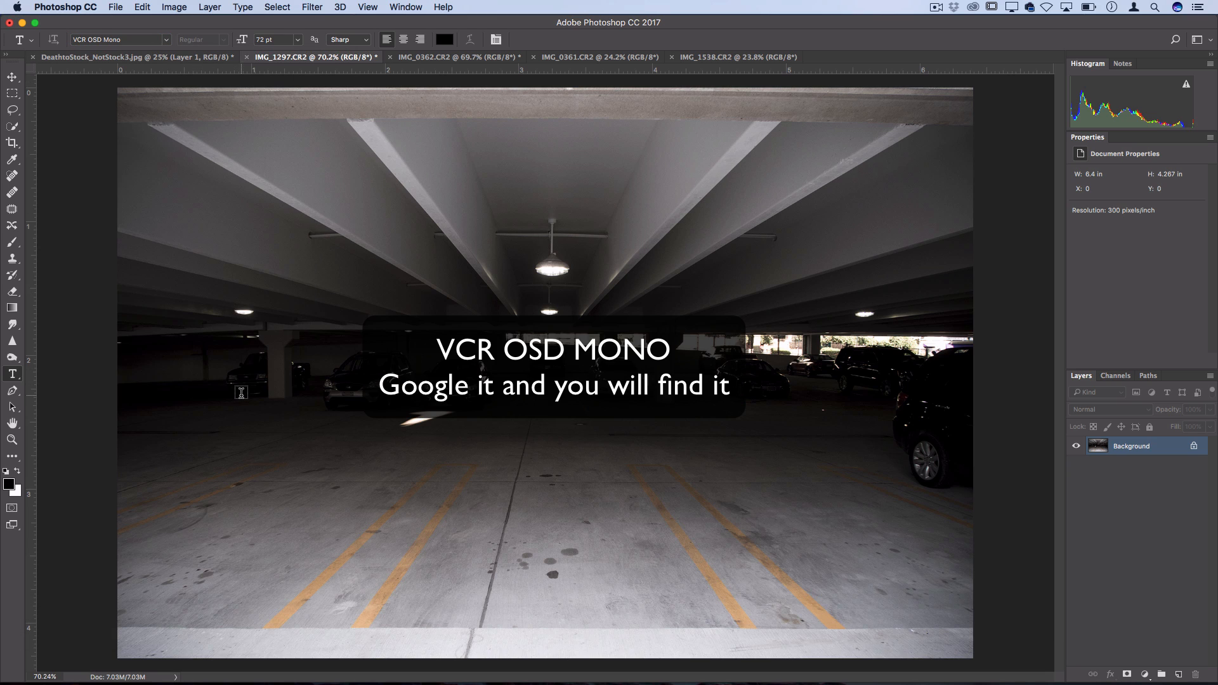
left_click(114, 40)
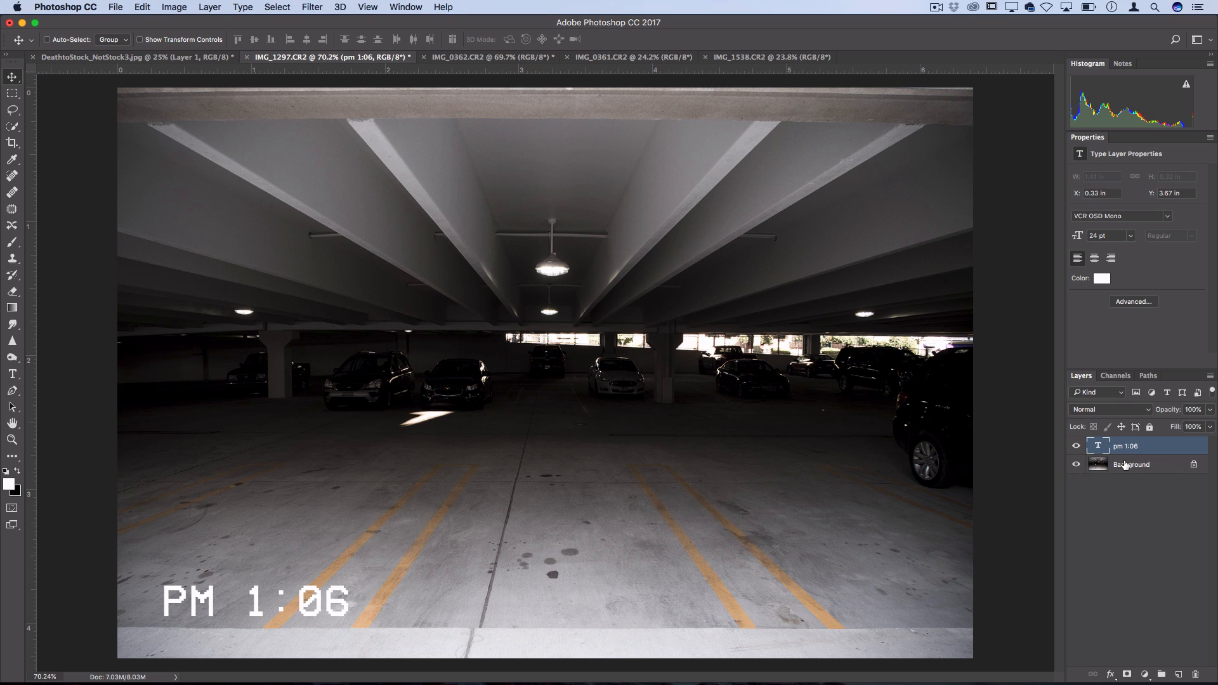
mouse_move(691, 315)
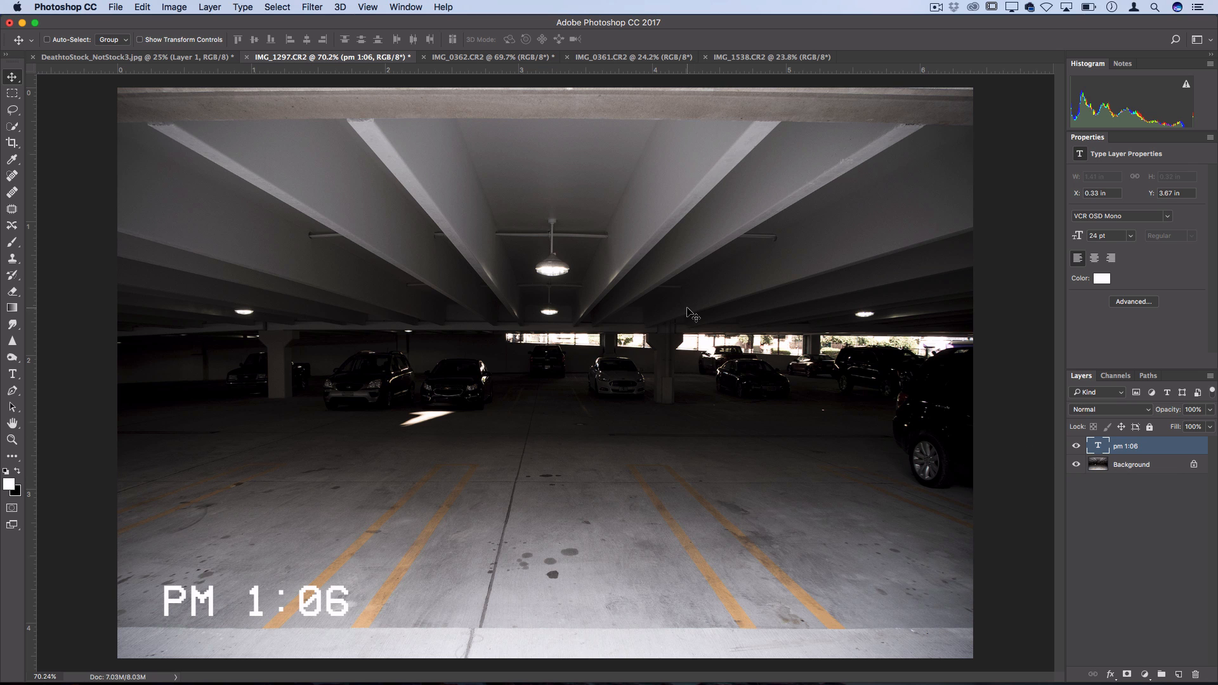
Add a new Hue/Saturation adjustment layer from the Layer menu.
left_click(210, 7)
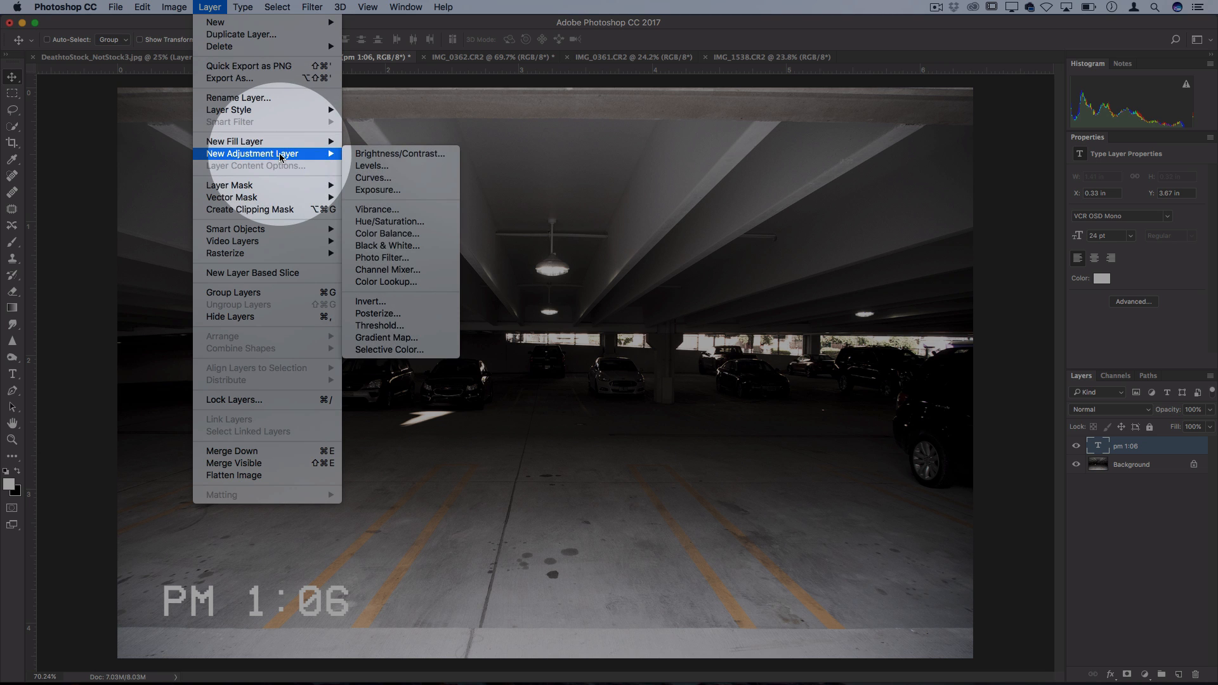
left_click(389, 221)
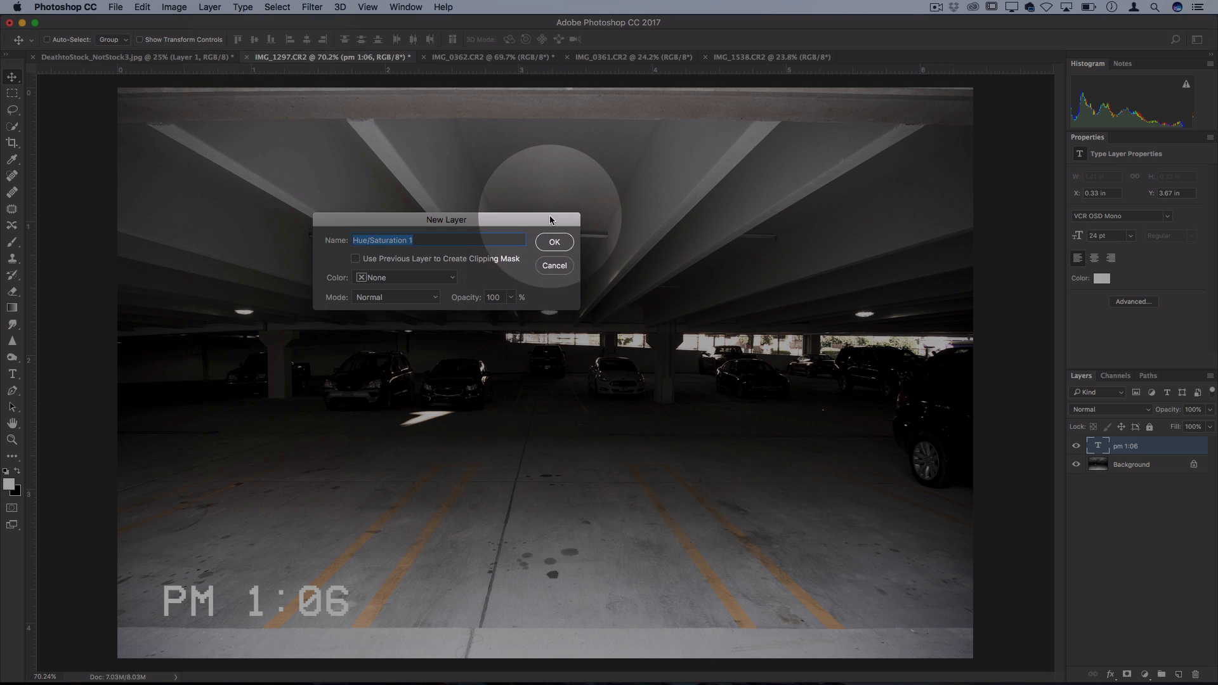
left_click(554, 242)
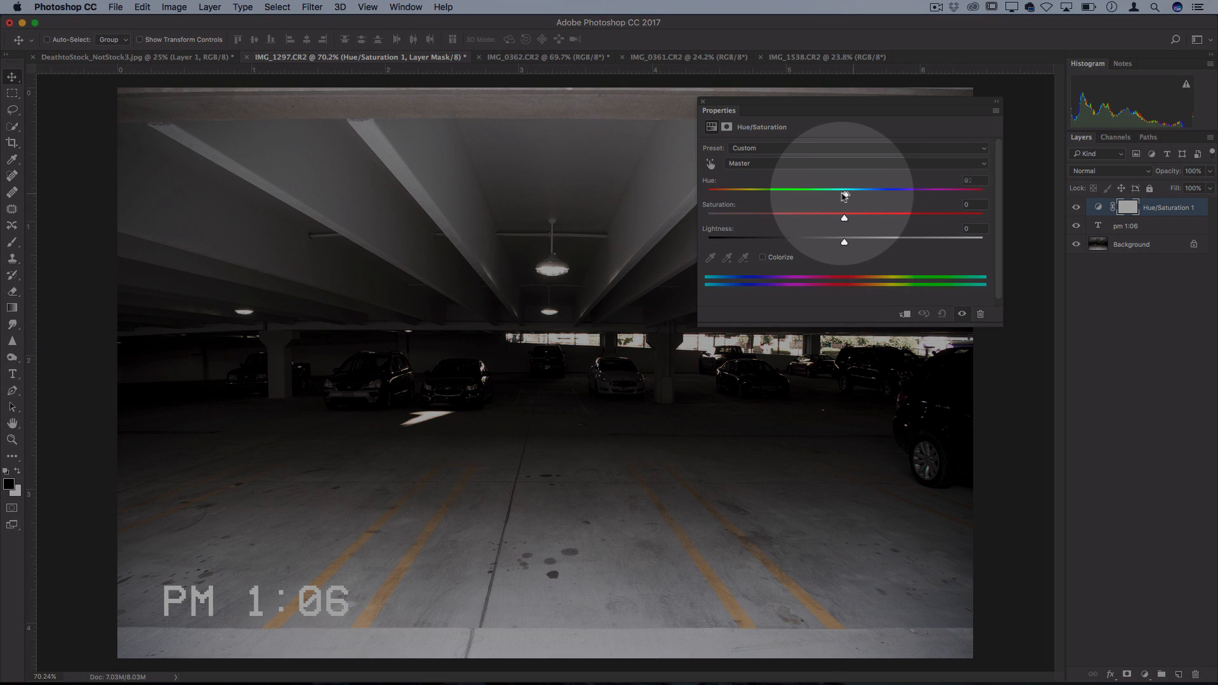
Set Hue -33, Saturation +18 and Lightness -10, then close the settings.
left_click_drag(844, 193, 817, 193)
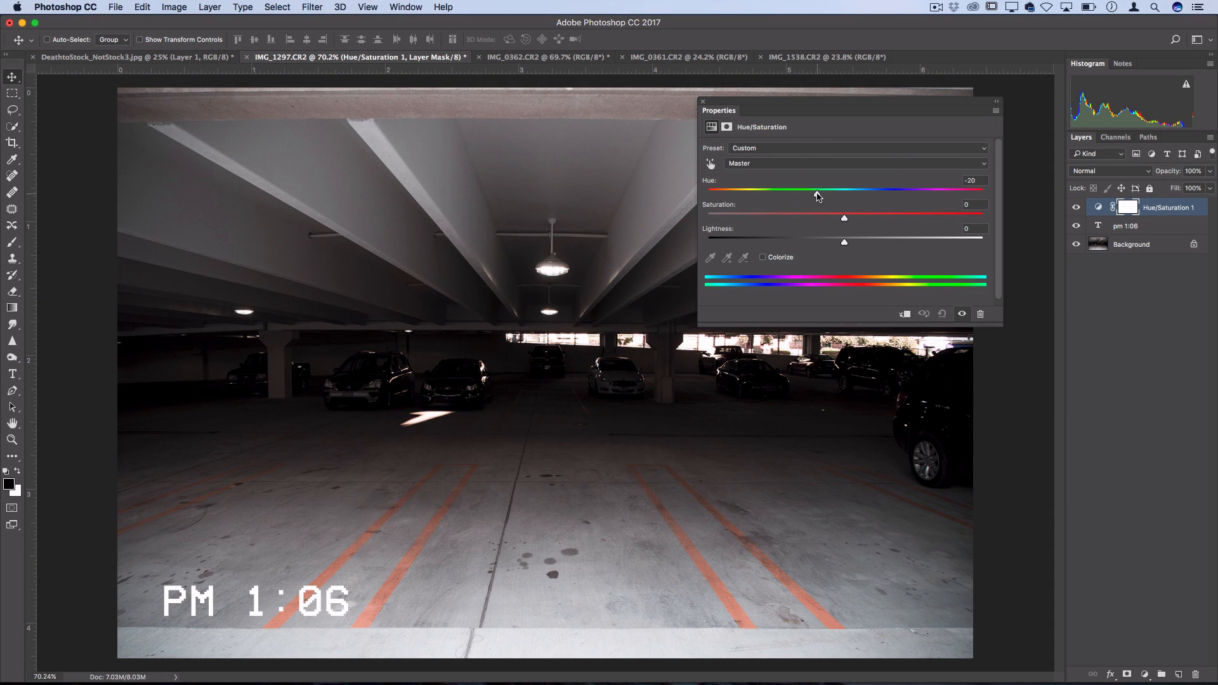
left_click_drag(816, 190, 829, 190)
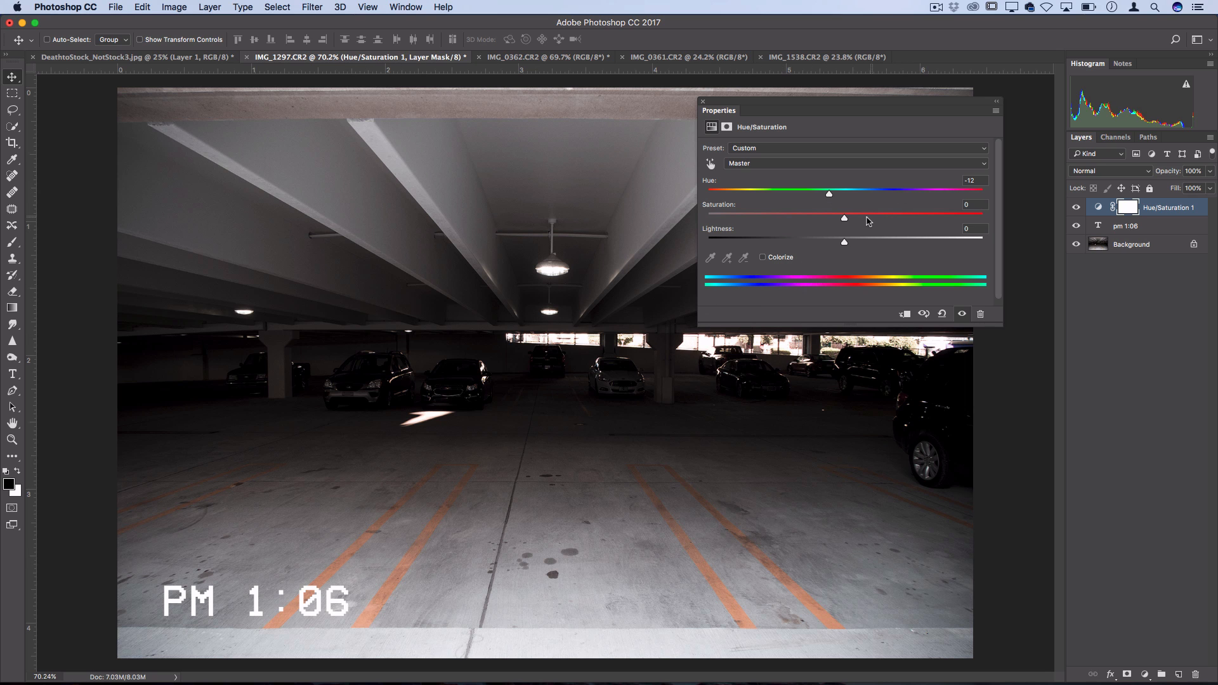
left_click_drag(844, 218, 793, 218)
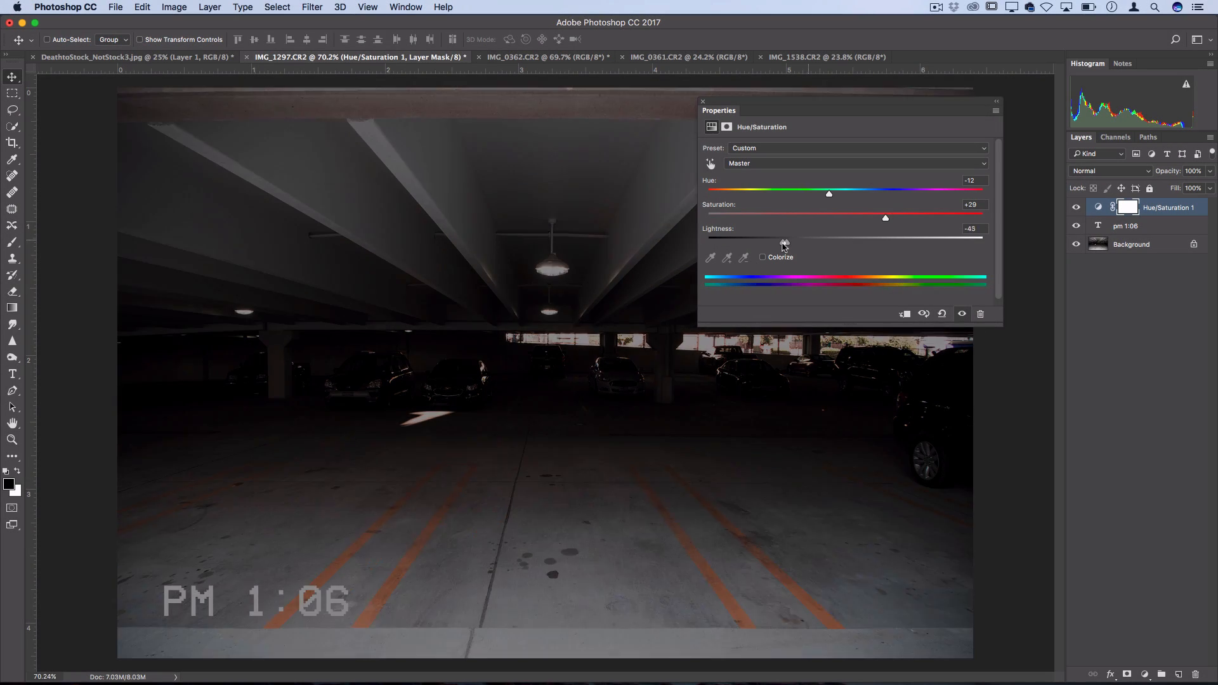
left_click_drag(785, 243, 854, 243)
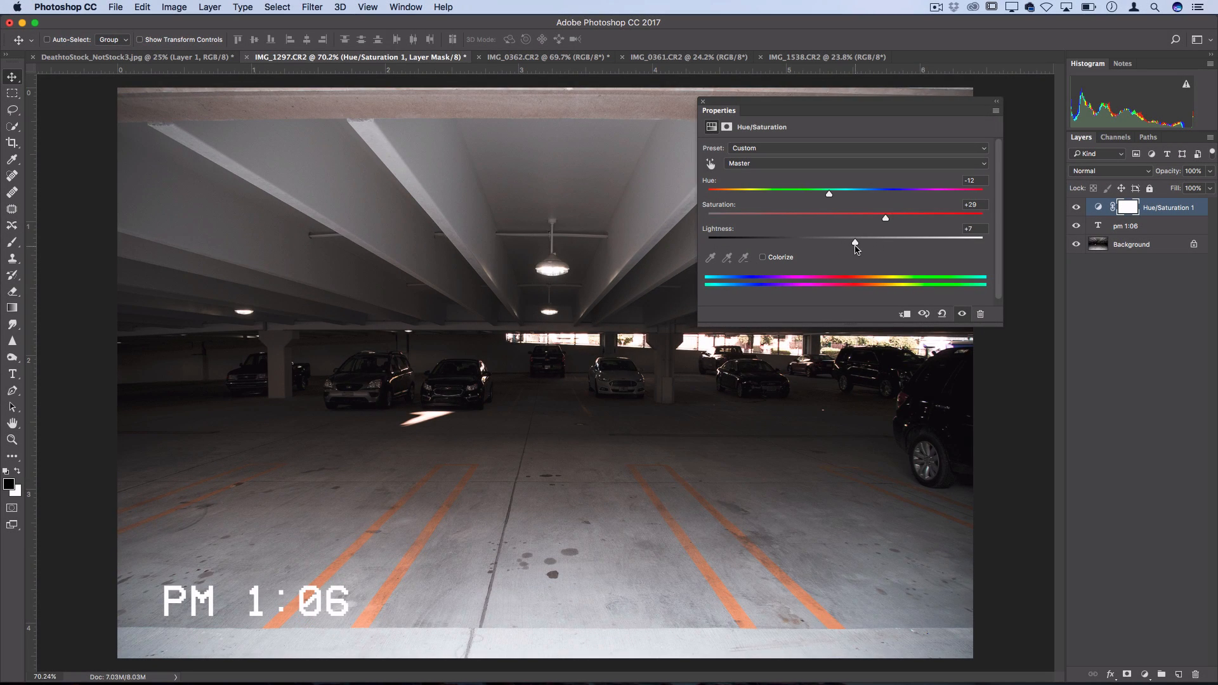
left_click_drag(886, 219, 869, 218)
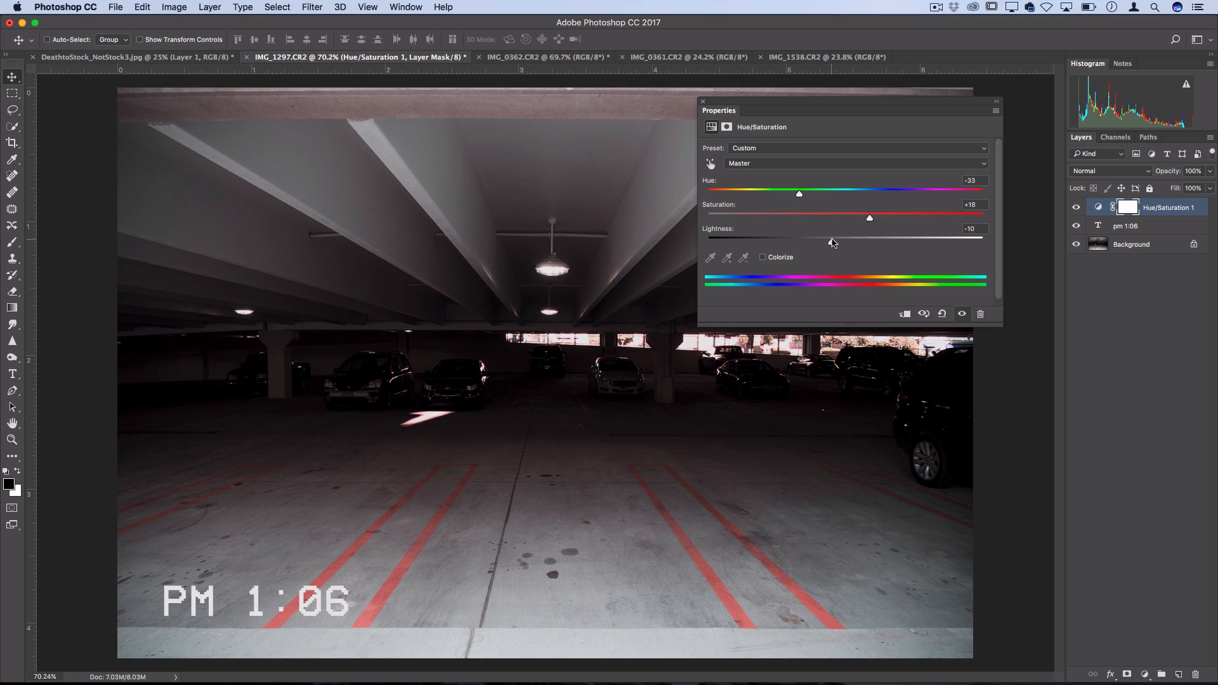
left_click(1132, 244)
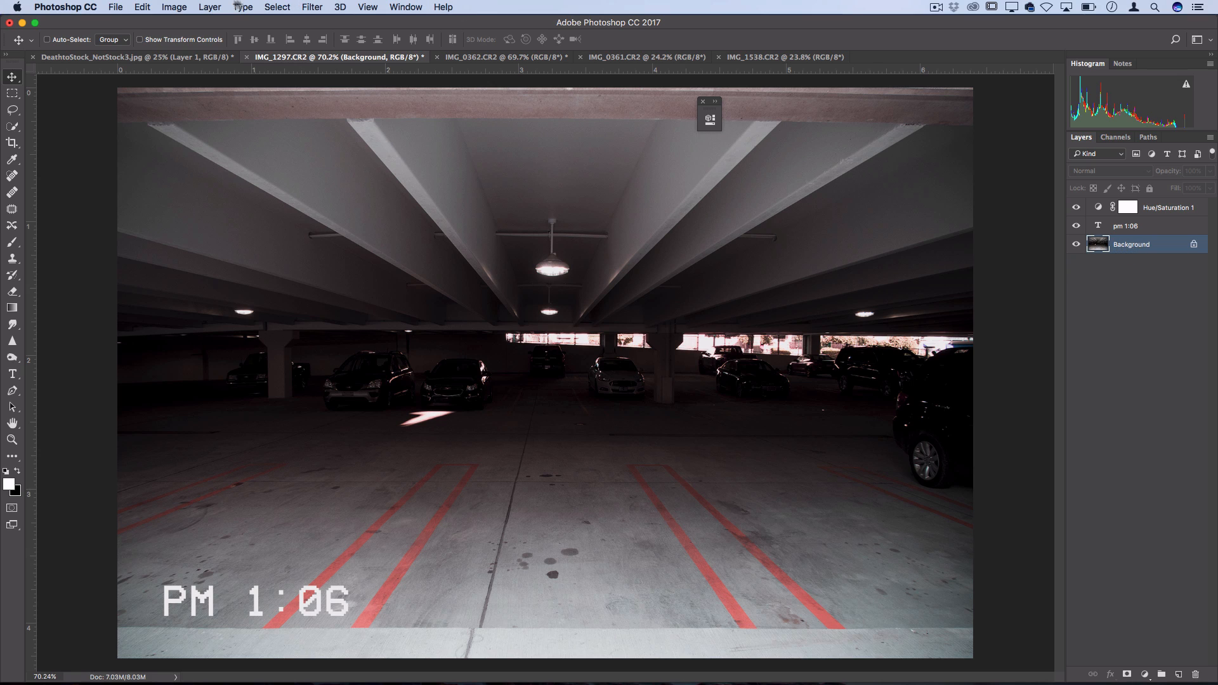
Add an Invert adjustment layer above the Background and close its settings.
left_click(210, 7)
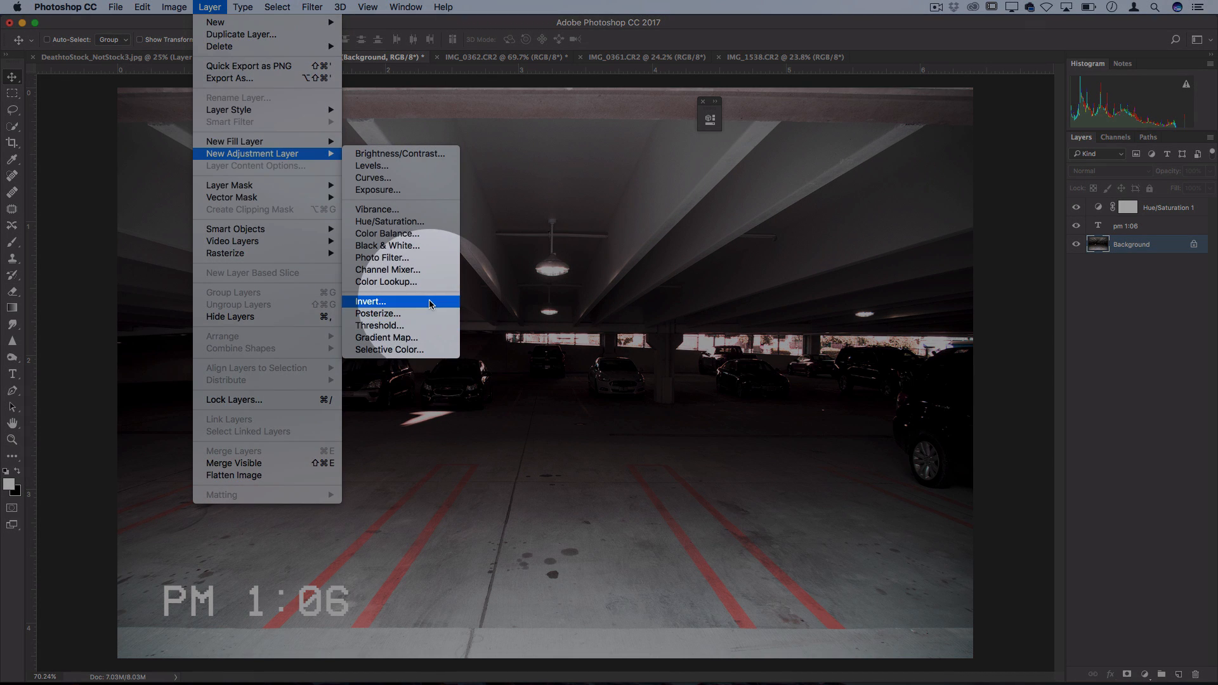
left_click(370, 301)
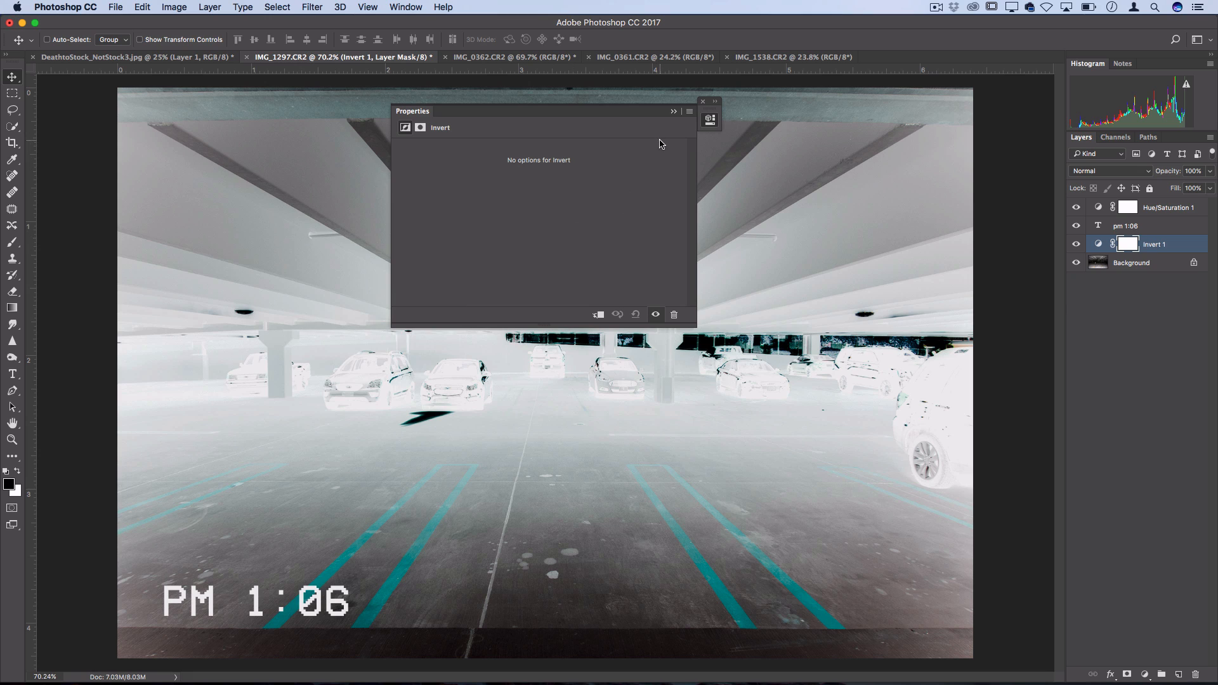
left_click(701, 102)
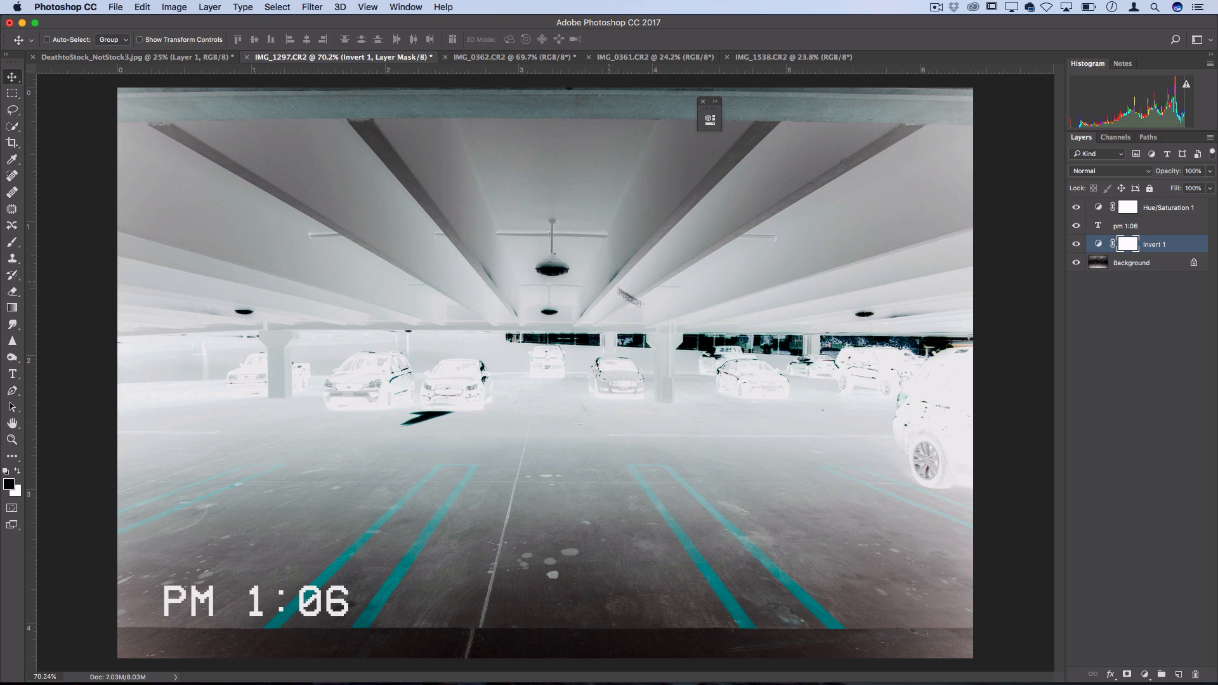
mouse_move(768, 385)
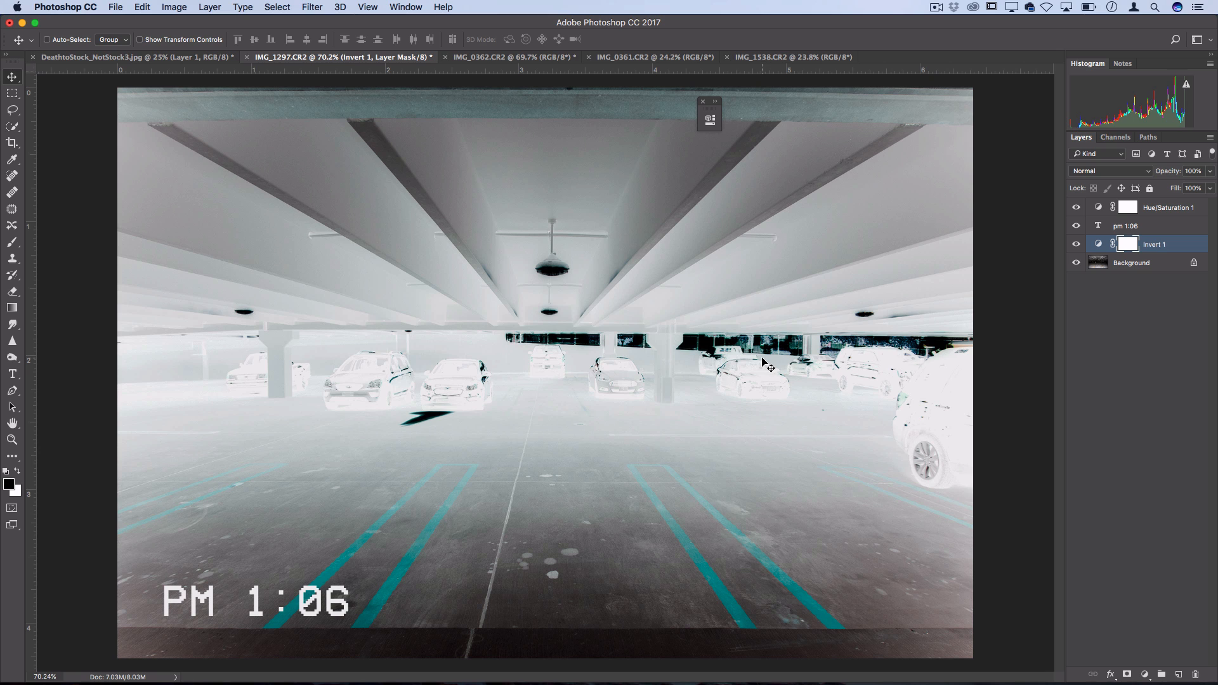
mouse_move(1073, 332)
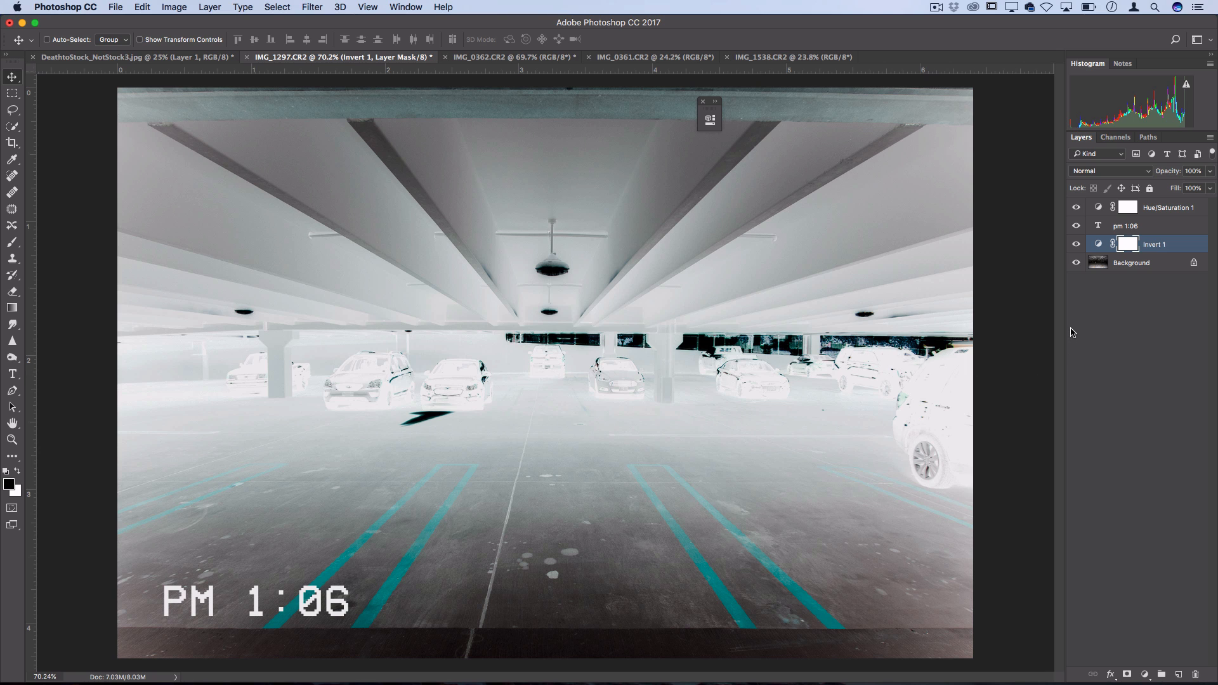
mouse_move(1110, 173)
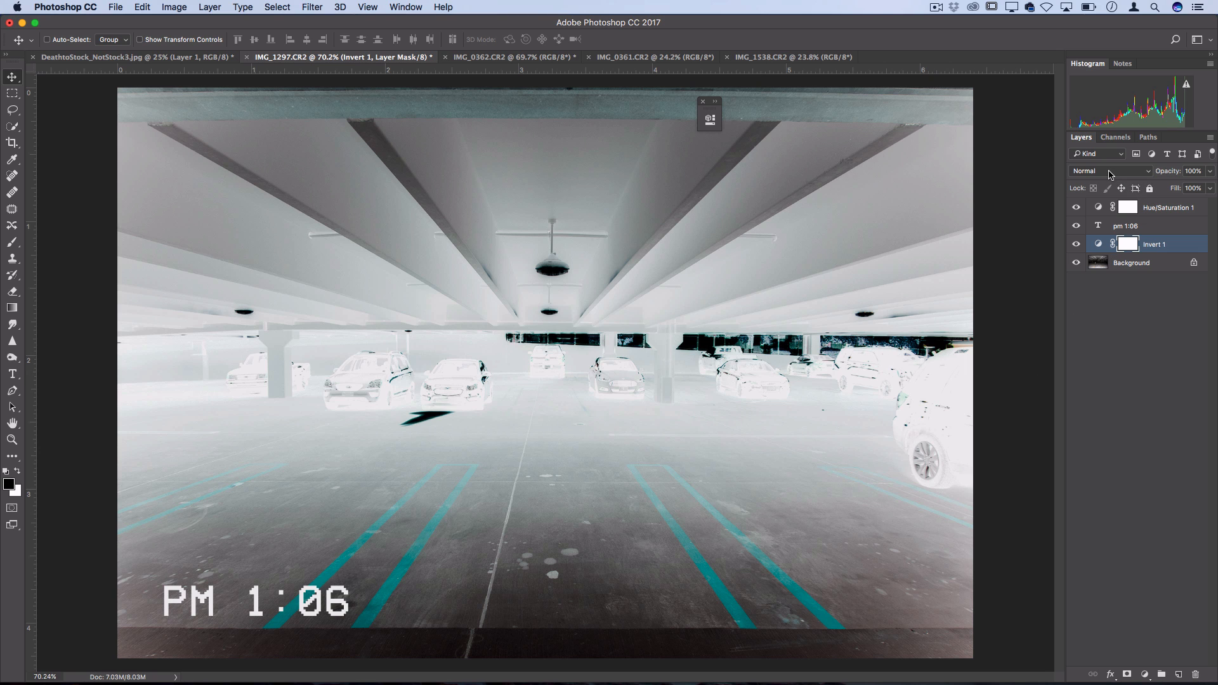
Try Lighten, Difference and Exclusion on the Invert layer, settling on Hard Mix.
left_click(1111, 171)
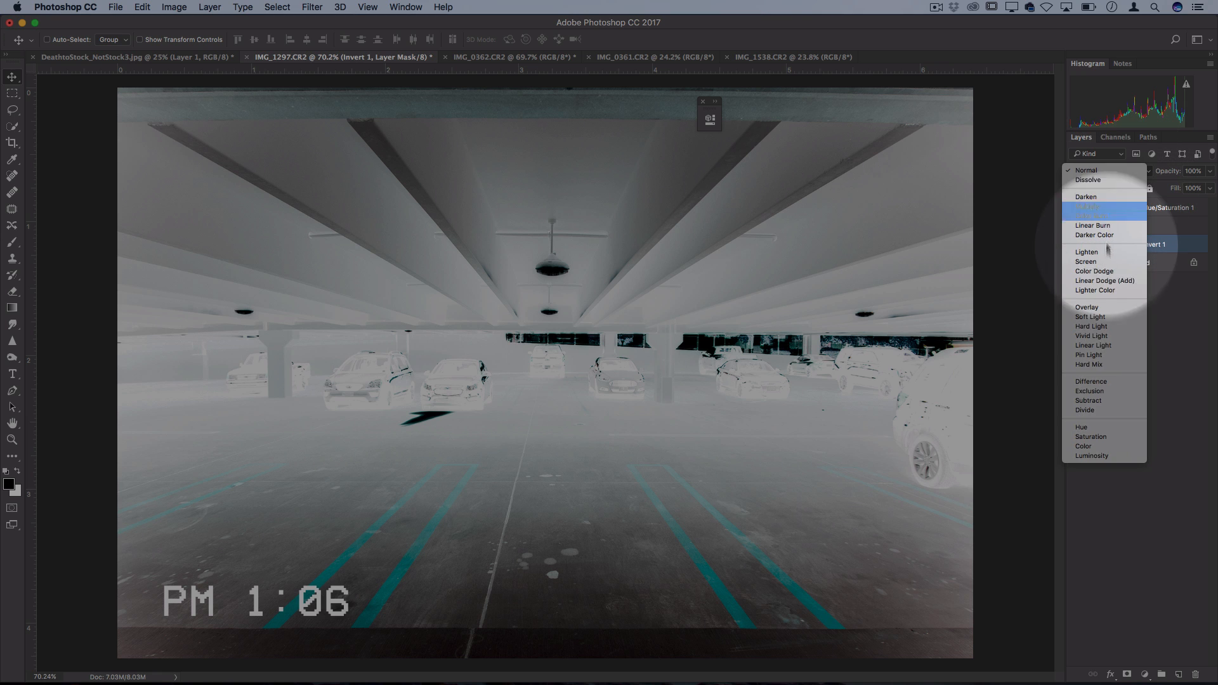
mouse_move(1096, 235)
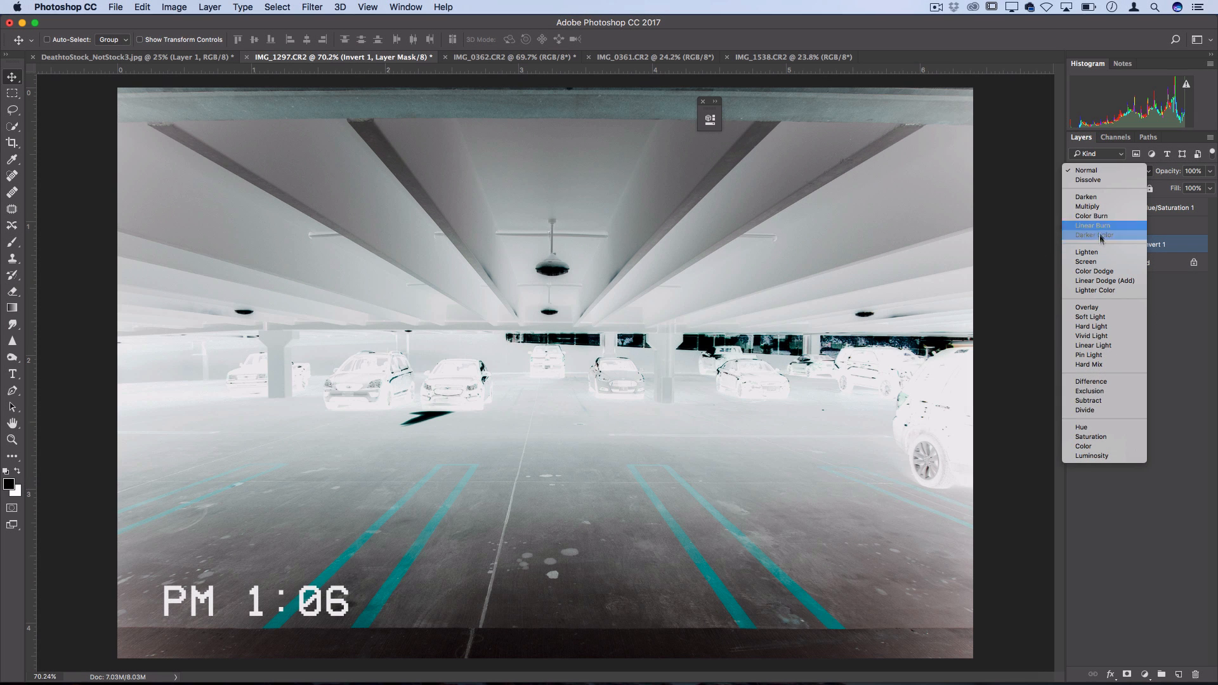
left_click(1088, 169)
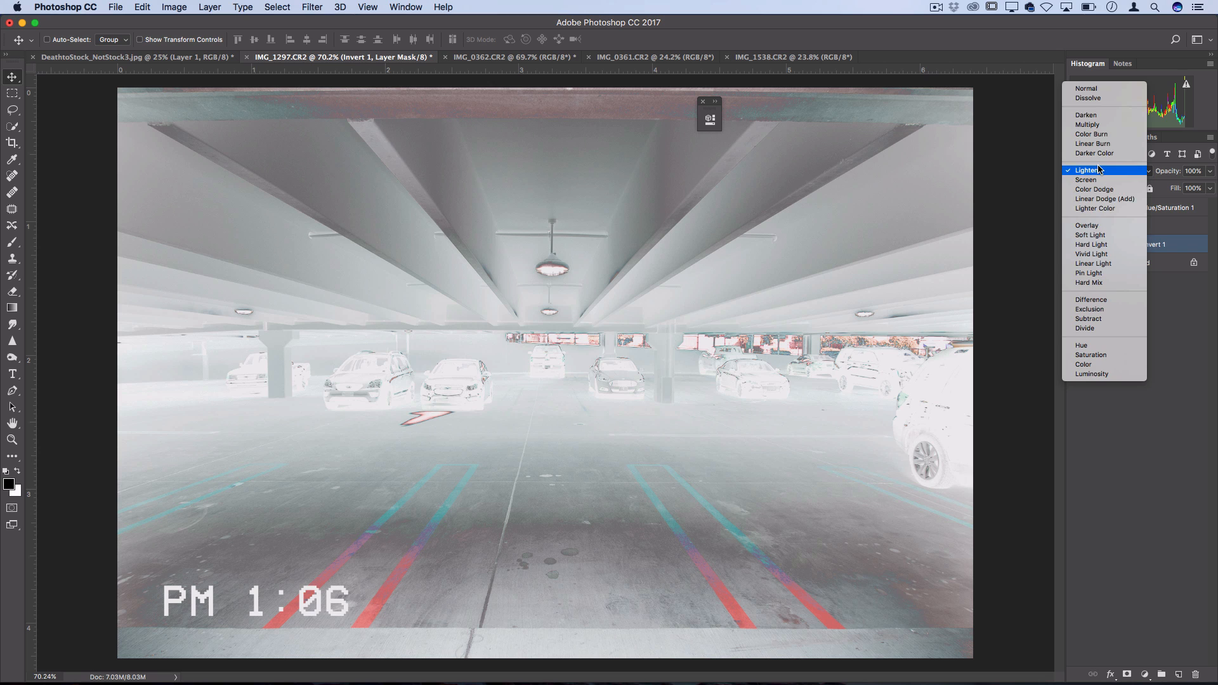
left_click(1091, 300)
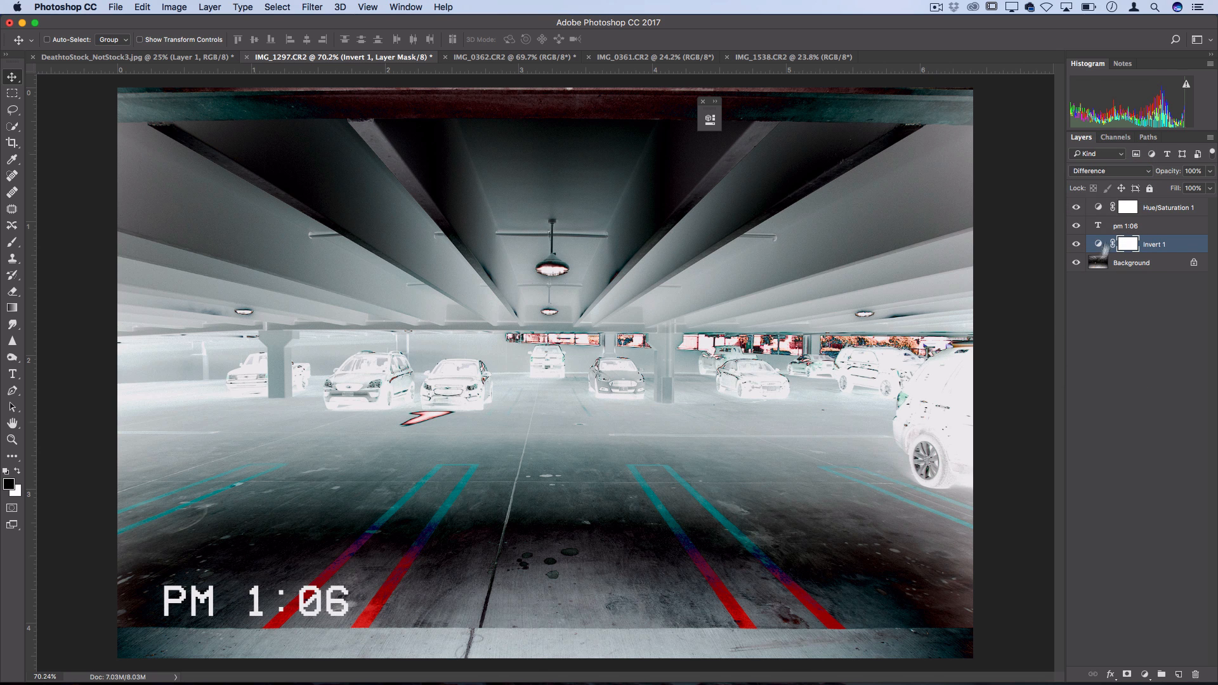
left_click(1109, 171)
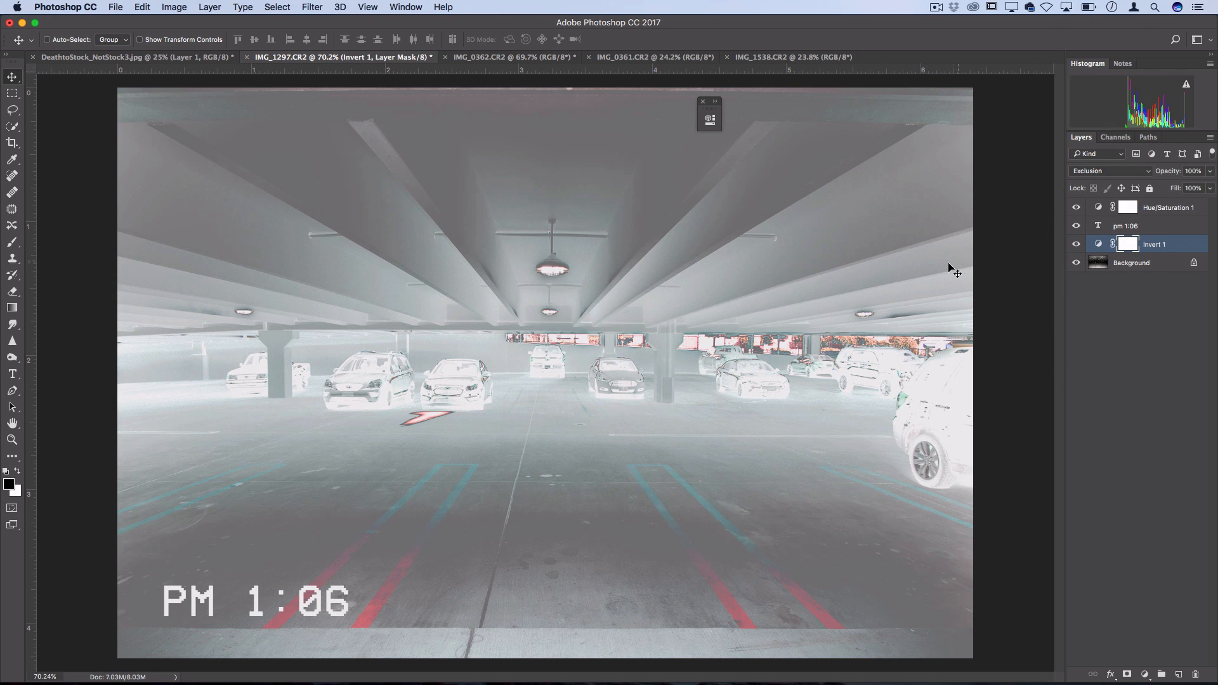
left_click(1088, 172)
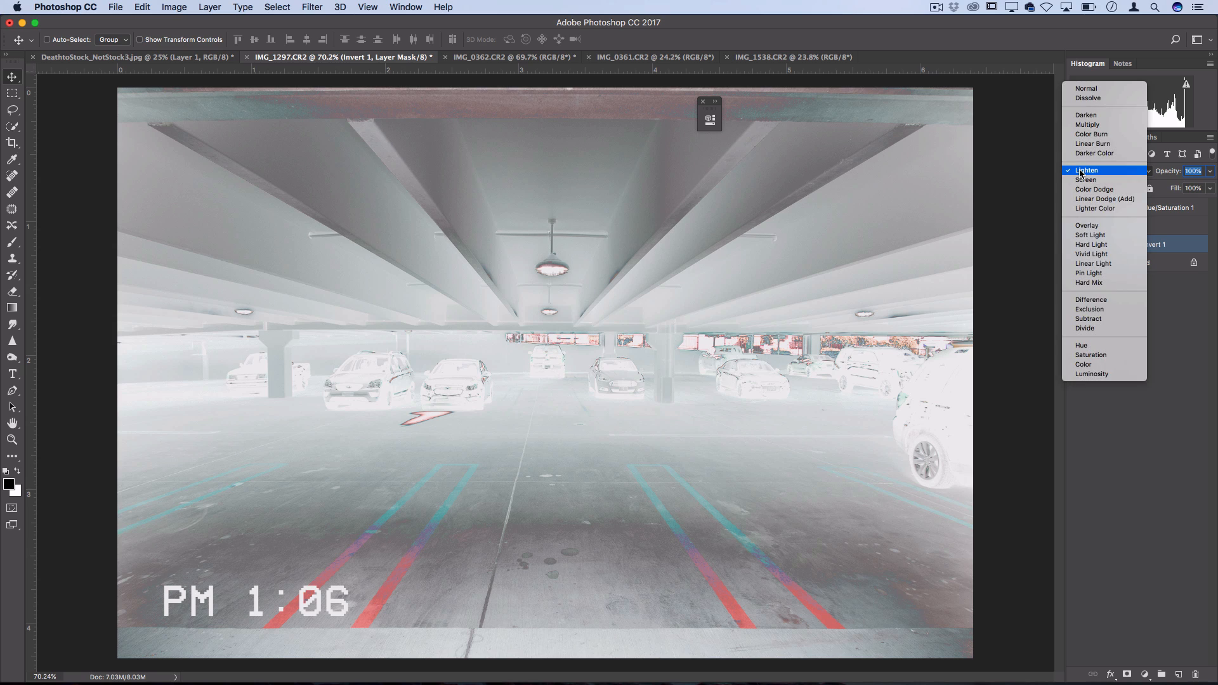
mouse_move(1106, 287)
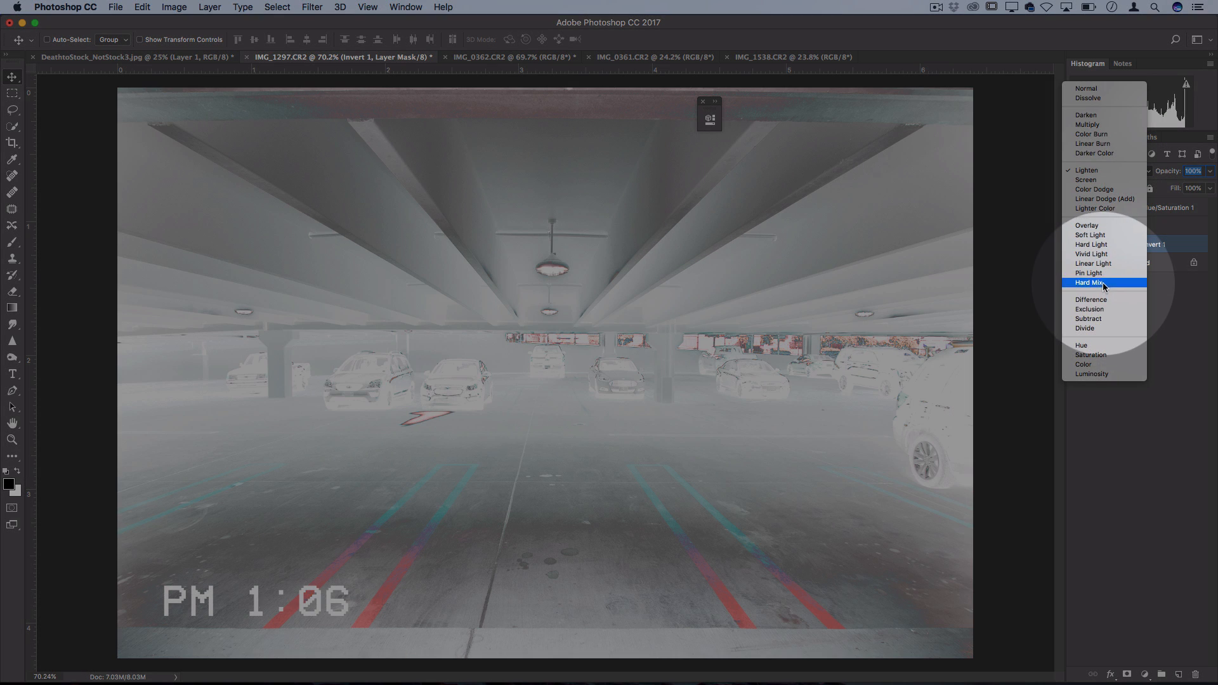
left_click(1090, 283)
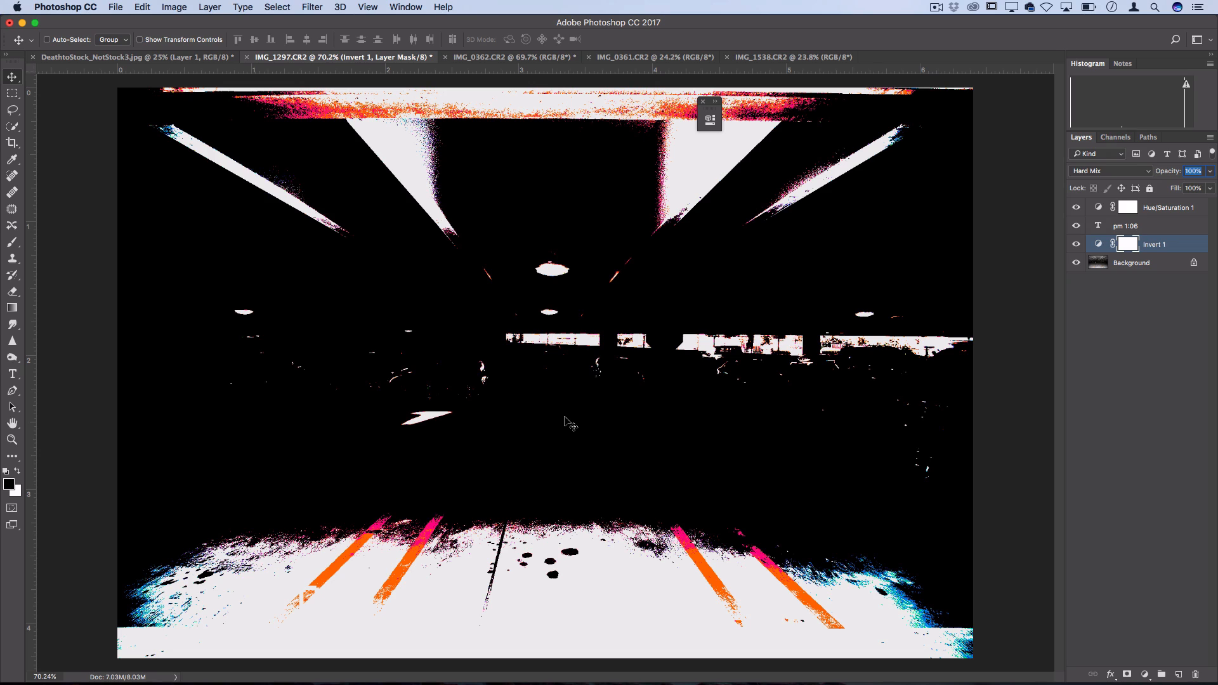
mouse_move(1213, 190)
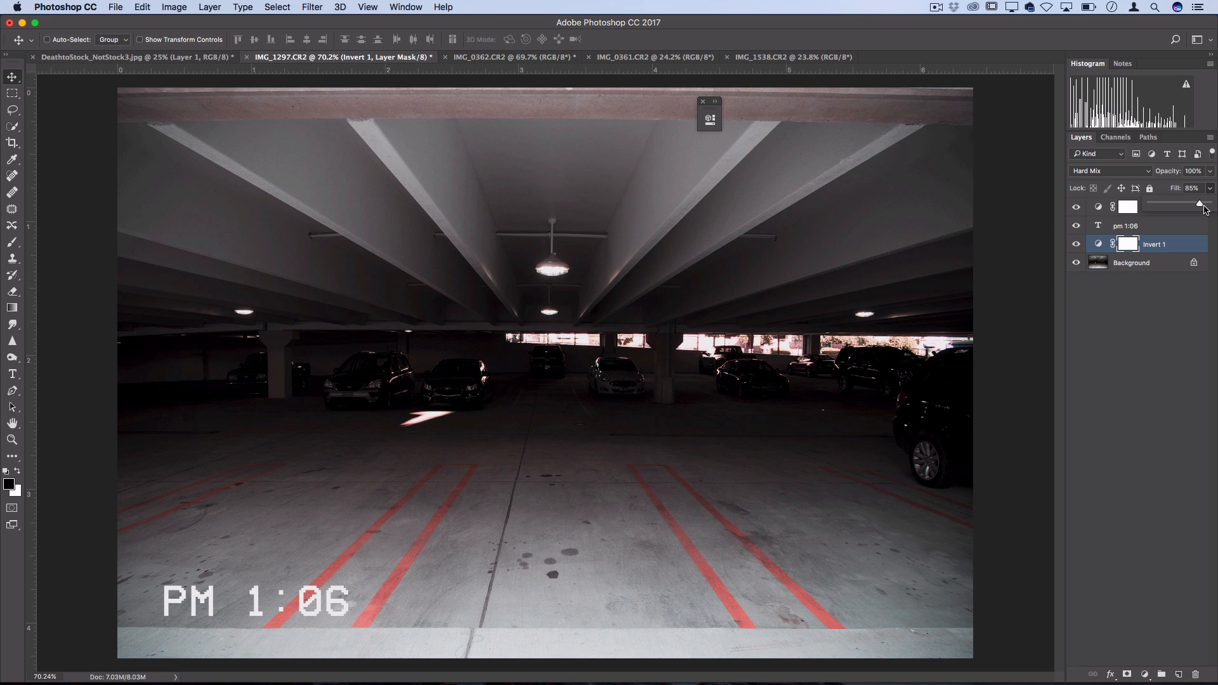
Lower the Invert 1 layer's Fill to about 93%.
left_click_drag(1199, 206, 1207, 206)
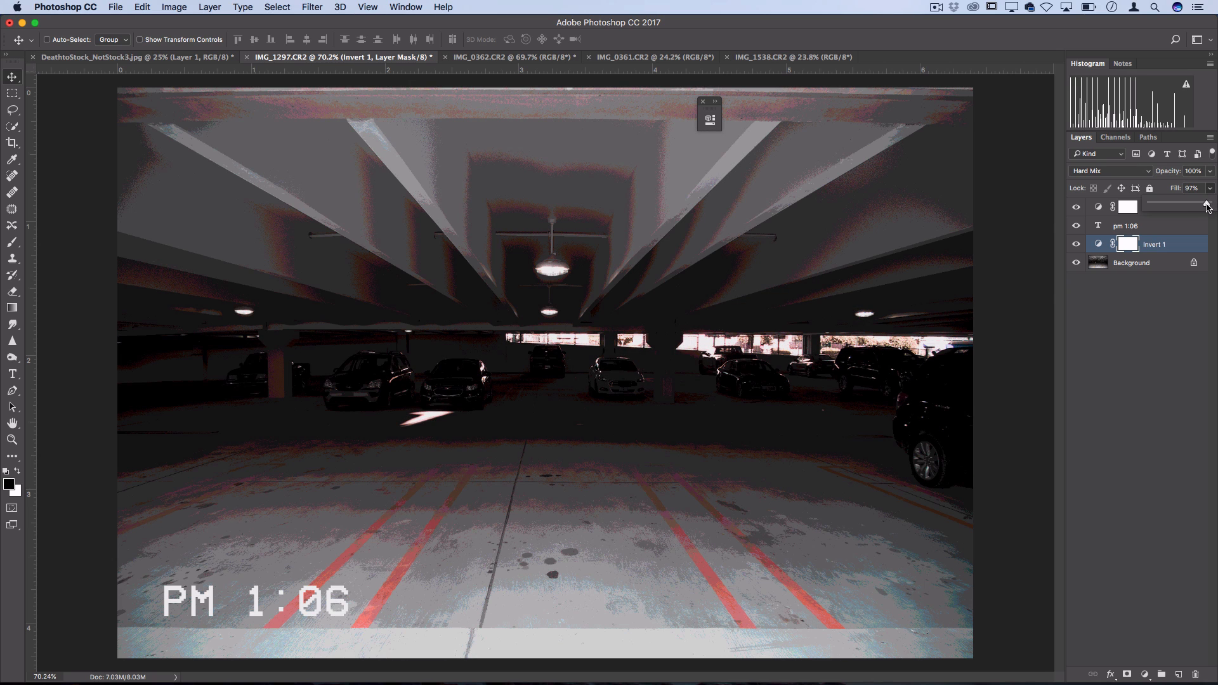
left_click_drag(1207, 204, 1204, 207)
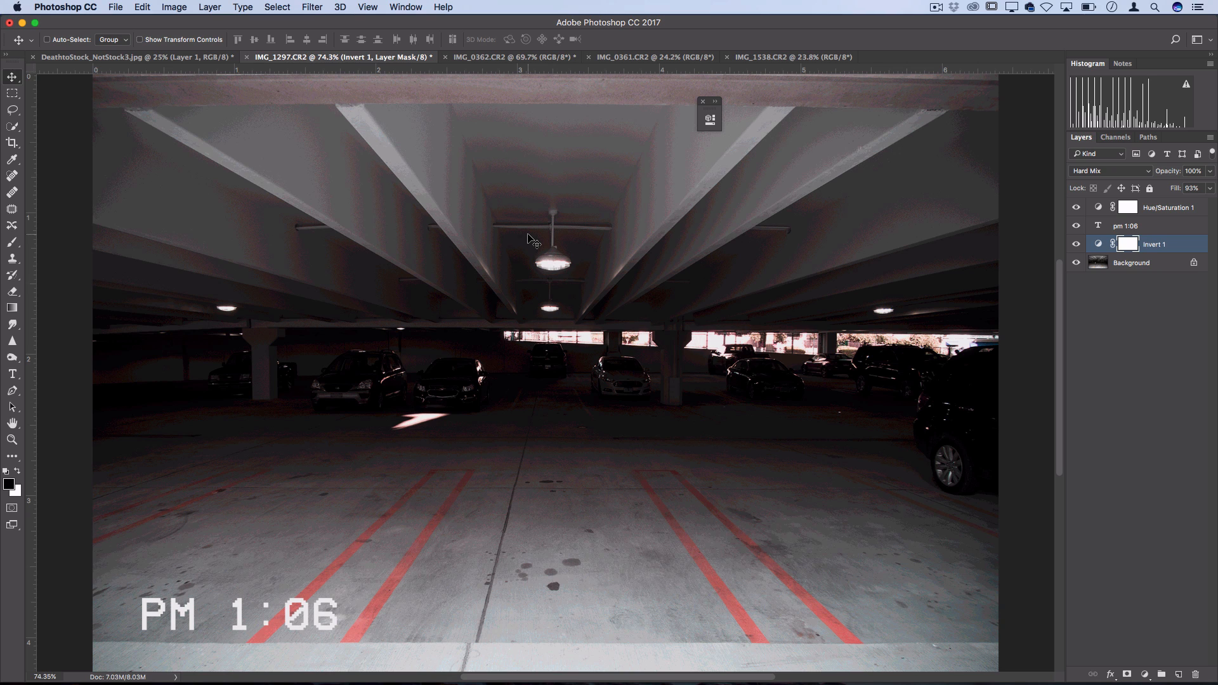
Switch to the angel statue photo and make the Red channel the only active channel.
left_click(510, 57)
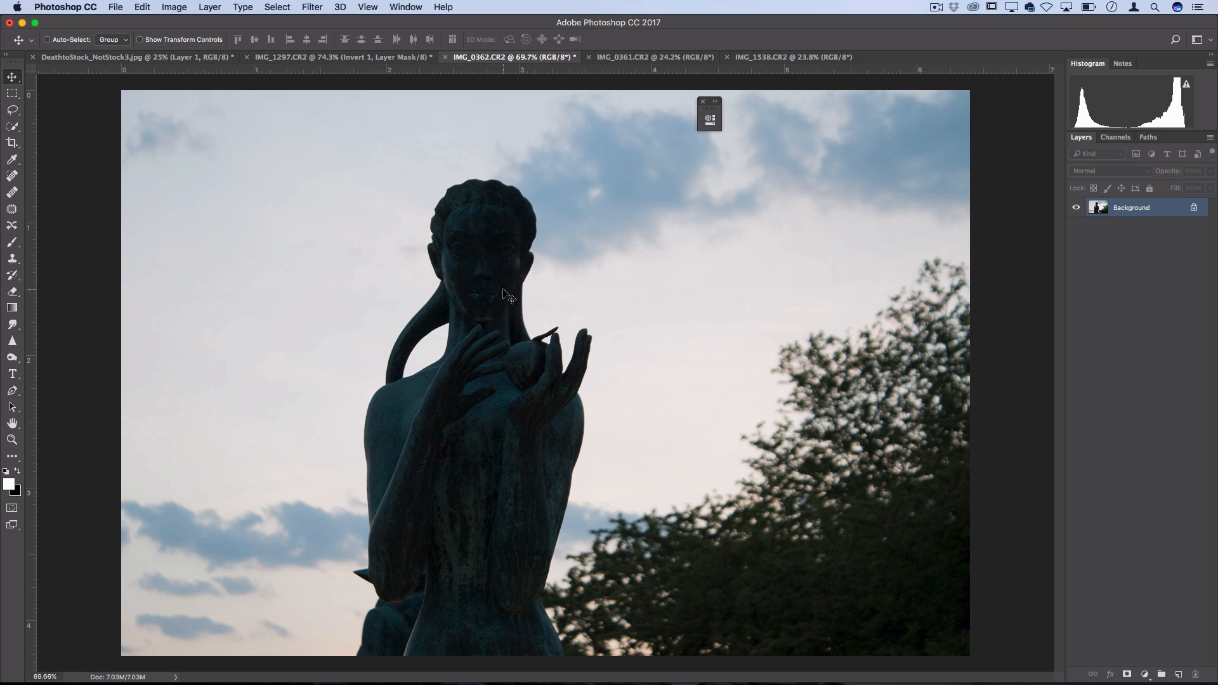
mouse_move(722, 98)
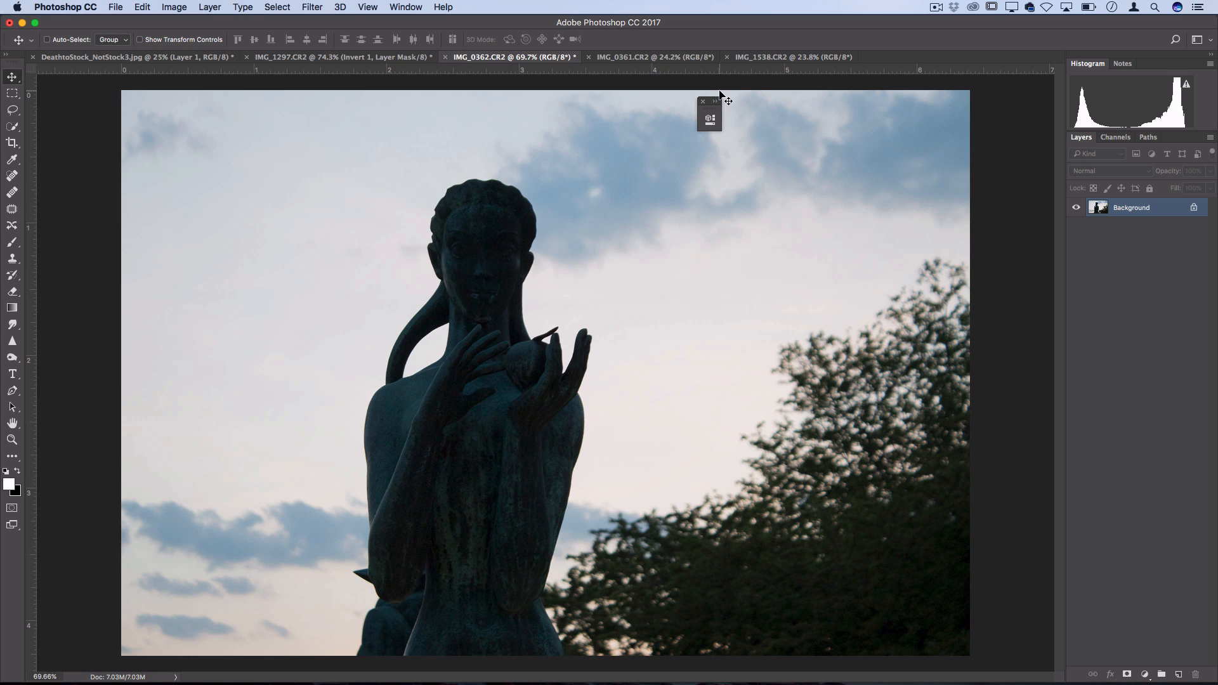
mouse_move(715, 102)
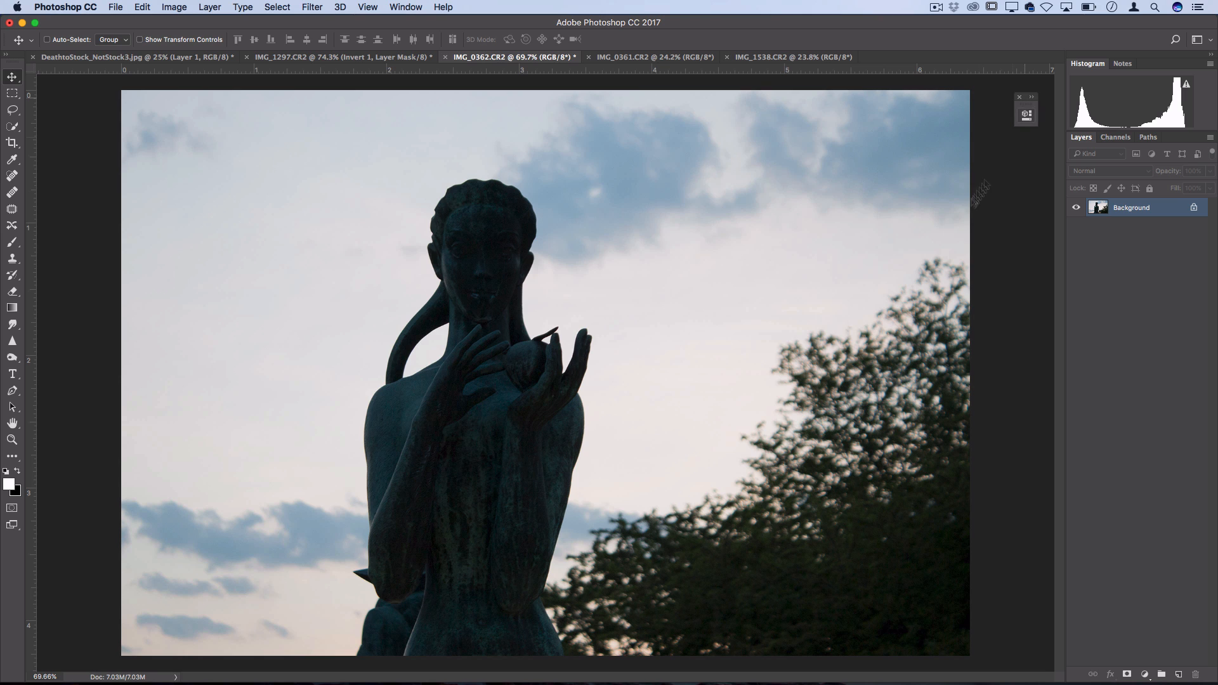
mouse_move(858, 250)
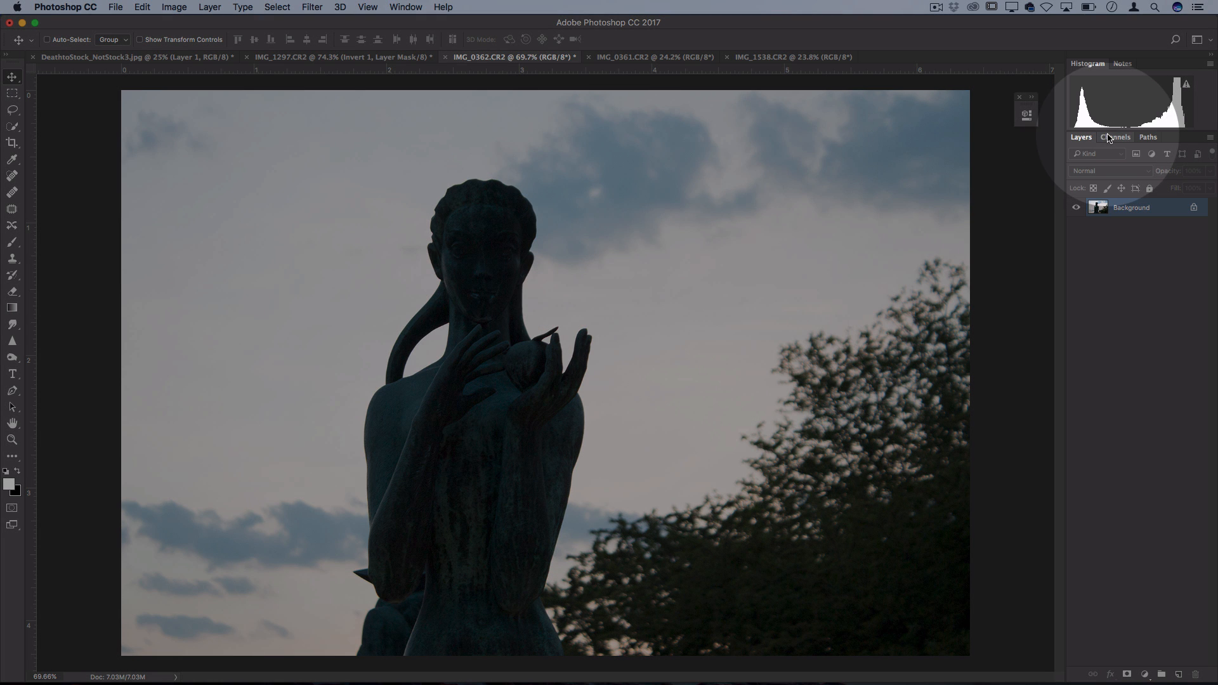
left_click(1116, 138)
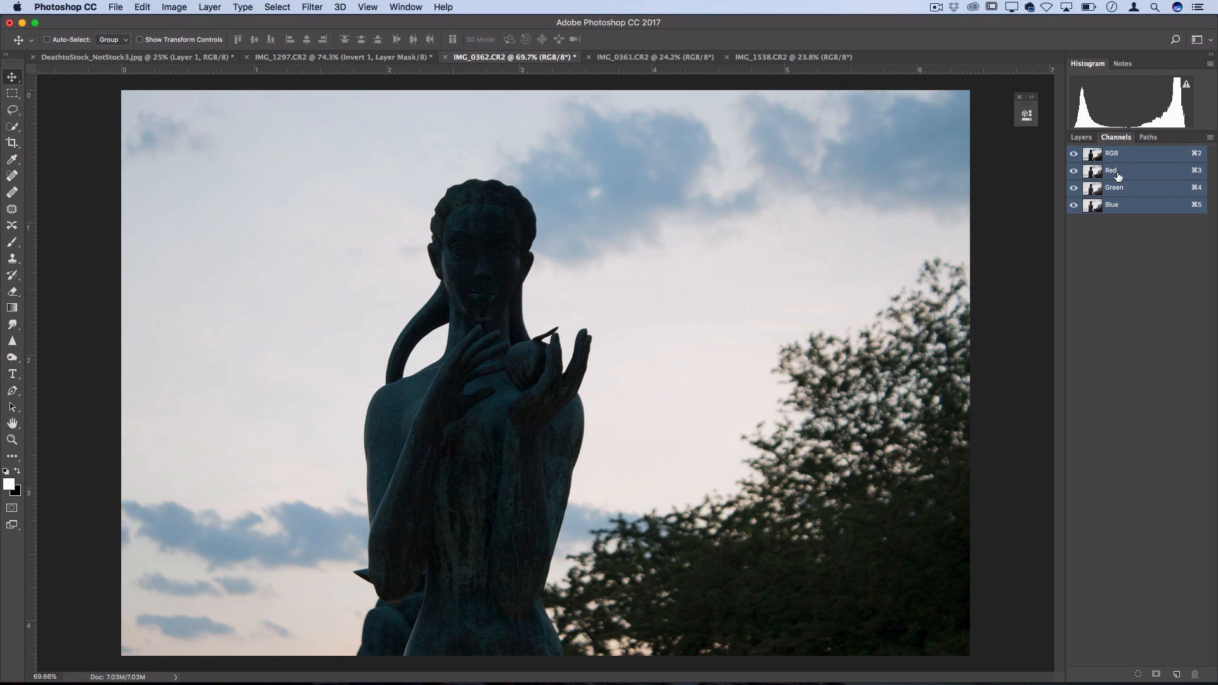
left_click(1119, 170)
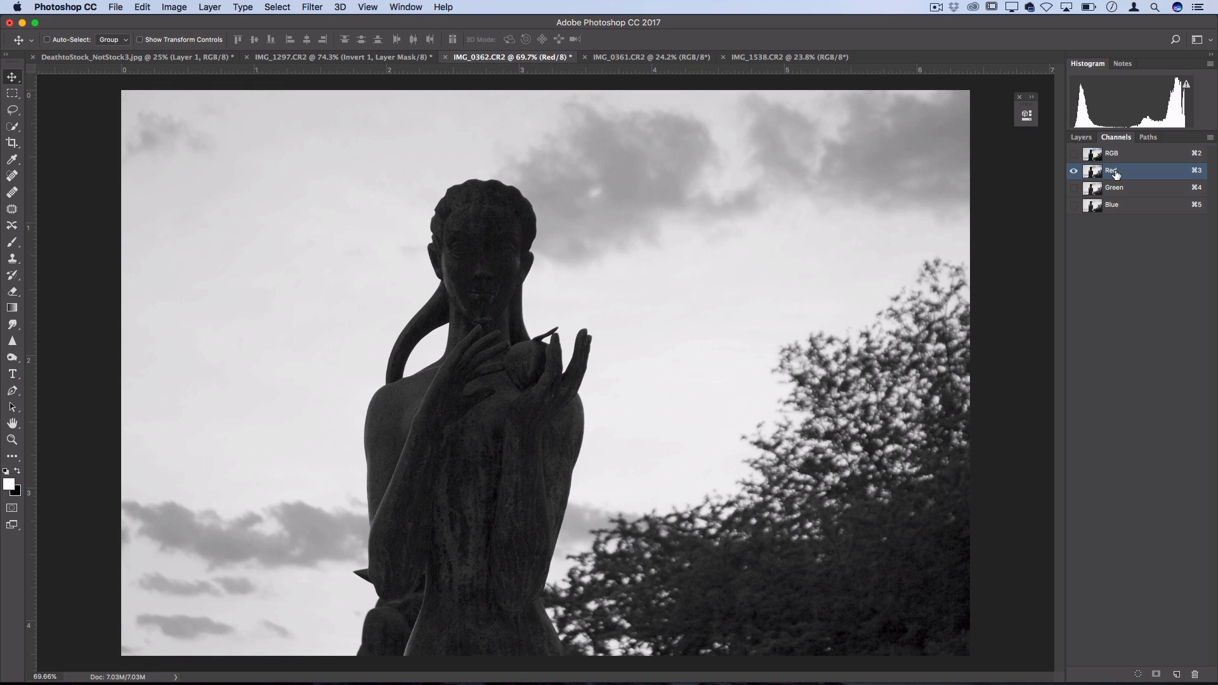
left_click(312, 7)
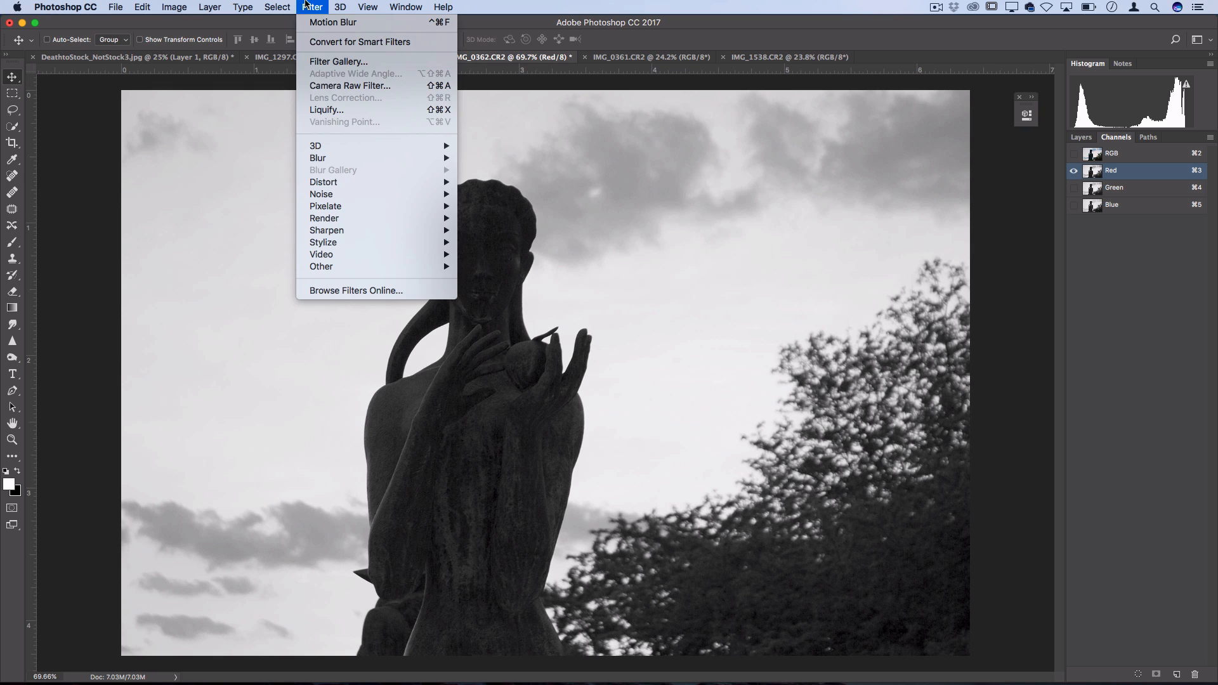
mouse_move(323, 182)
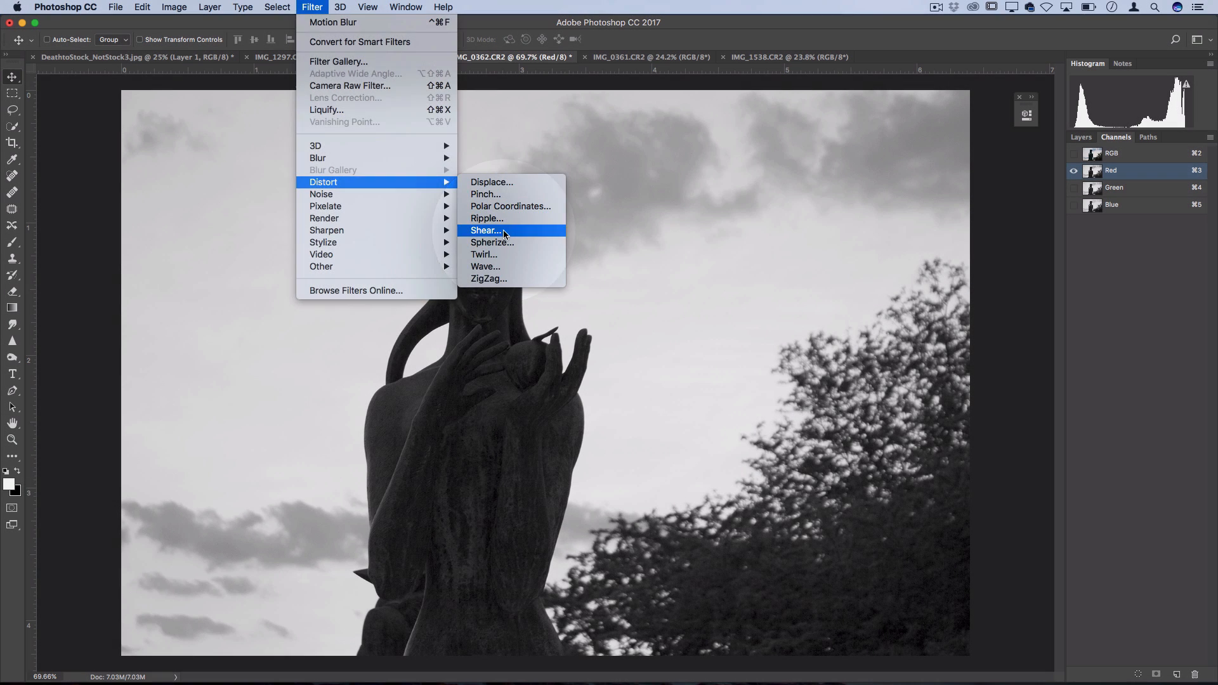
Shear the red channel sideways, preview the red-cyan fringe in RGB, then reselect Red.
left_click(486, 230)
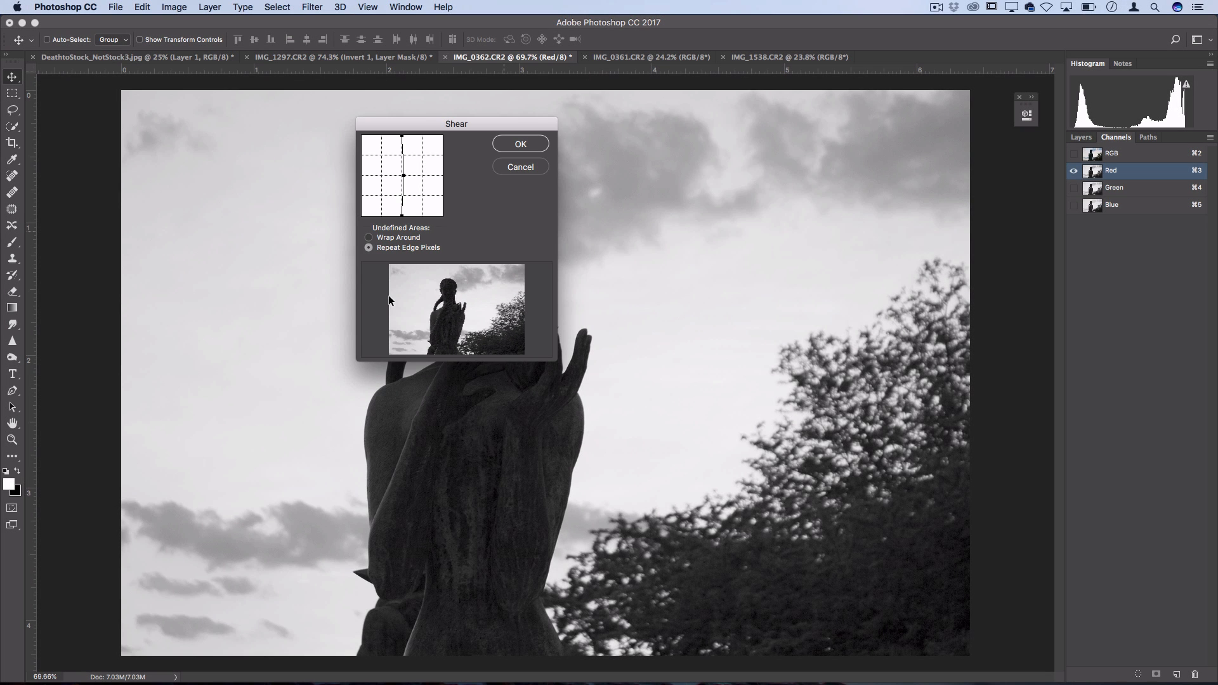
left_click(520, 143)
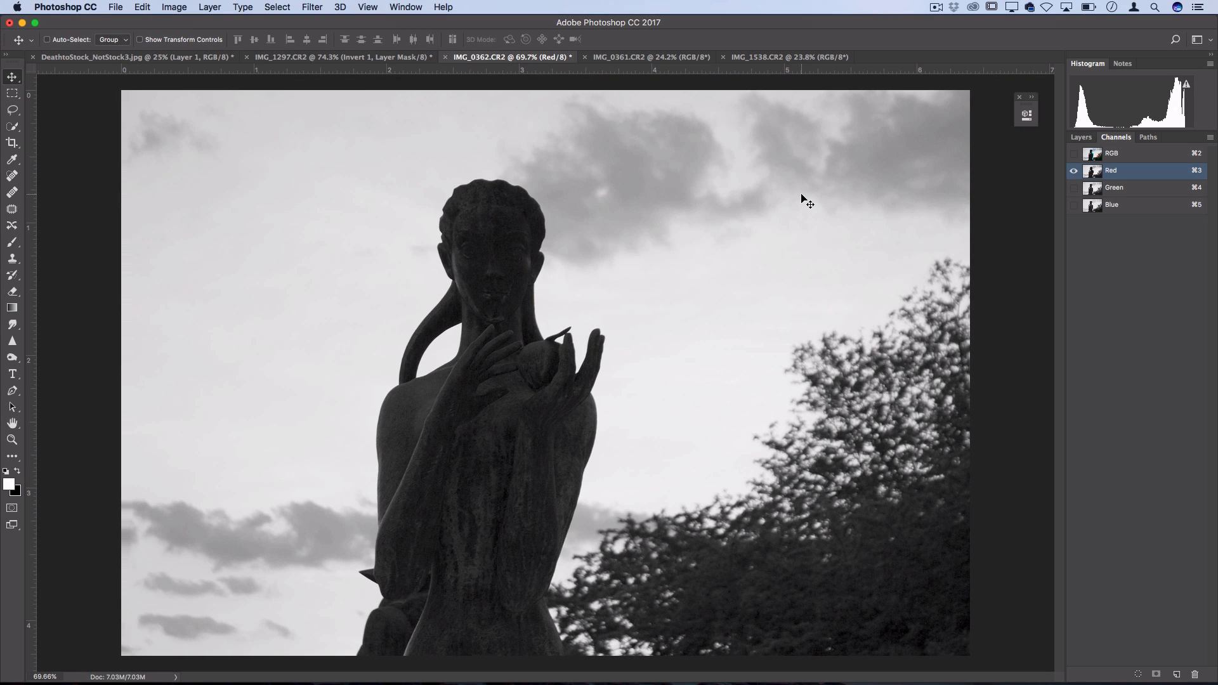
left_click(1073, 153)
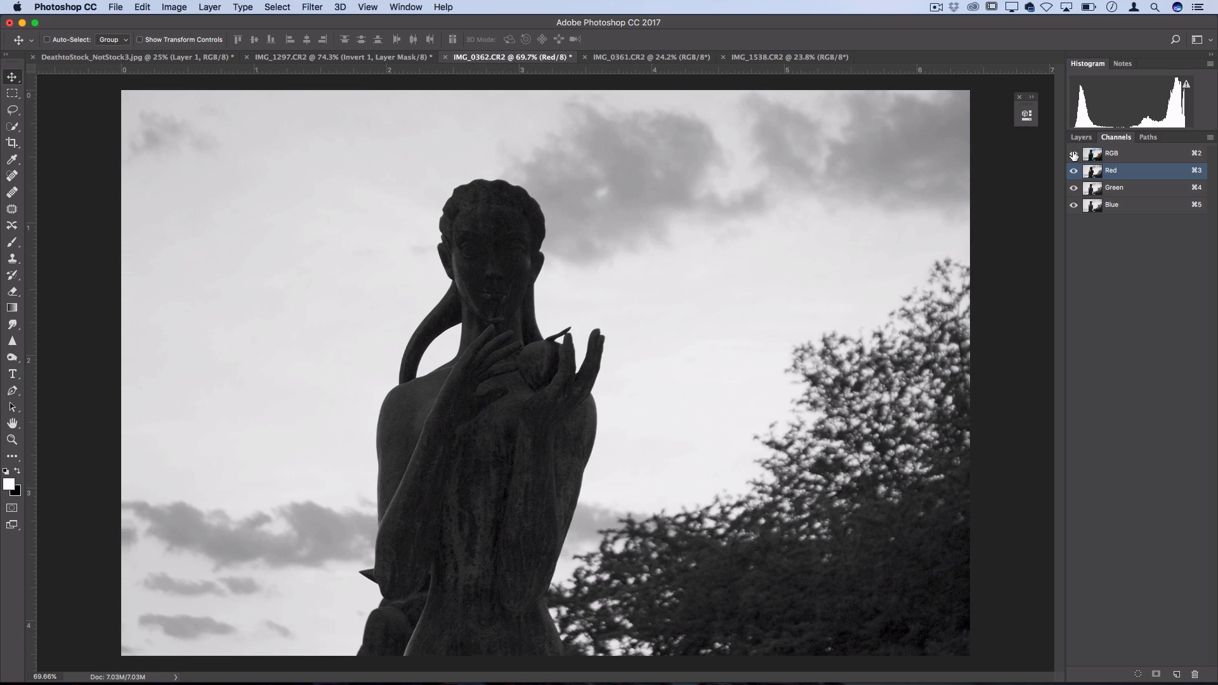
left_click(1073, 153)
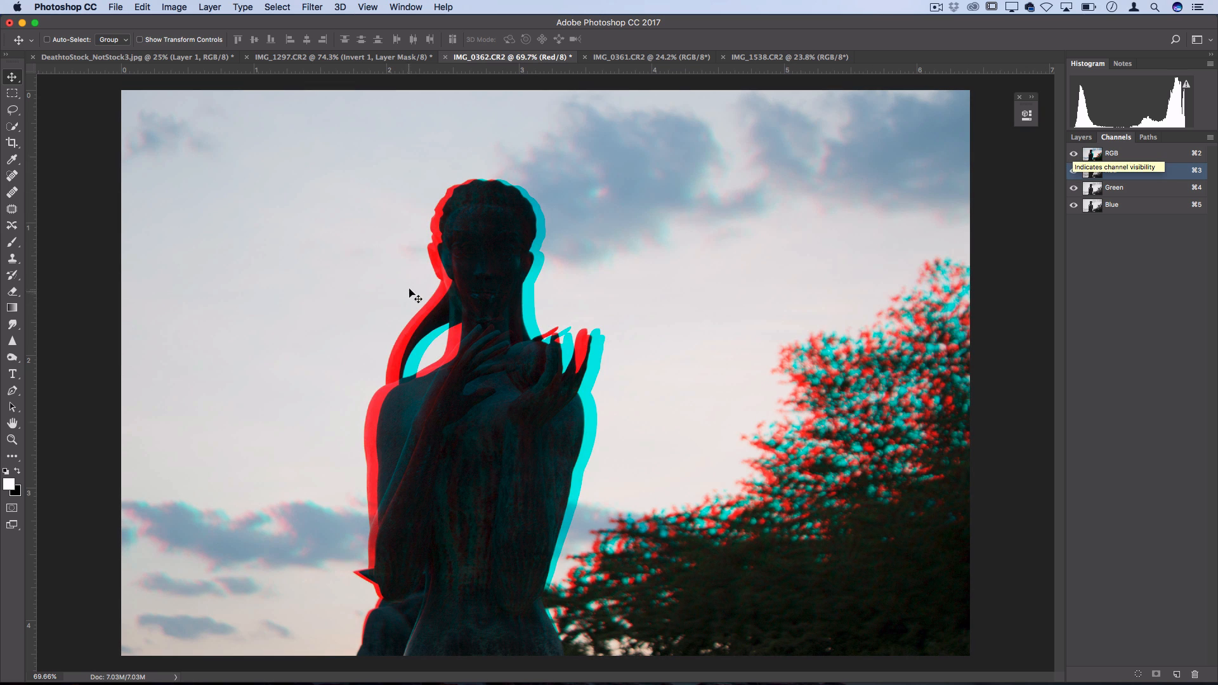
left_click(1136, 170)
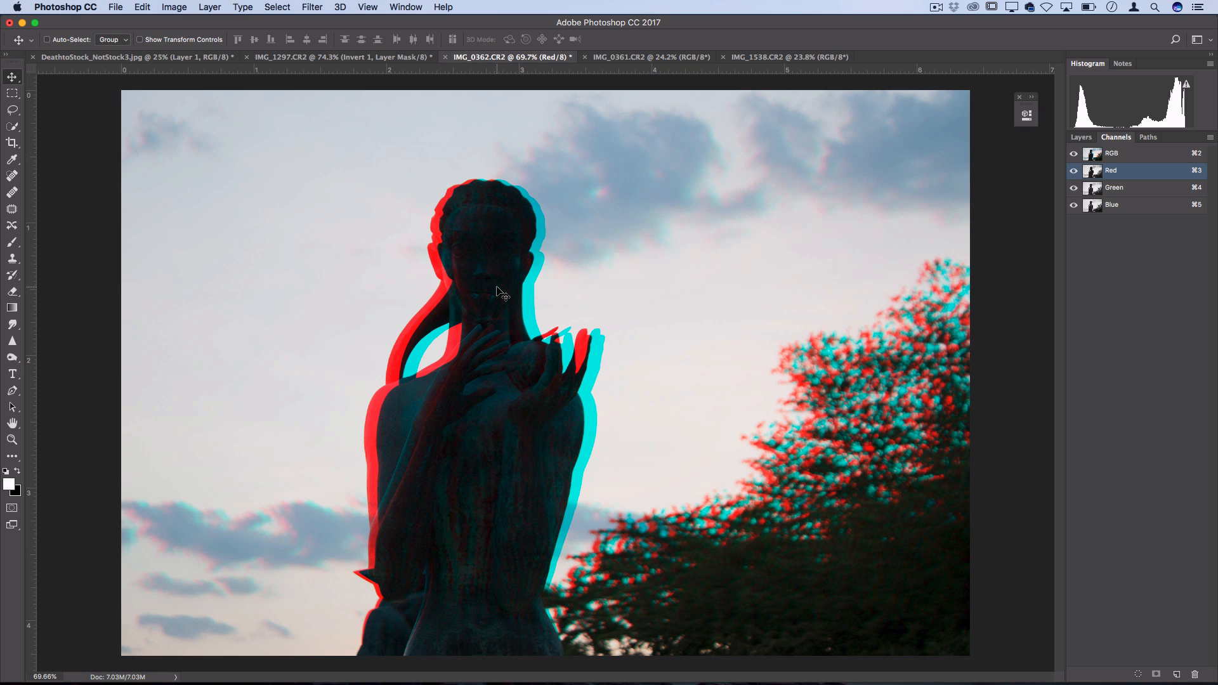
mouse_move(808, 264)
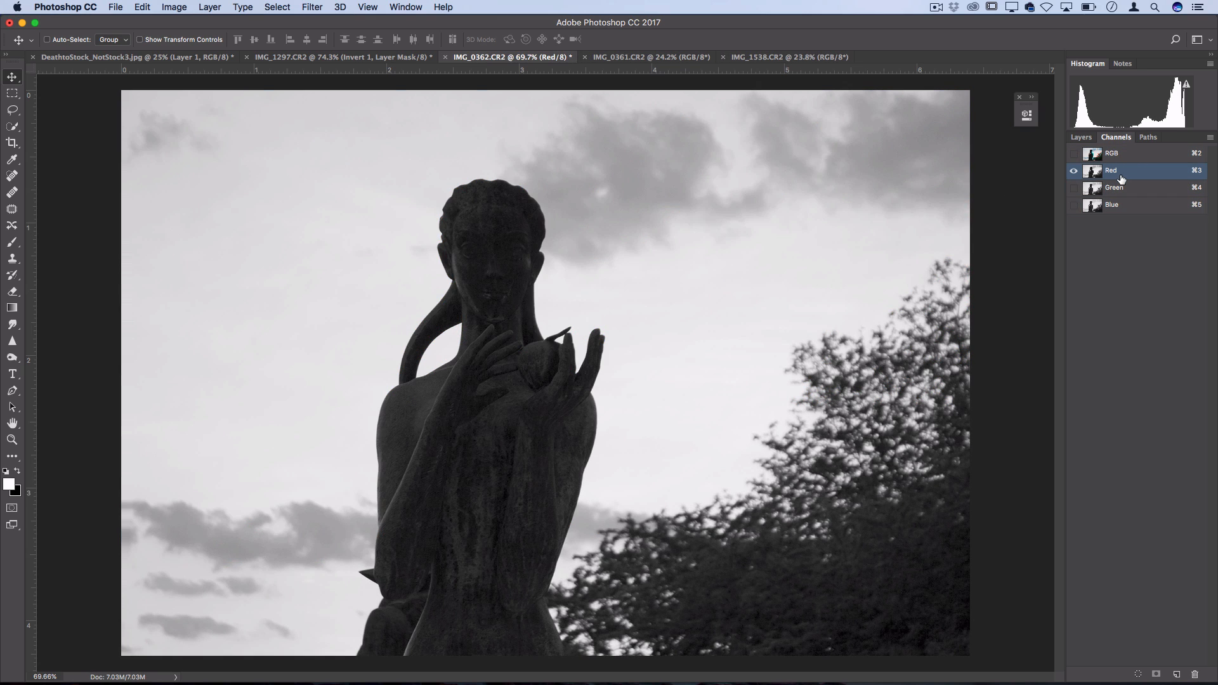
Motion-blur the red channel (angle 3, distance 172), then return to the Layers panel.
left_click(312, 7)
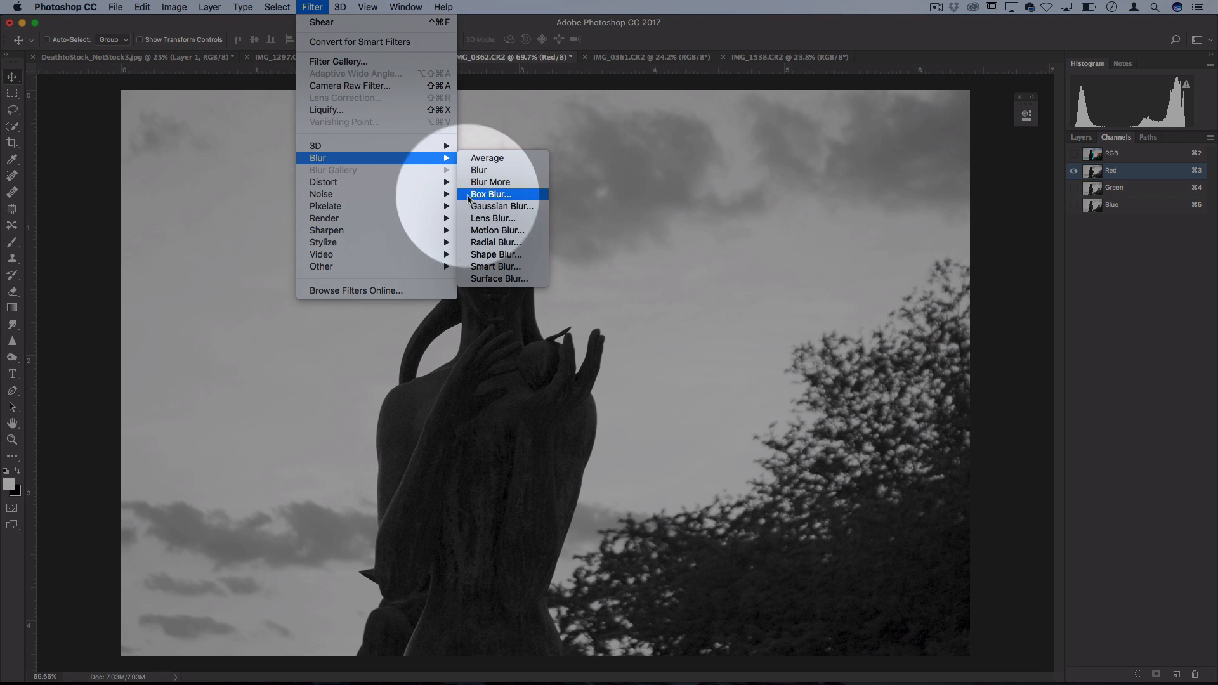
mouse_move(497, 230)
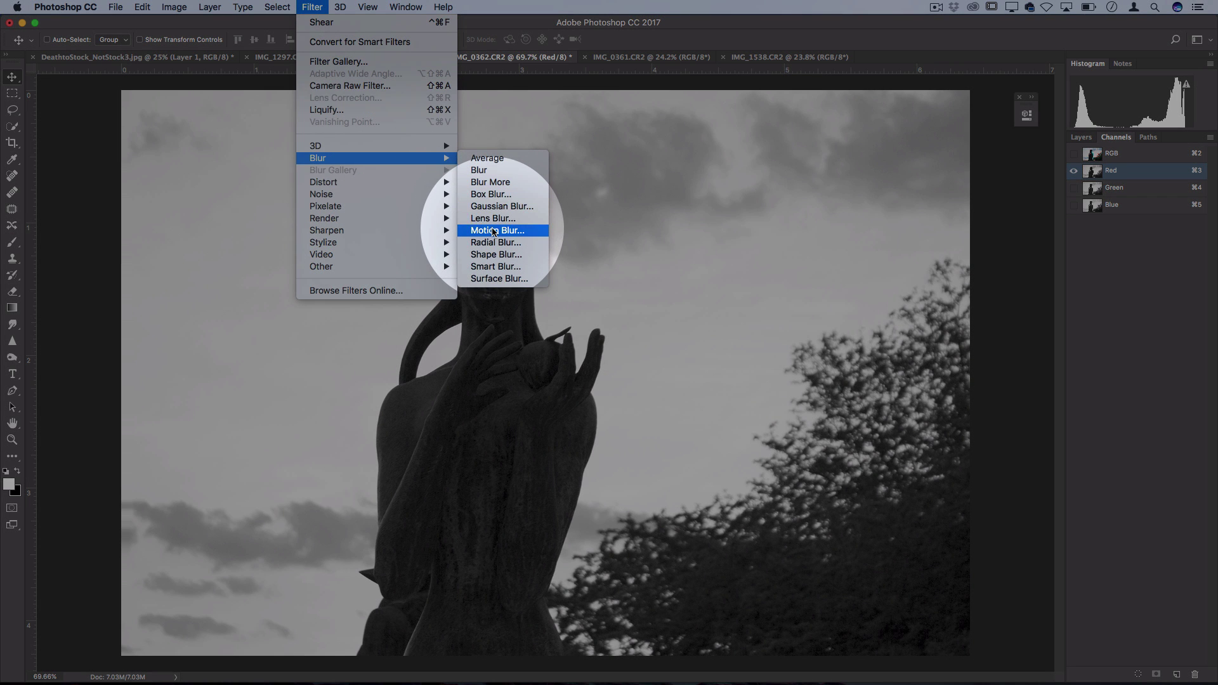
left_click(496, 230)
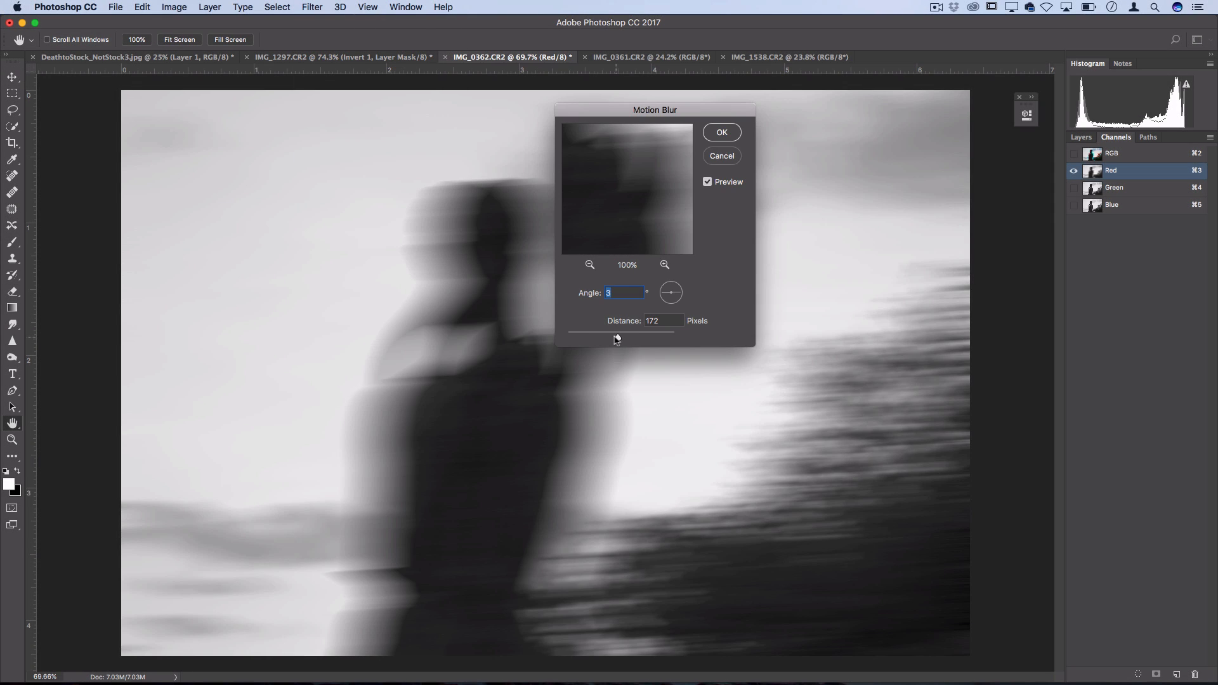
left_click(721, 132)
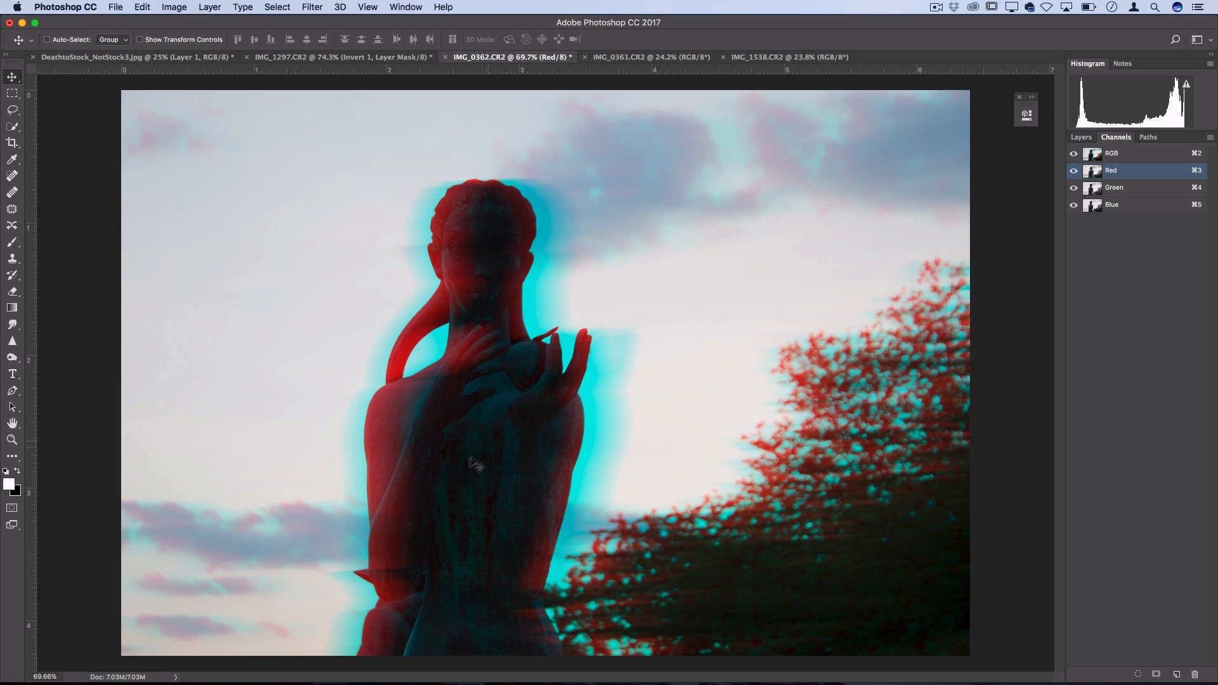
mouse_move(491, 328)
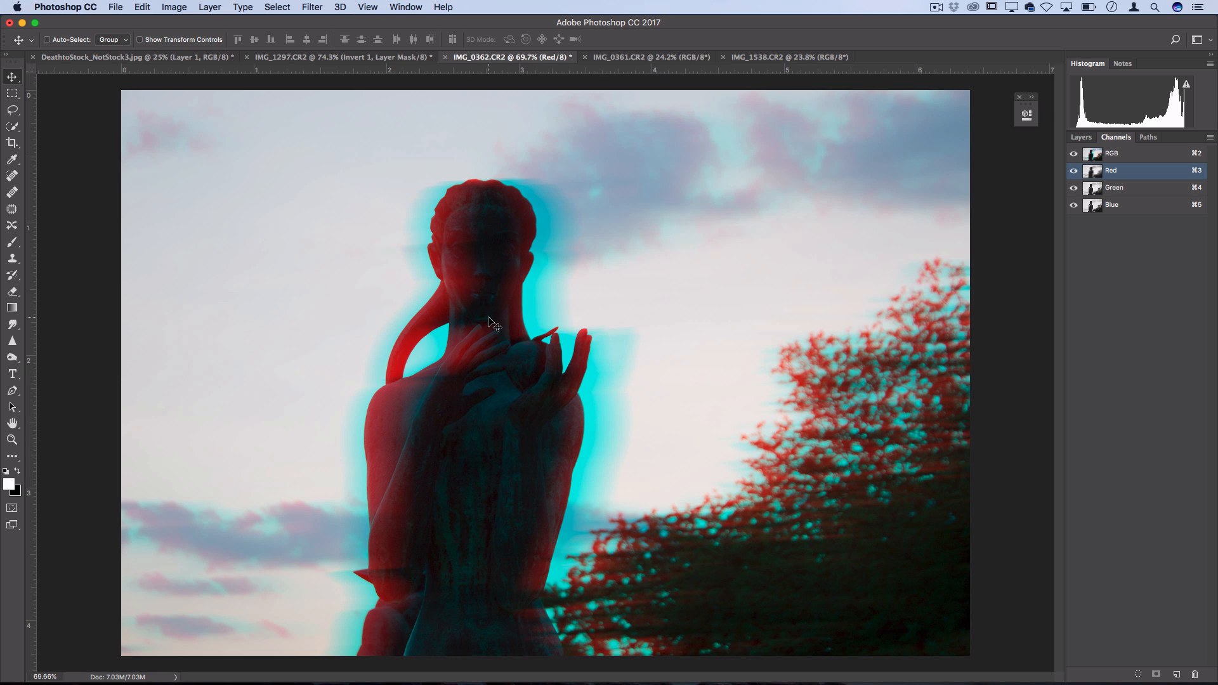
left_click(1081, 137)
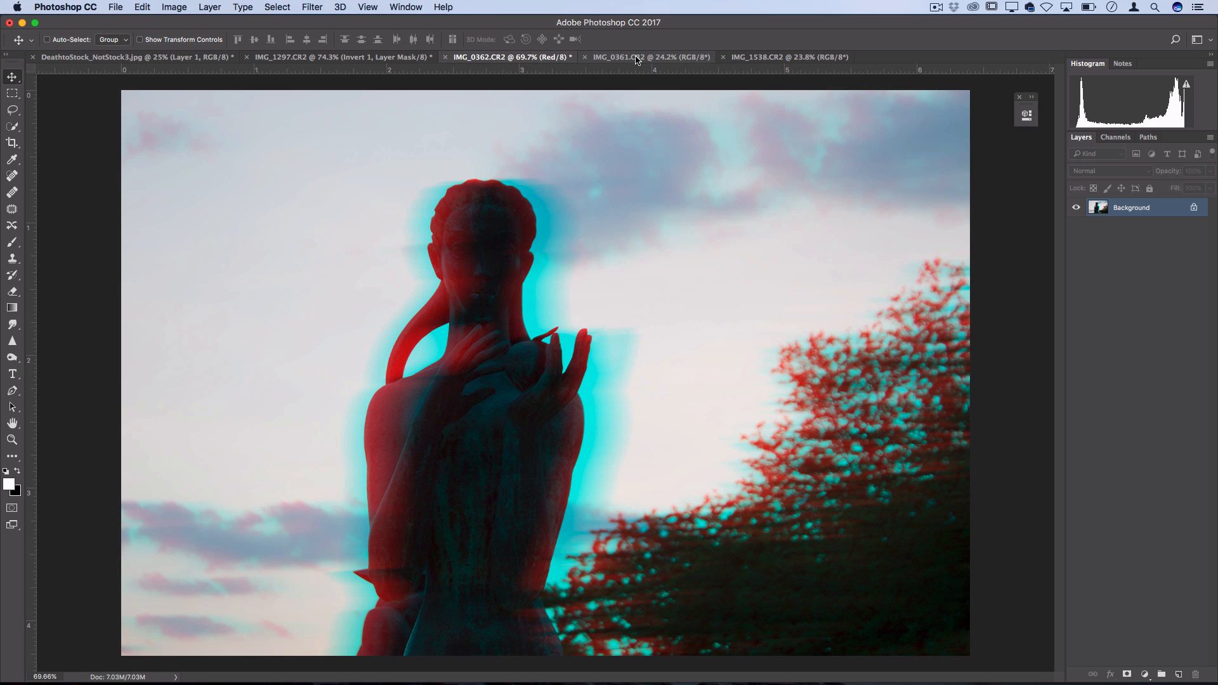
On IMG_0361, apply a one-generator Square Wave with higher amplitude and 1% horizontal scale.
left_click(639, 57)
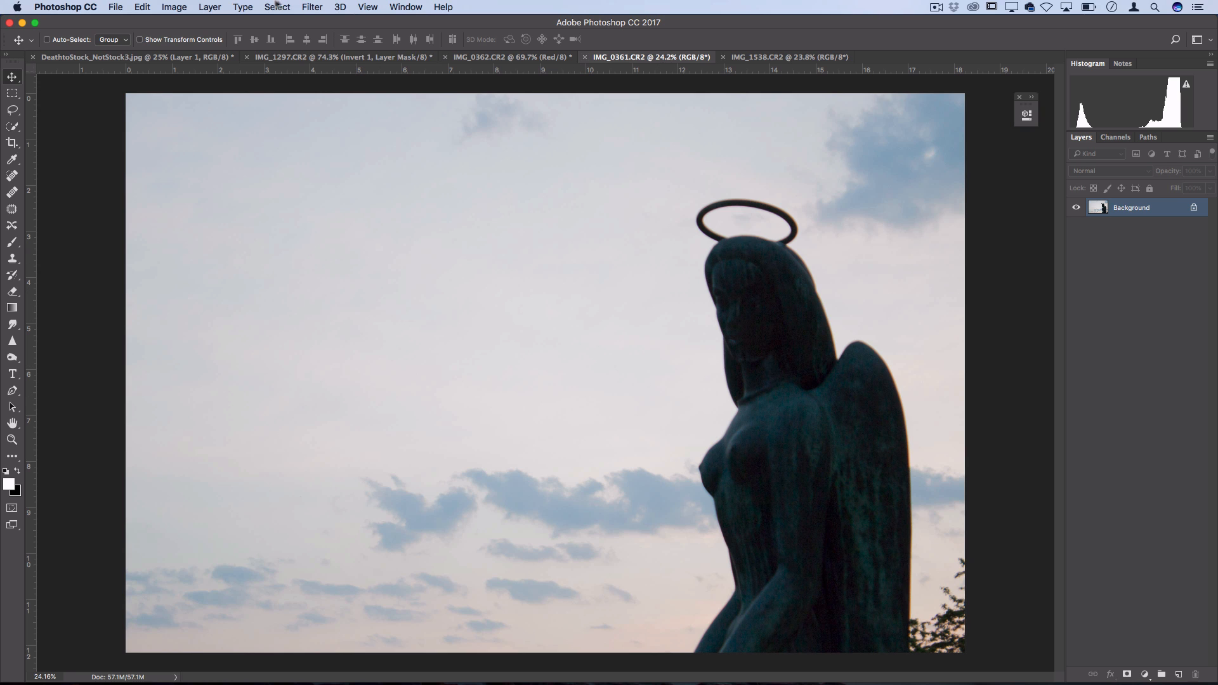
left_click(312, 7)
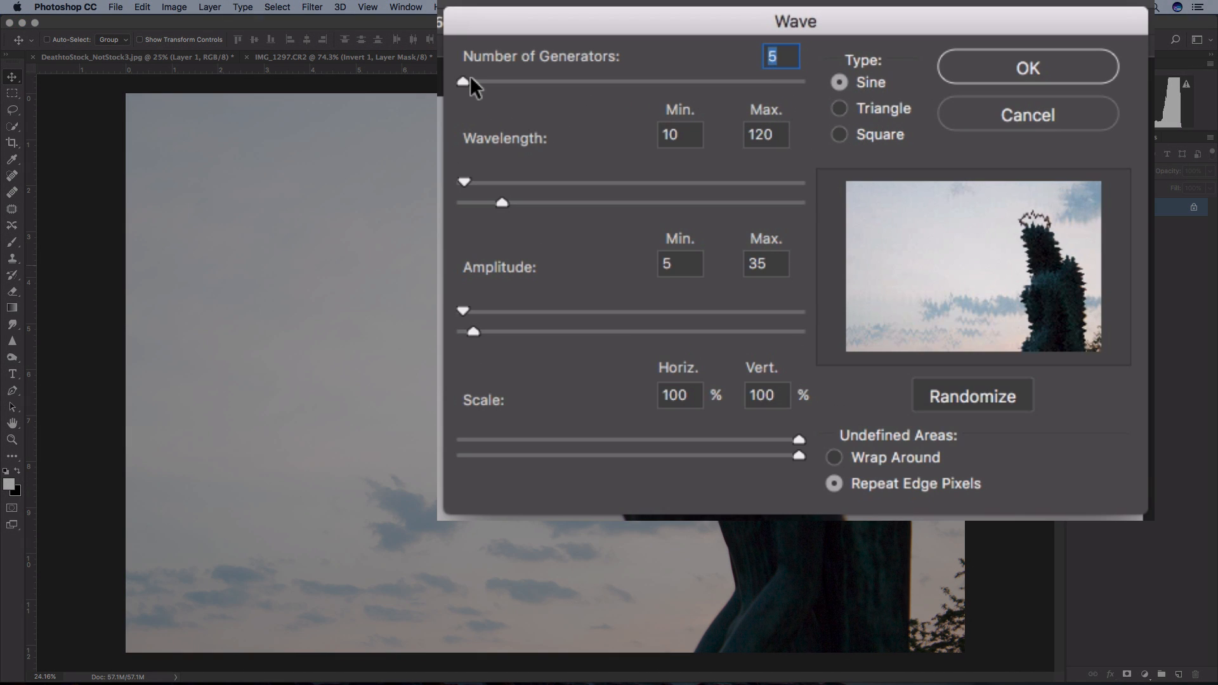
left_click_drag(470, 82, 460, 82)
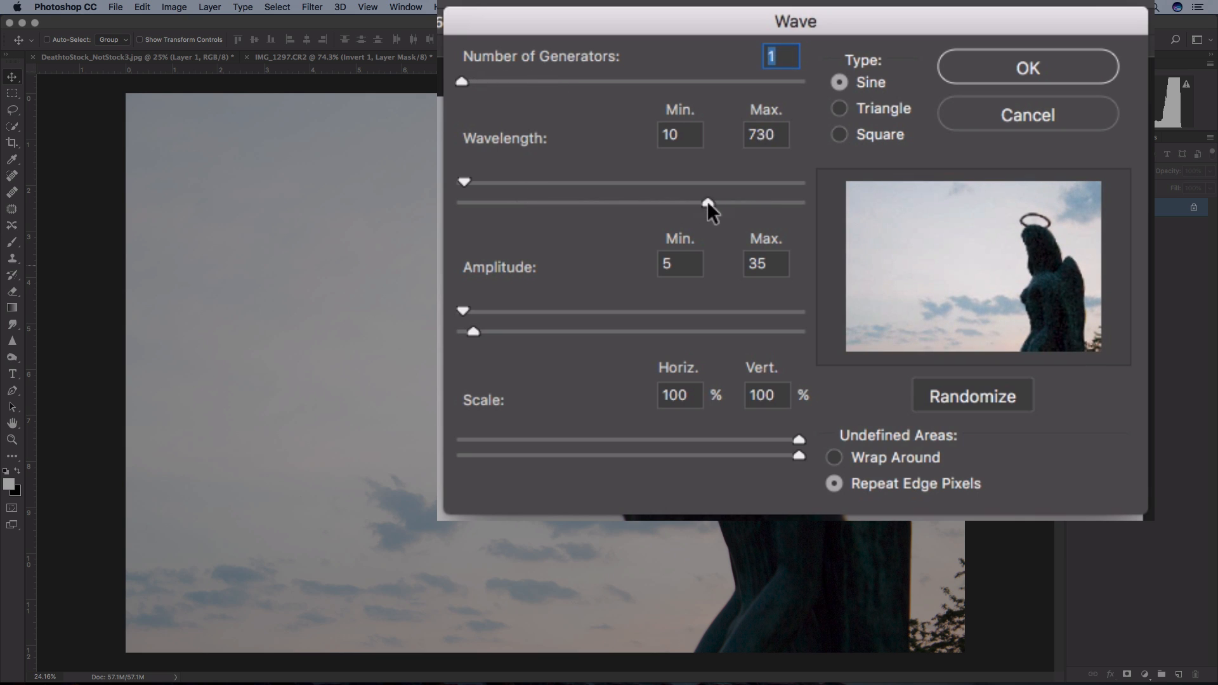
left_click_drag(474, 332, 520, 332)
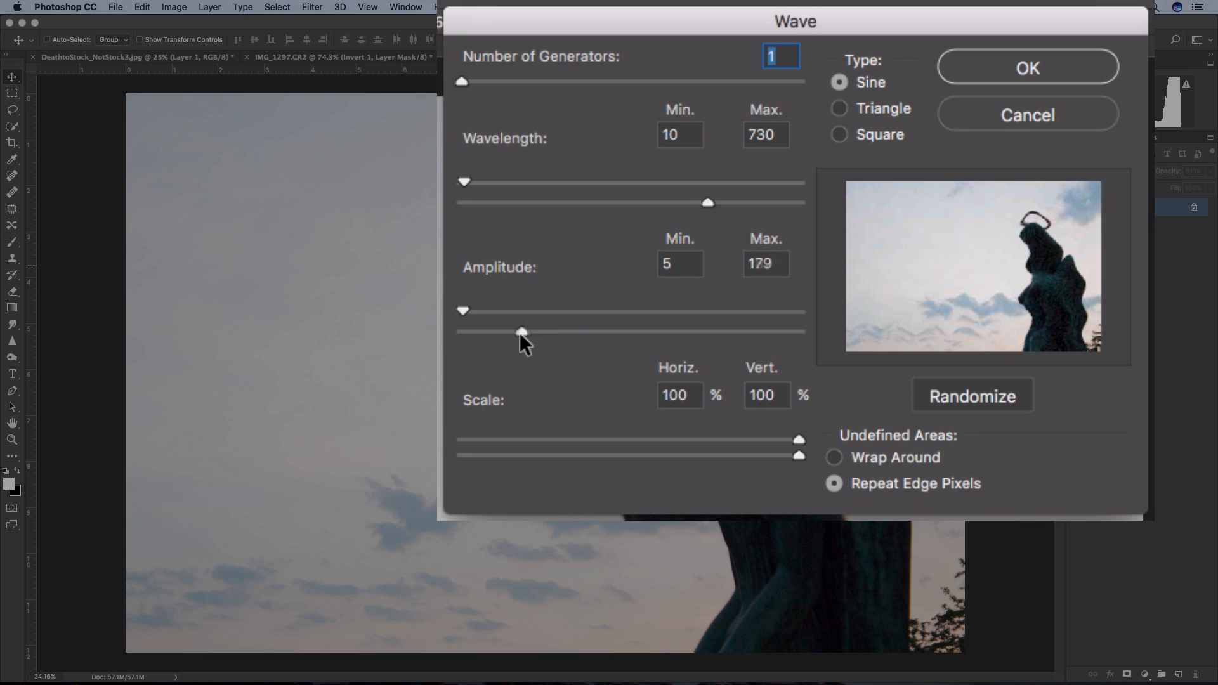
left_click_drag(798, 441, 462, 440)
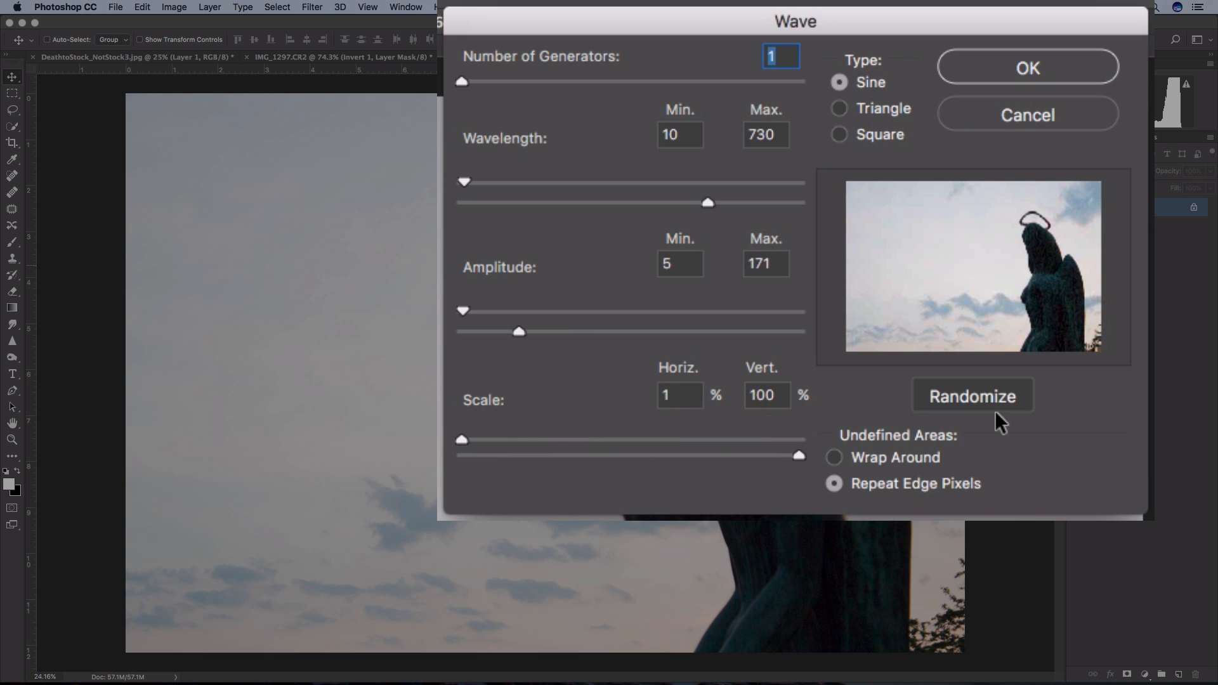
mouse_move(835, 104)
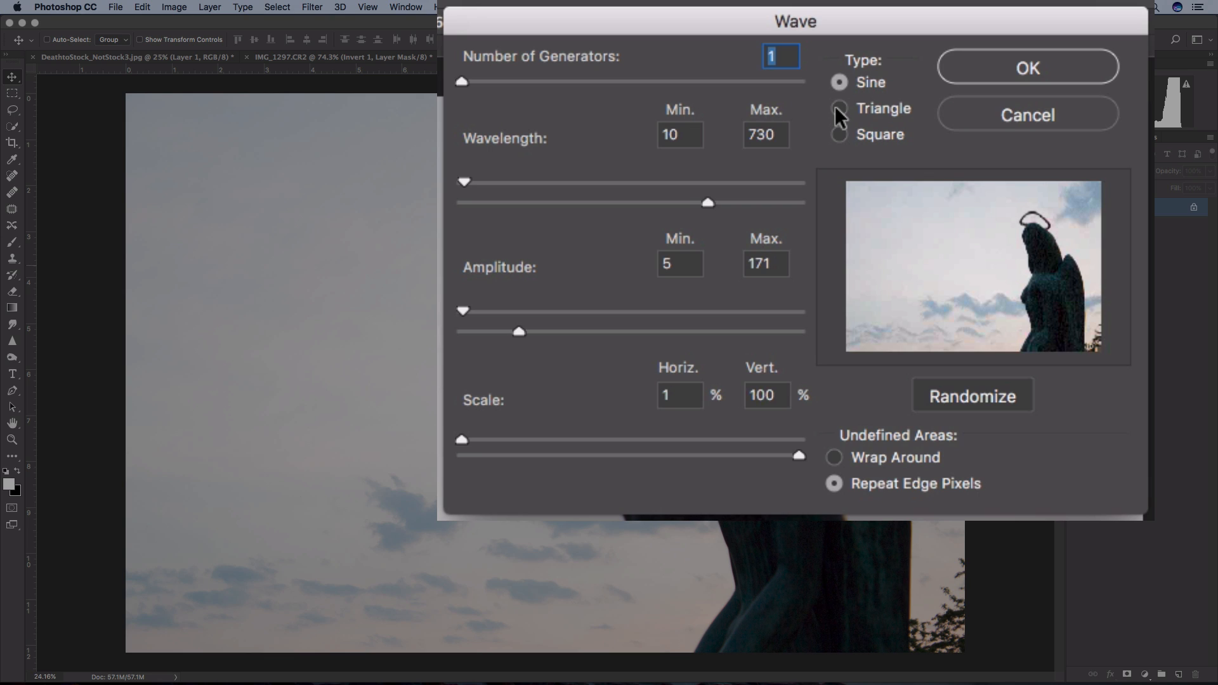
mouse_move(839, 147)
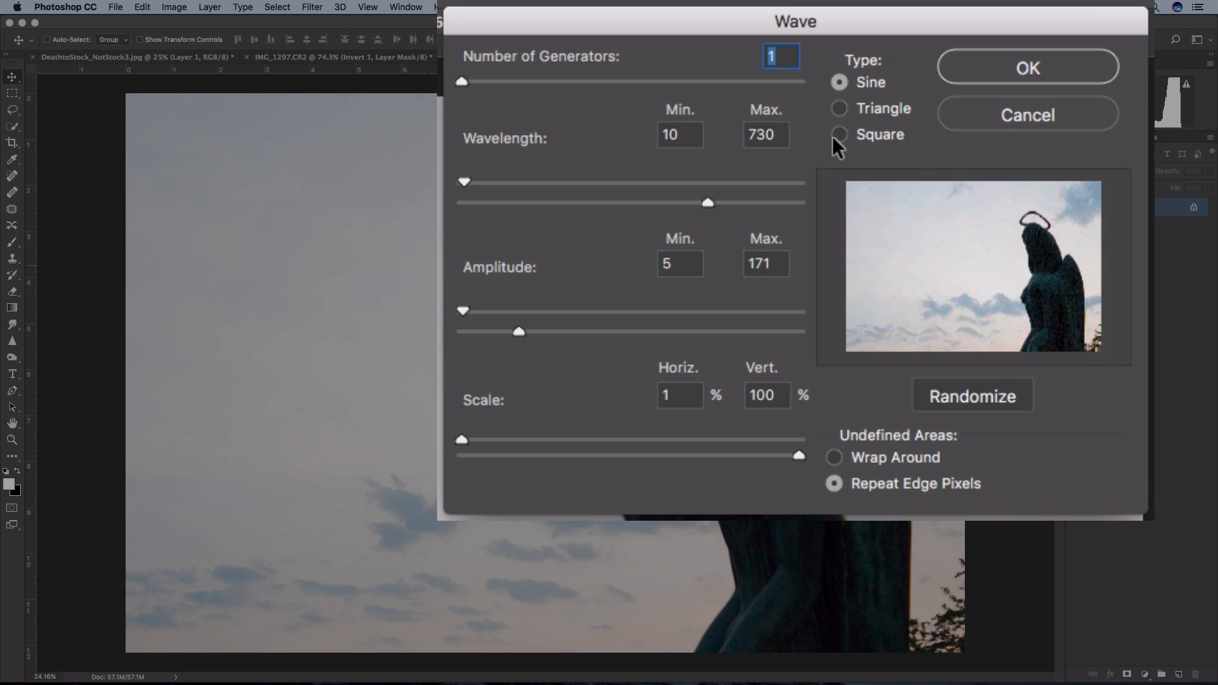
left_click(835, 134)
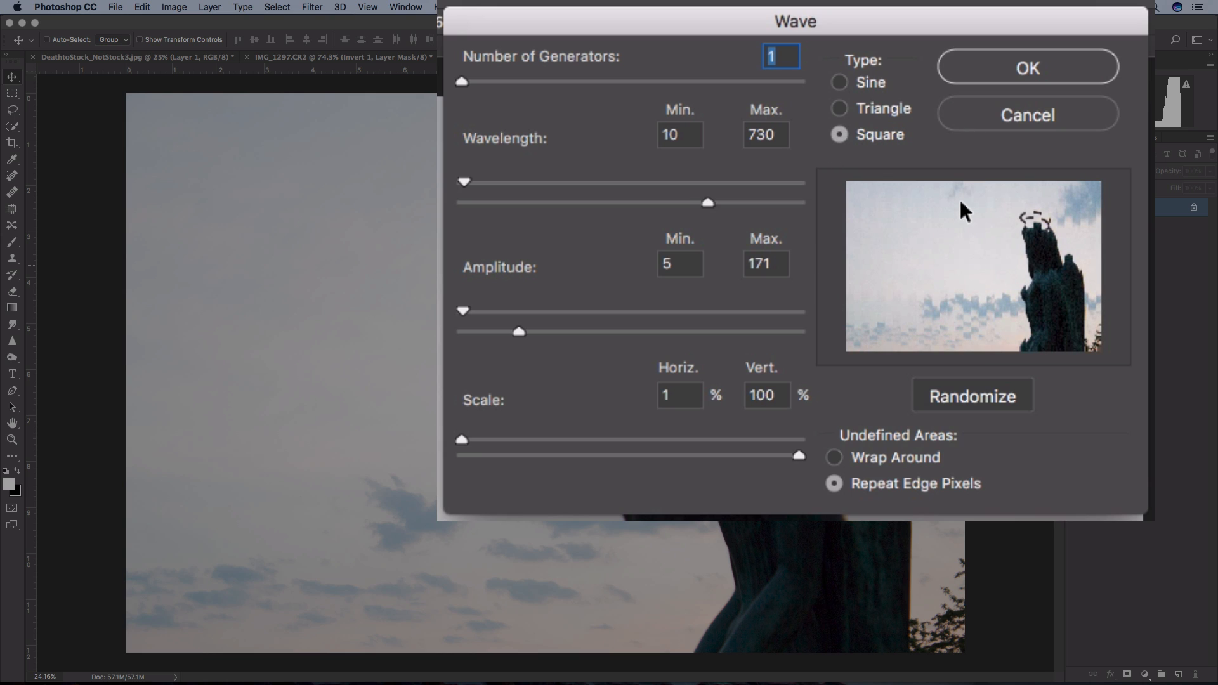
left_click_drag(708, 203, 511, 203)
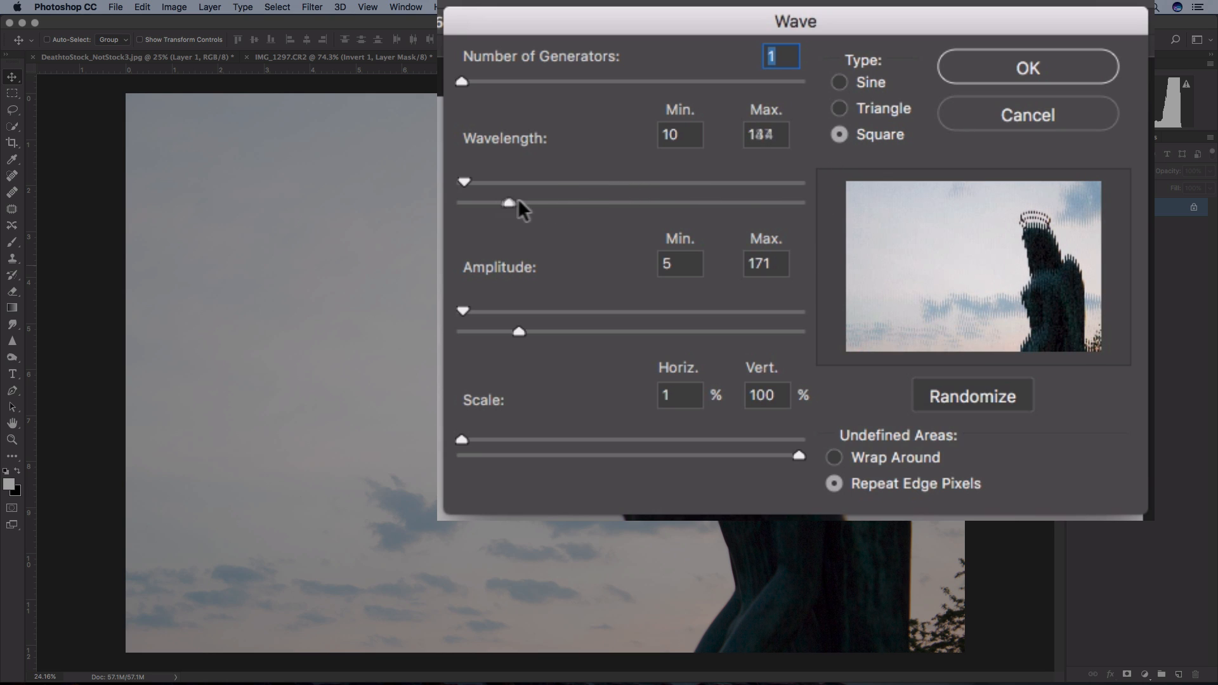
left_click_drag(460, 82, 471, 83)
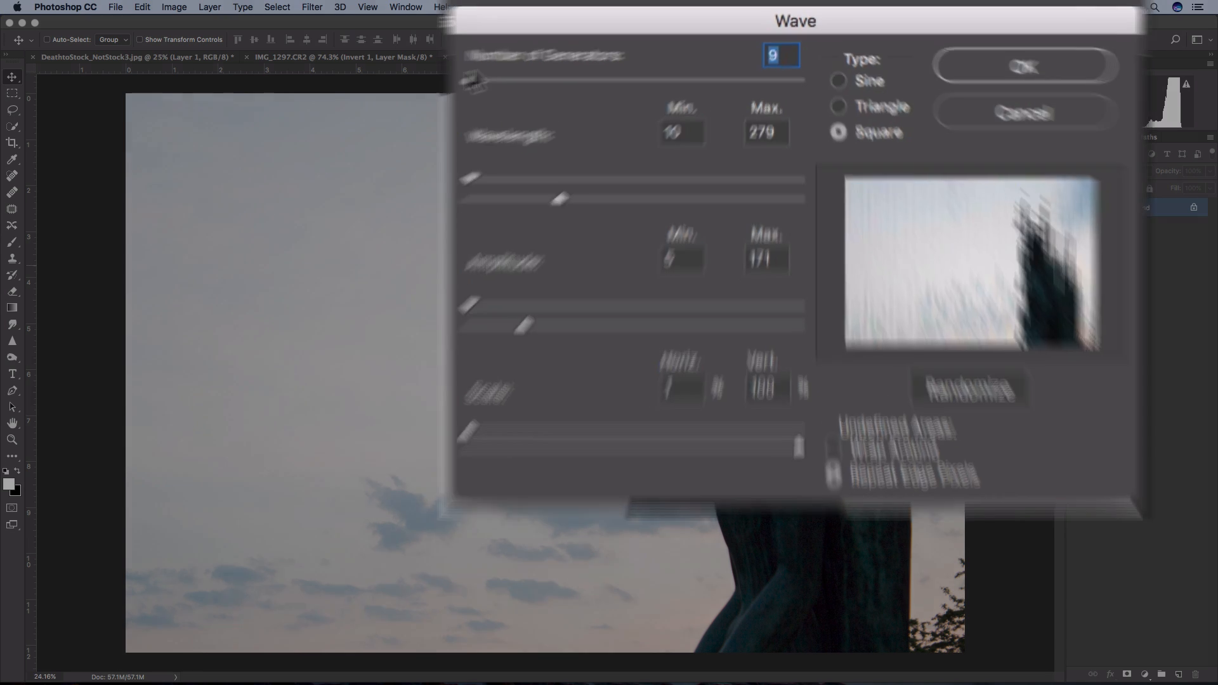
left_click(1025, 65)
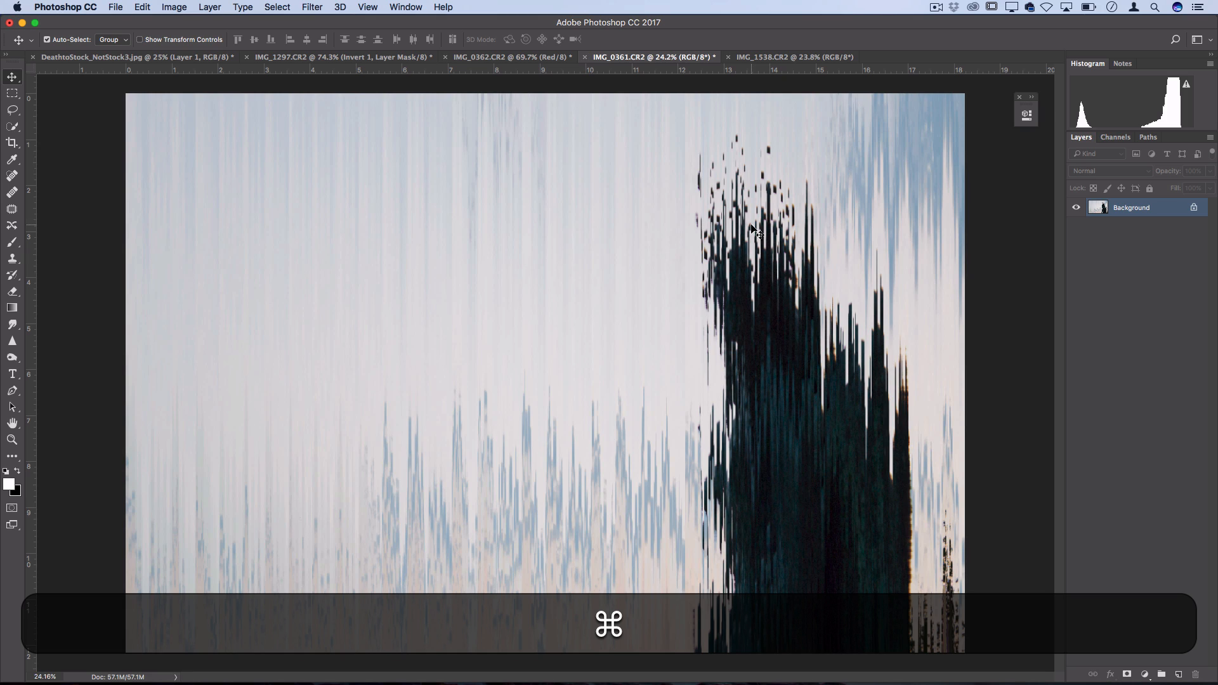
Undo the full-image wave and marquee-select a sky rectangle overlapping the angel's head.
key("Cmd+Option+Z")
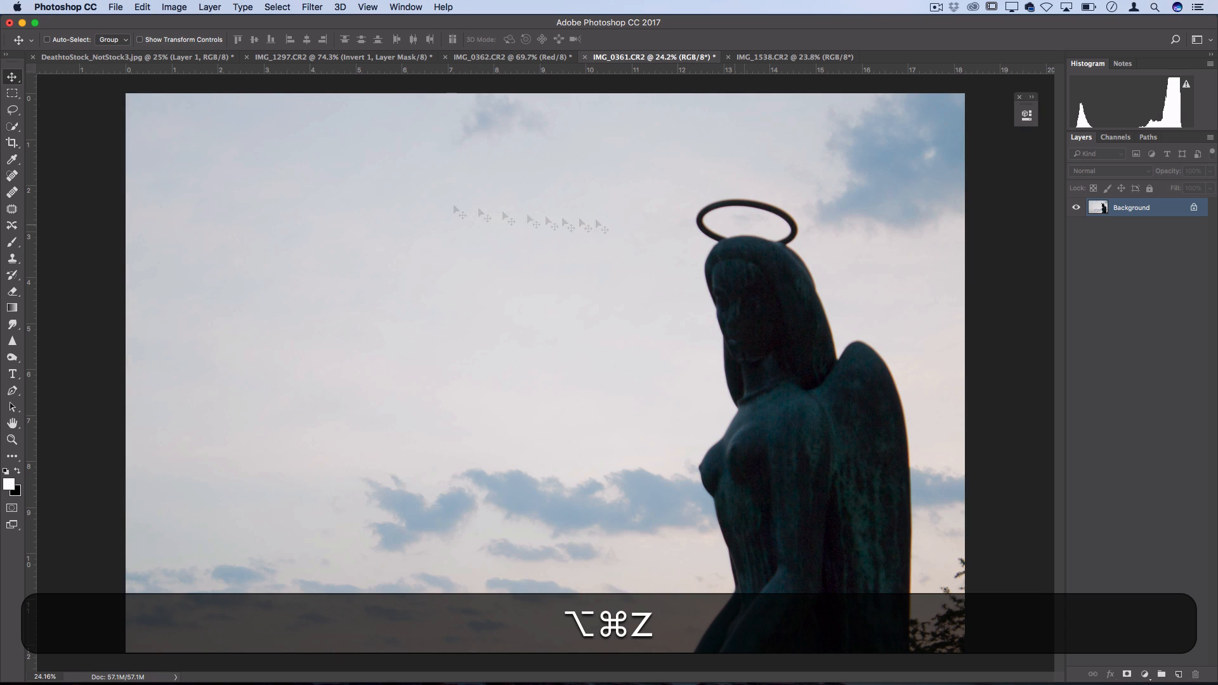
left_click_drag(570, 177, 703, 355)
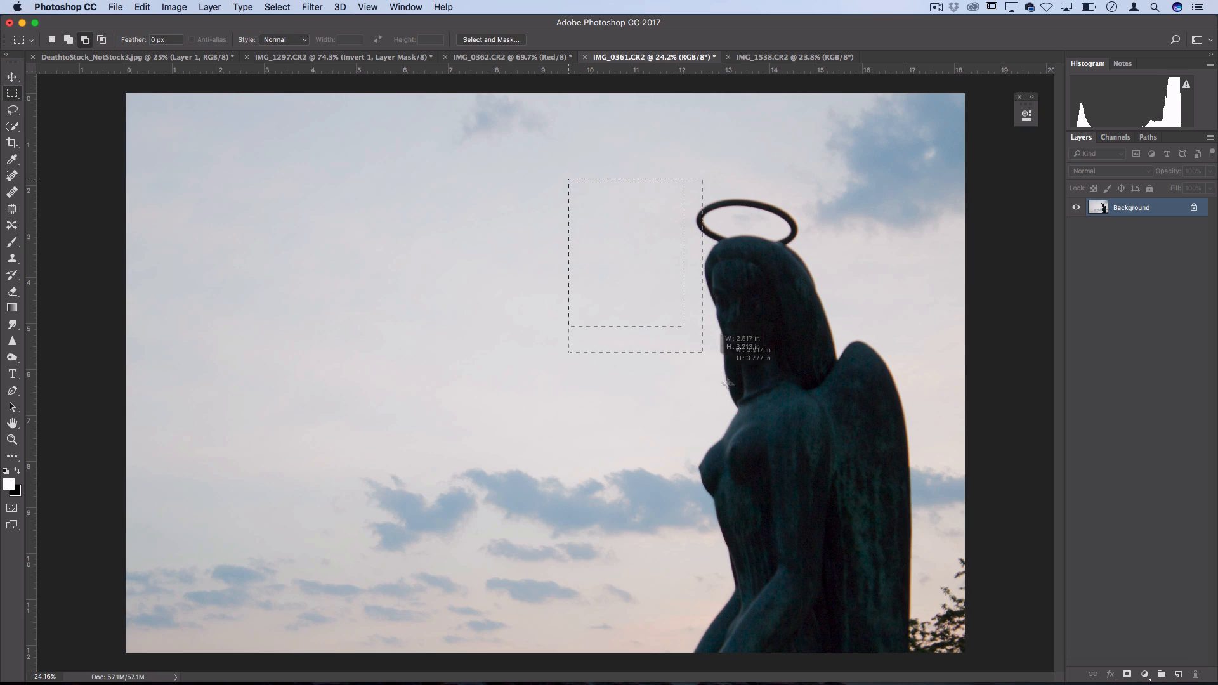
left_click_drag(702, 354, 752, 571)
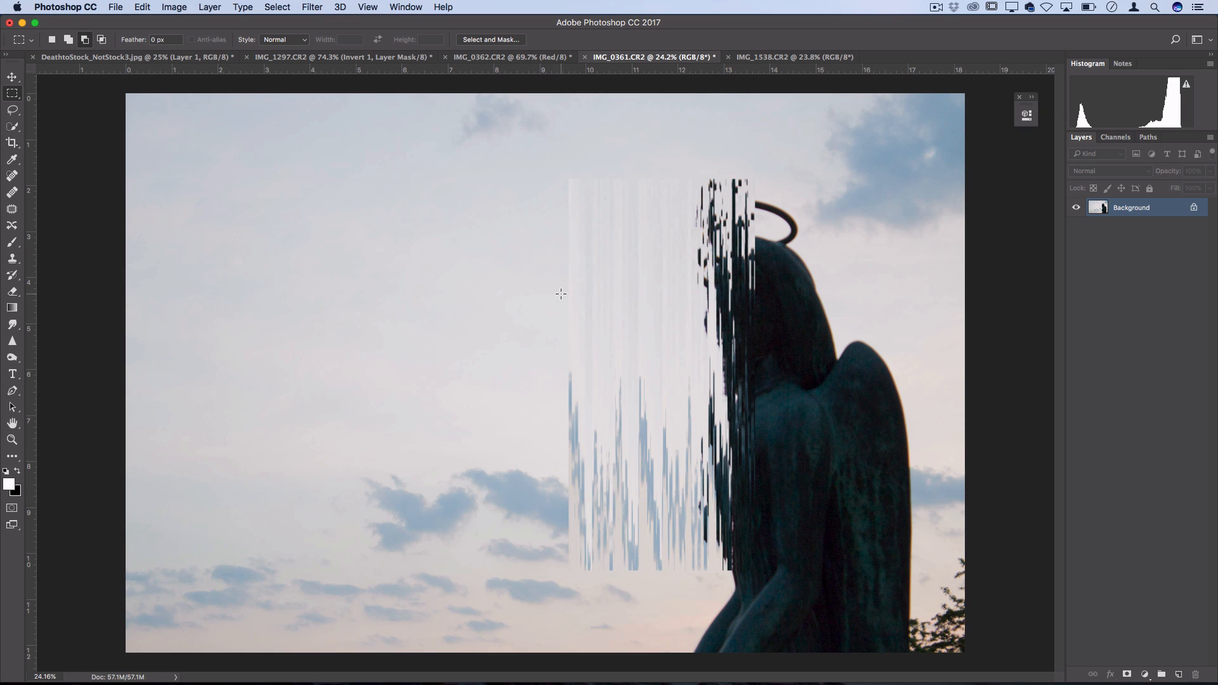
mouse_move(570, 287)
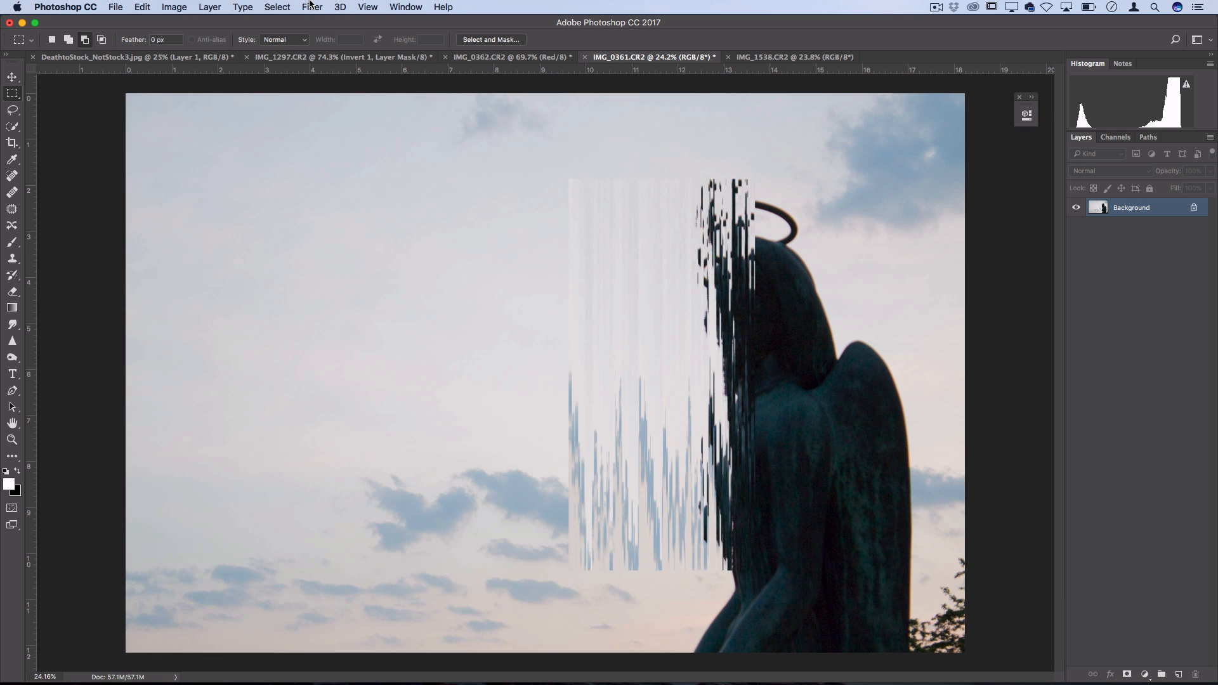
Apply a Blast-style Wind from the right to the statue photo, after previewing Stagger.
left_click(316, 7)
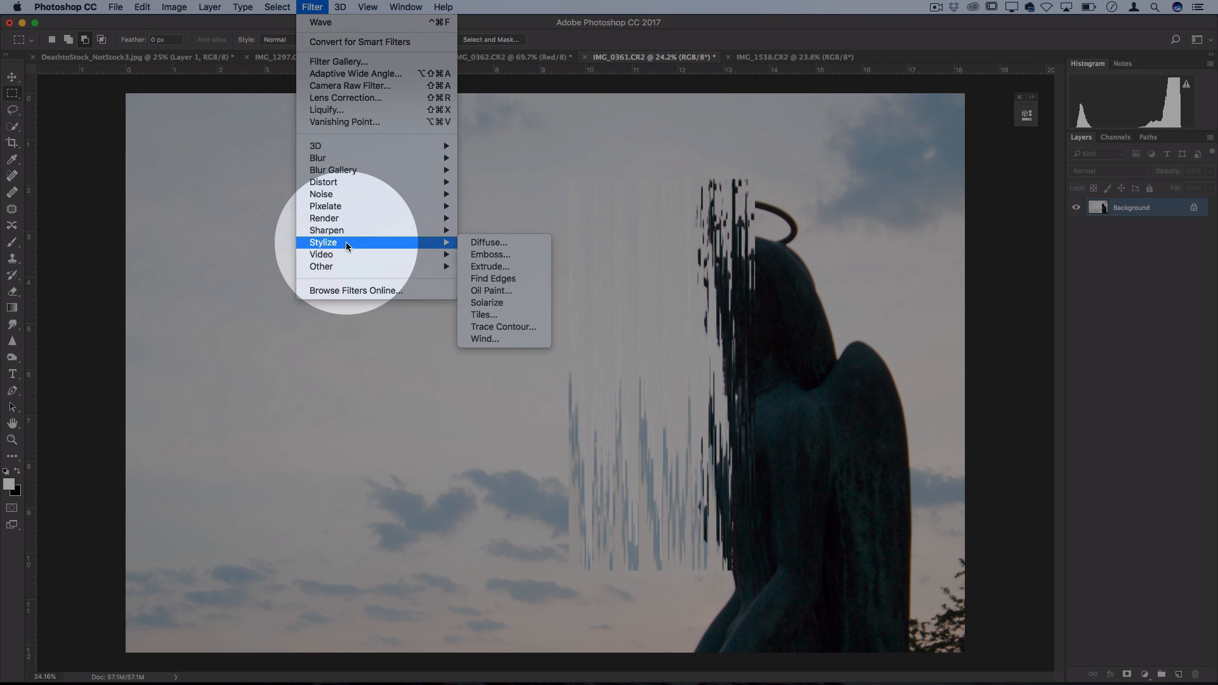
mouse_move(479, 339)
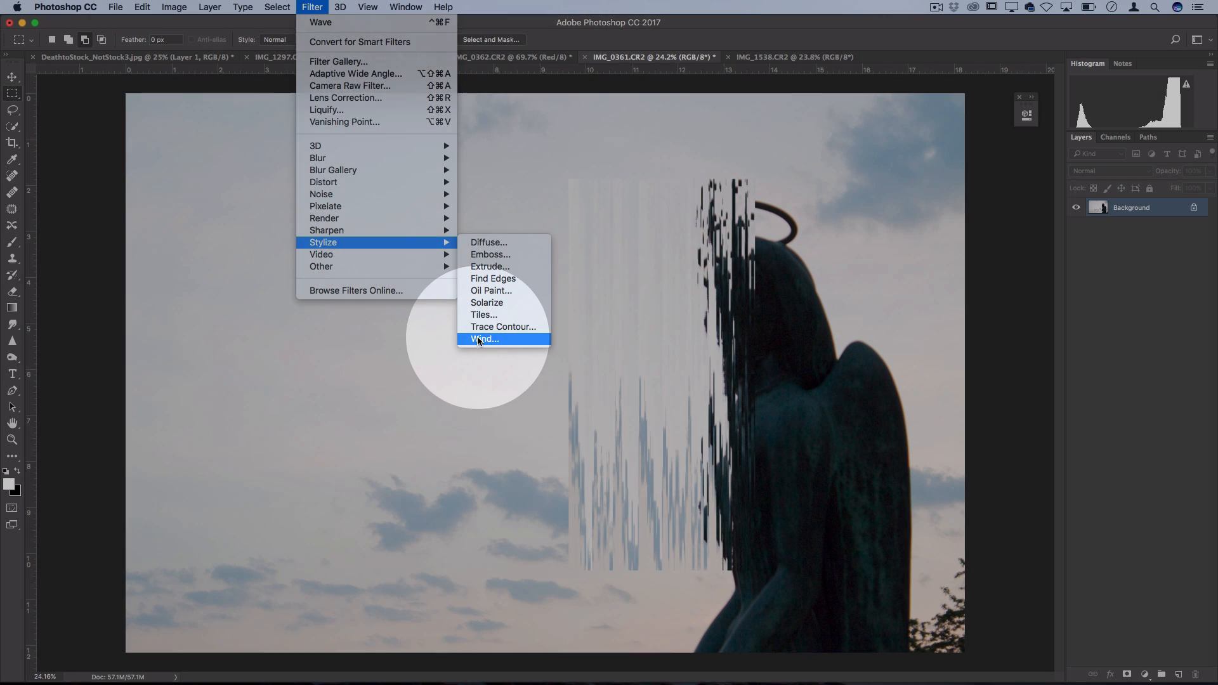
left_click(484, 338)
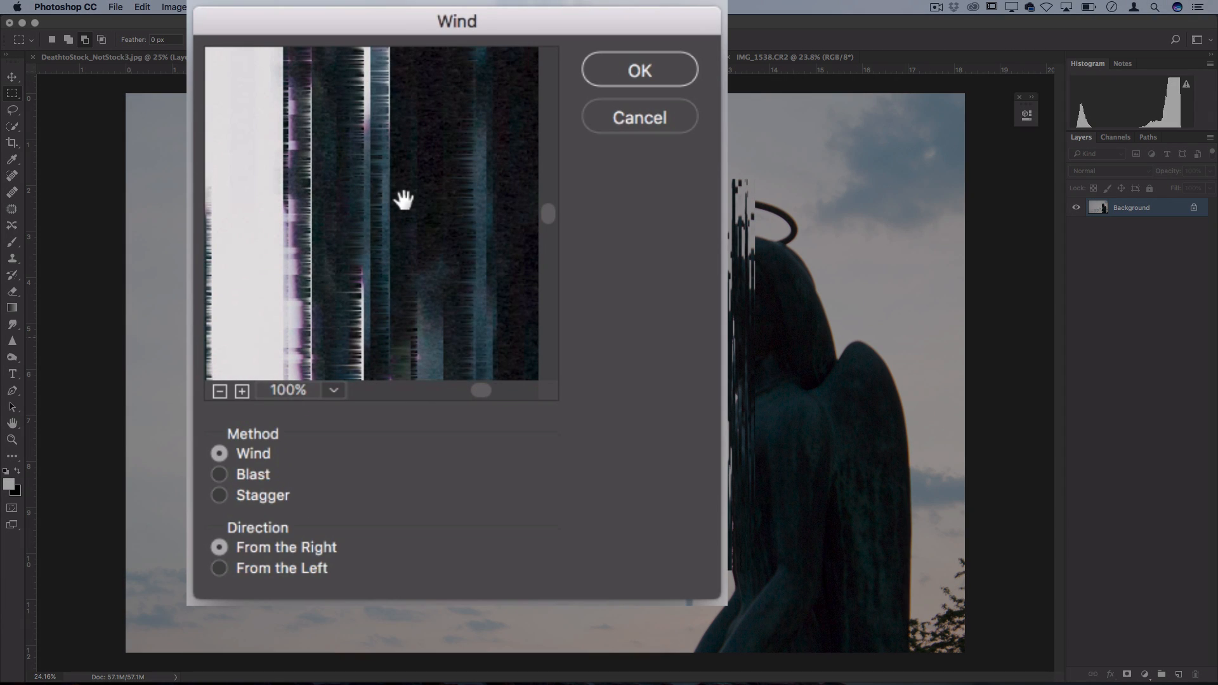
mouse_move(238, 503)
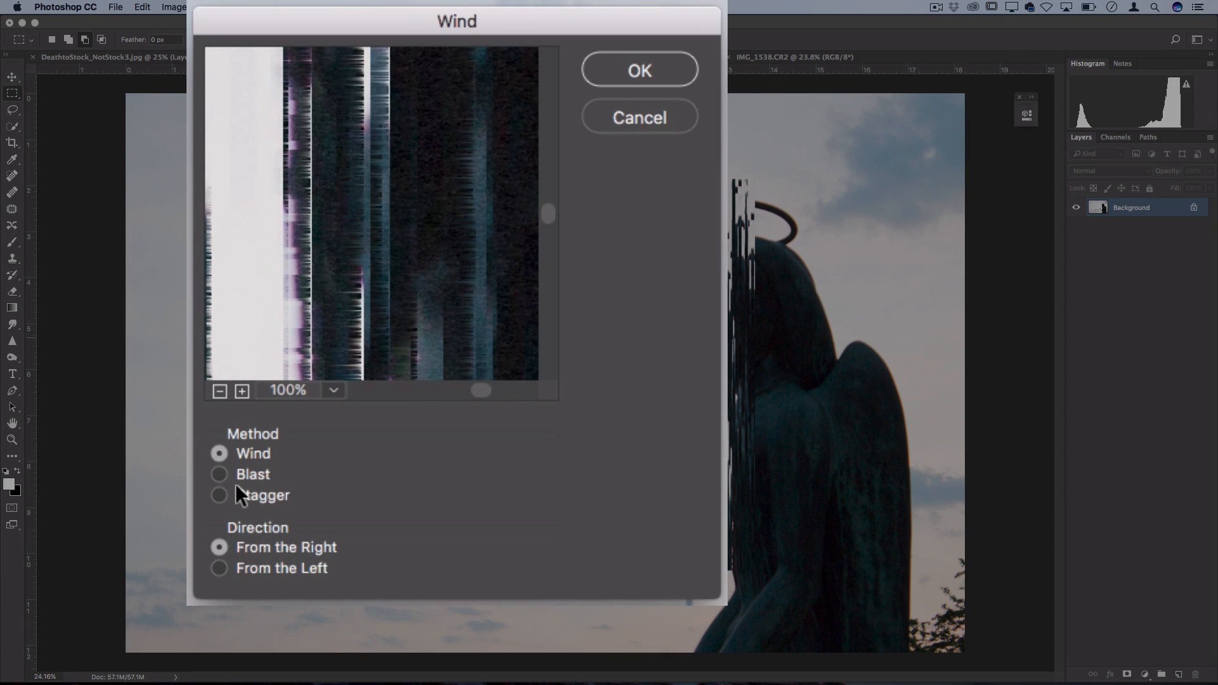
left_click(219, 495)
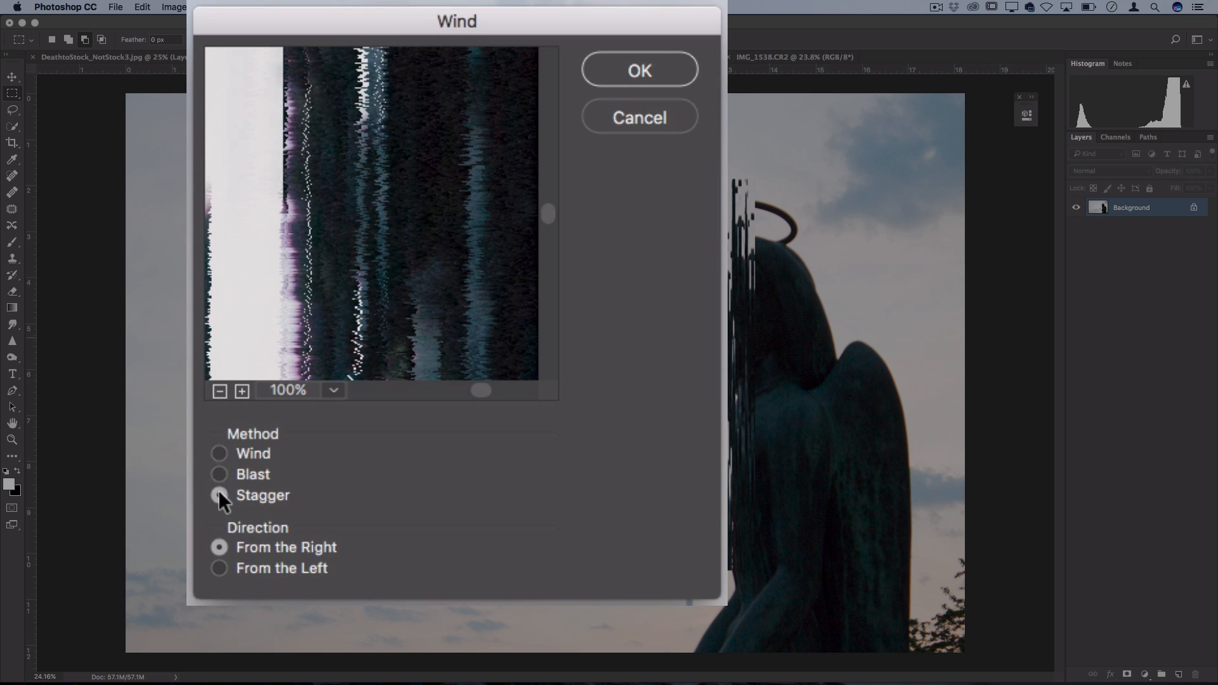
left_click(219, 474)
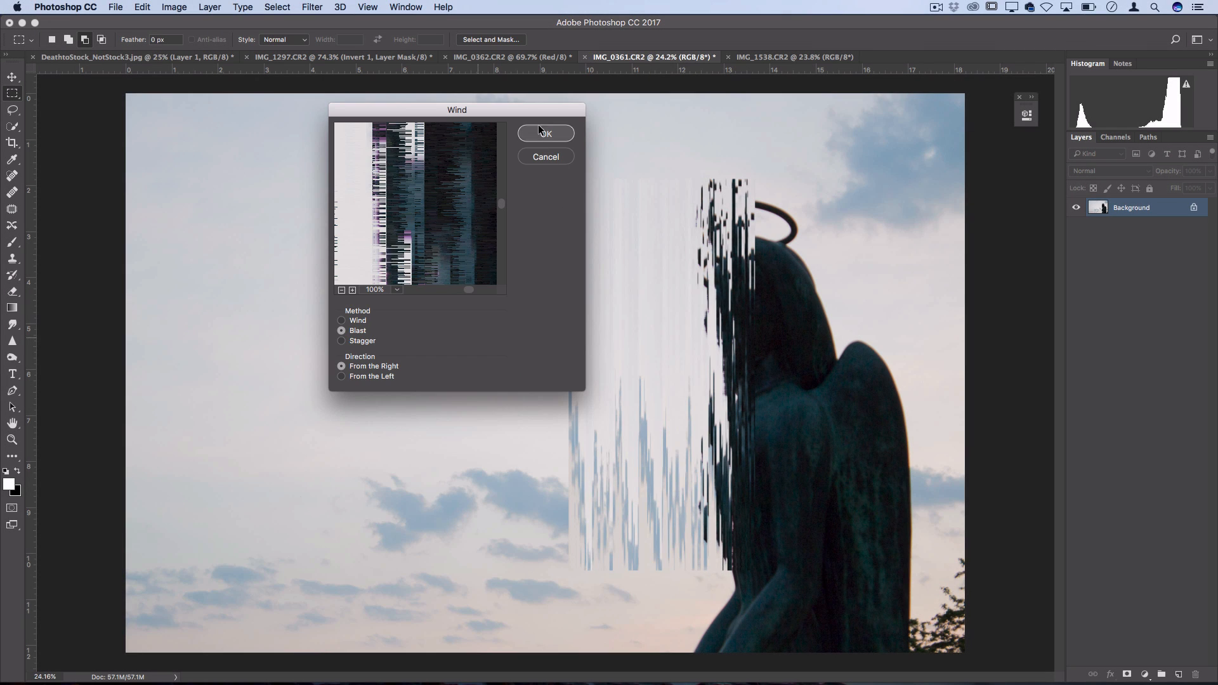
left_click(546, 133)
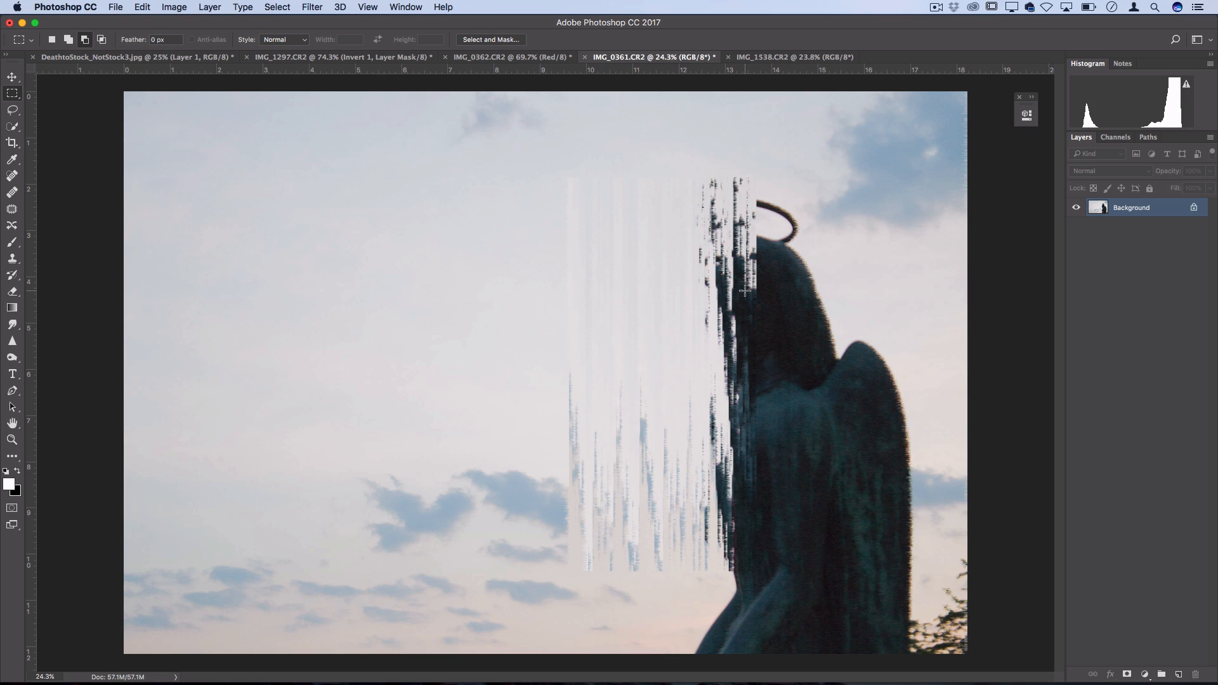
mouse_move(529, 300)
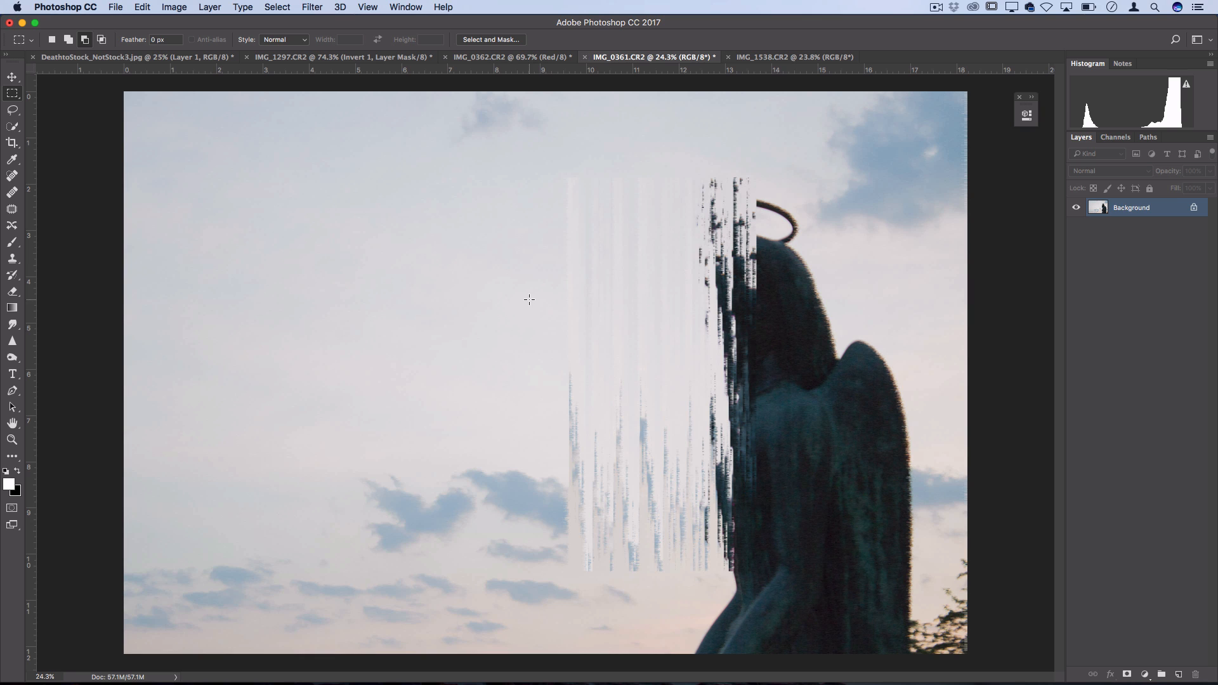
mouse_move(230, 206)
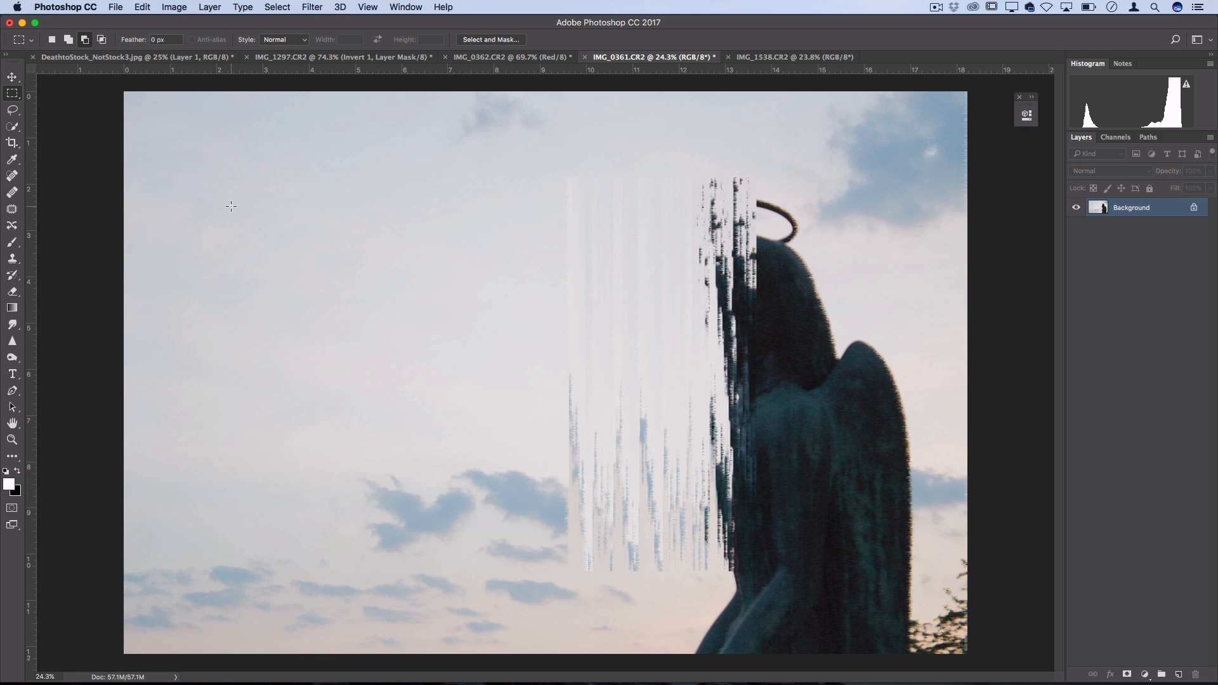
Rotate the photo 90° clockwise, apply a Blast Wind from the left, and start rotating back.
left_click(174, 7)
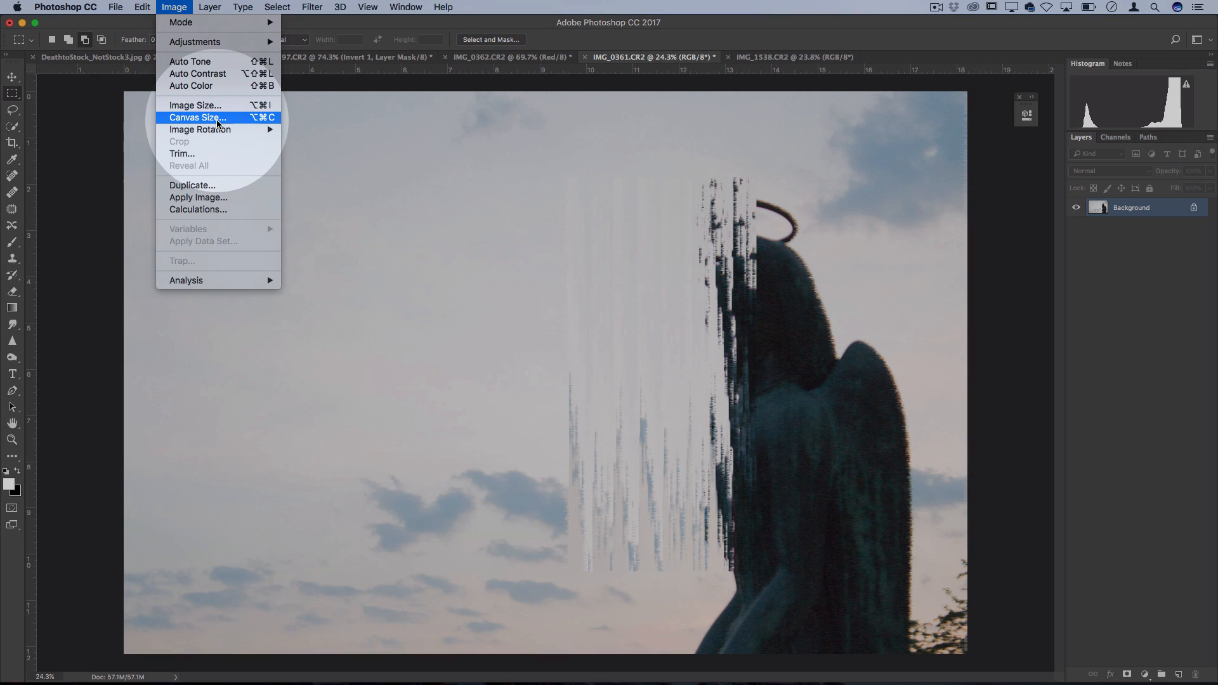
mouse_move(200, 129)
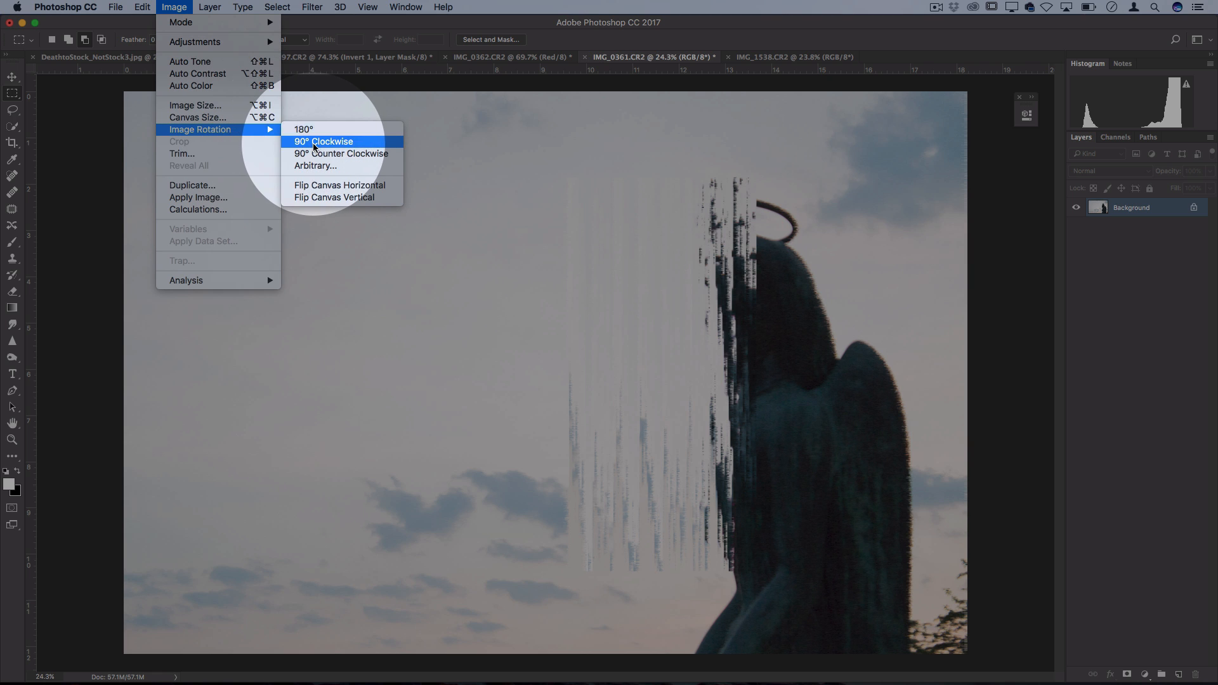
left_click(324, 142)
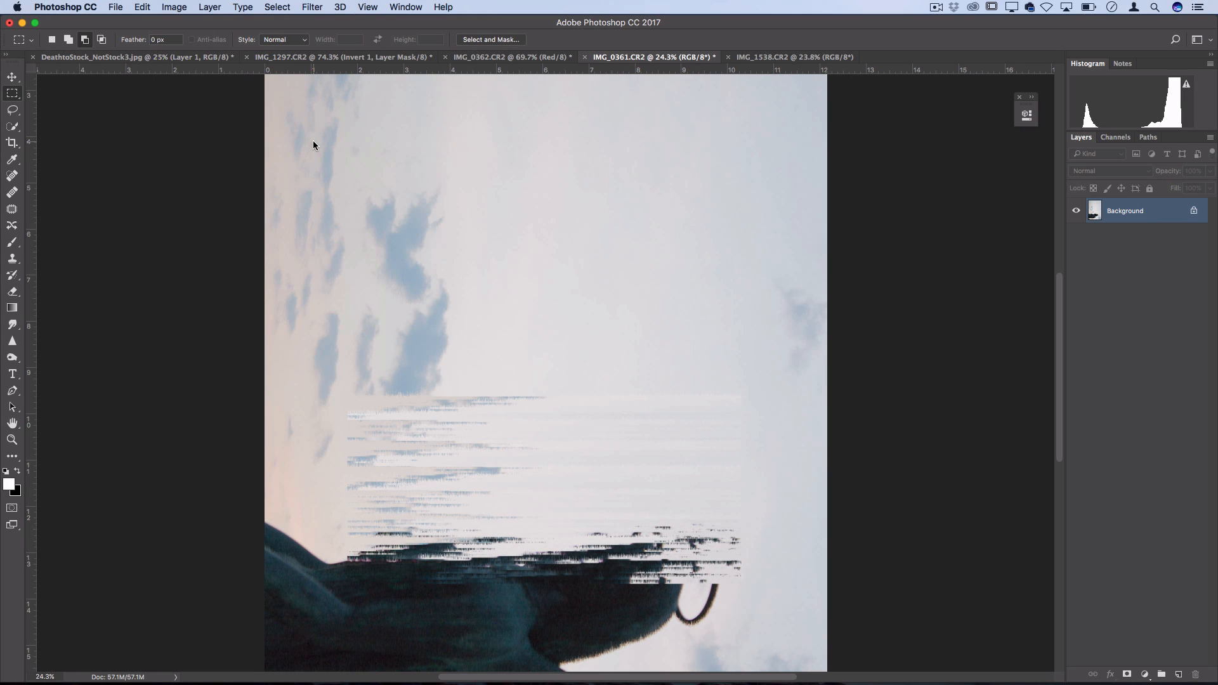
left_click(312, 7)
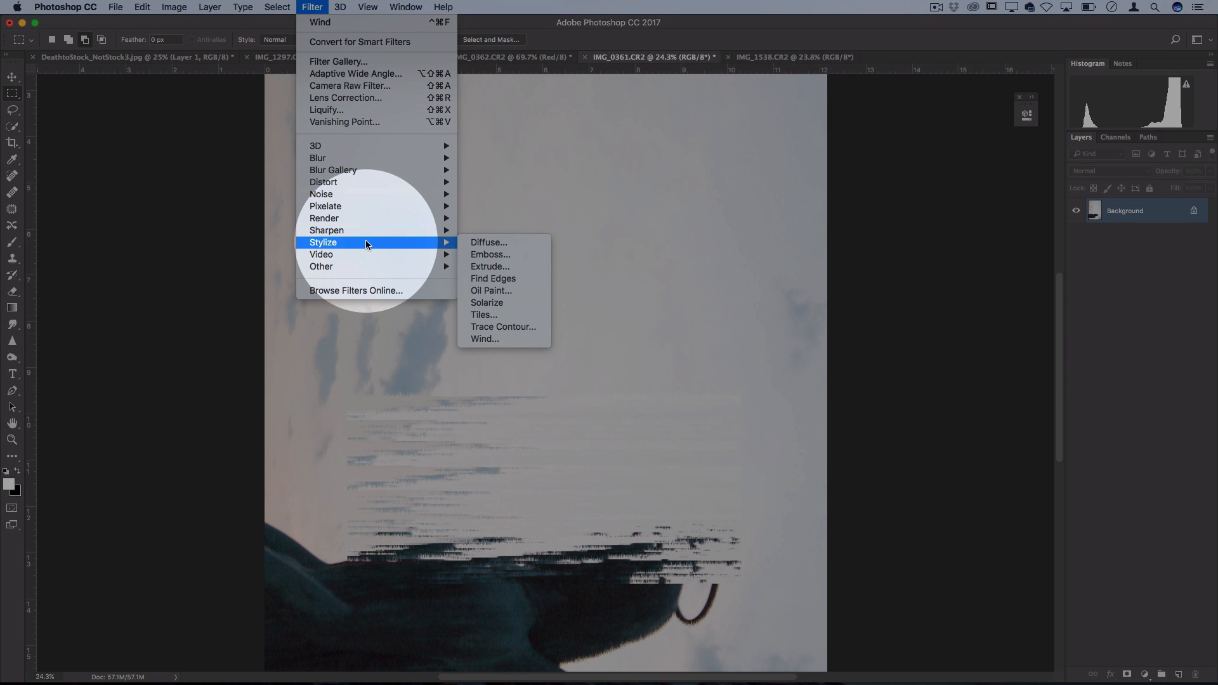
left_click(484, 339)
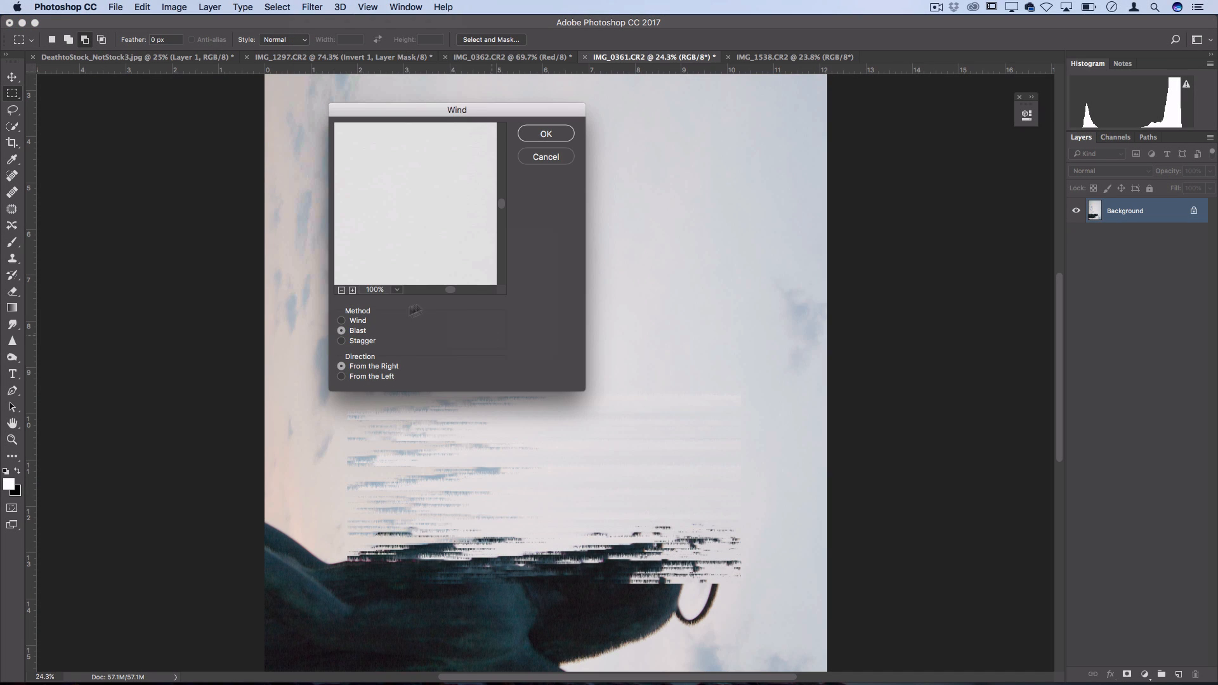
left_click(341, 376)
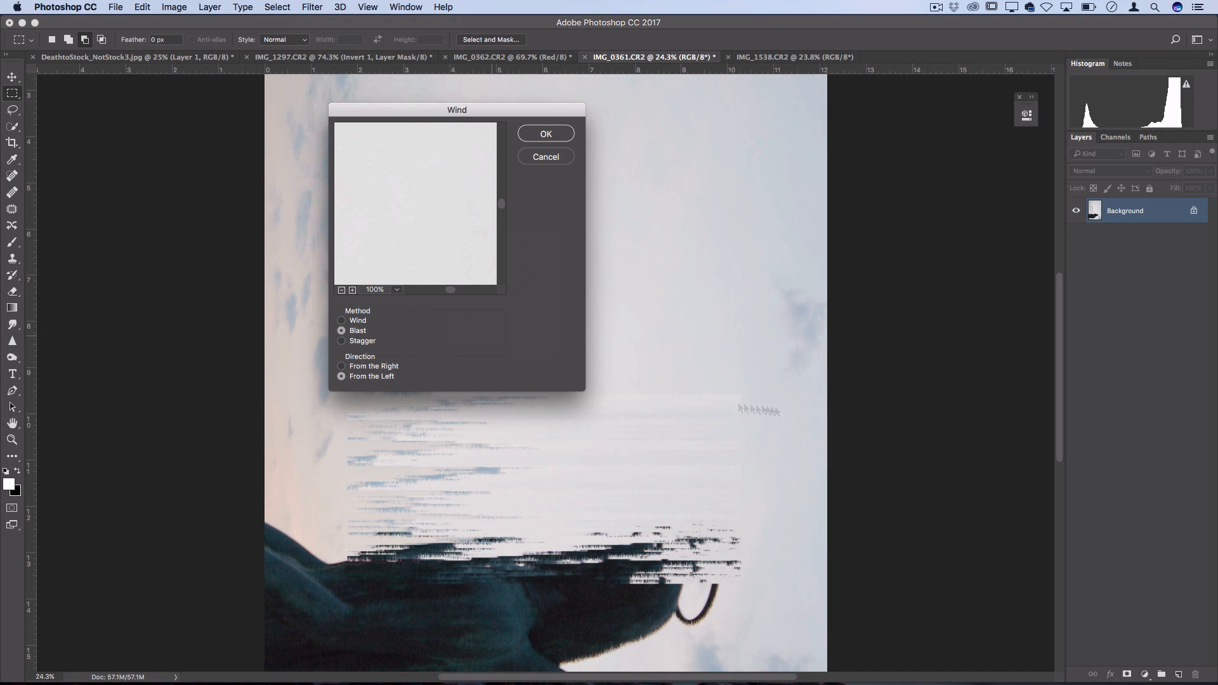
left_click(342, 367)
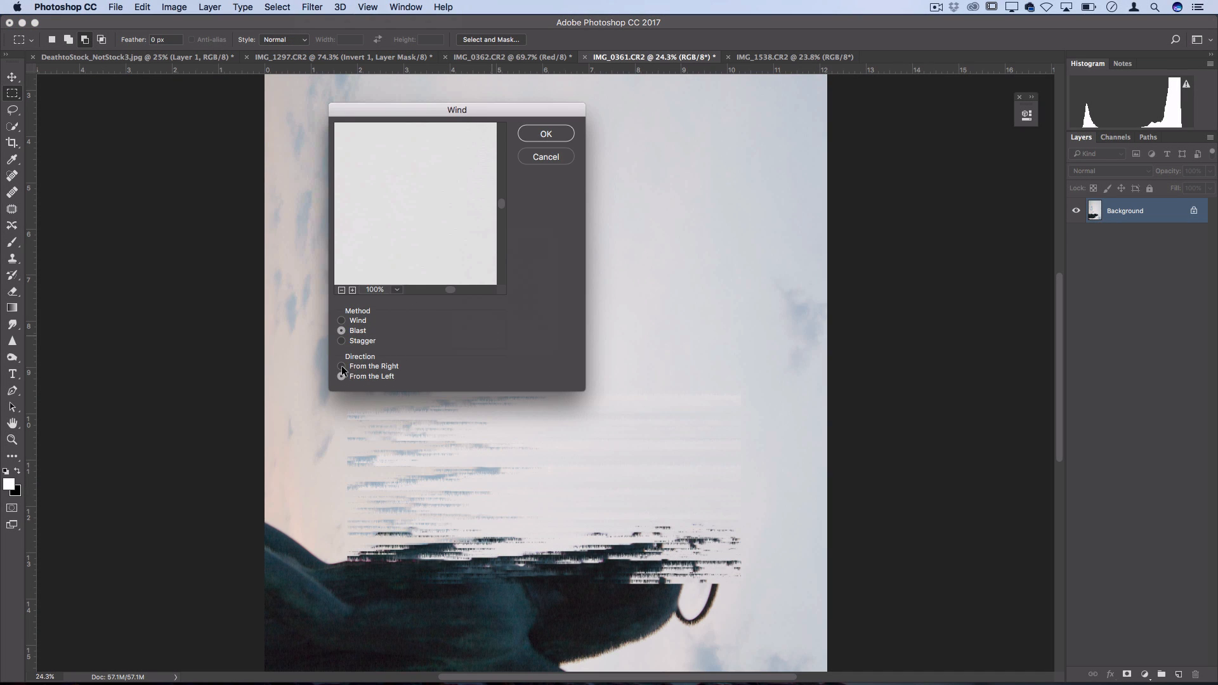
left_click(341, 377)
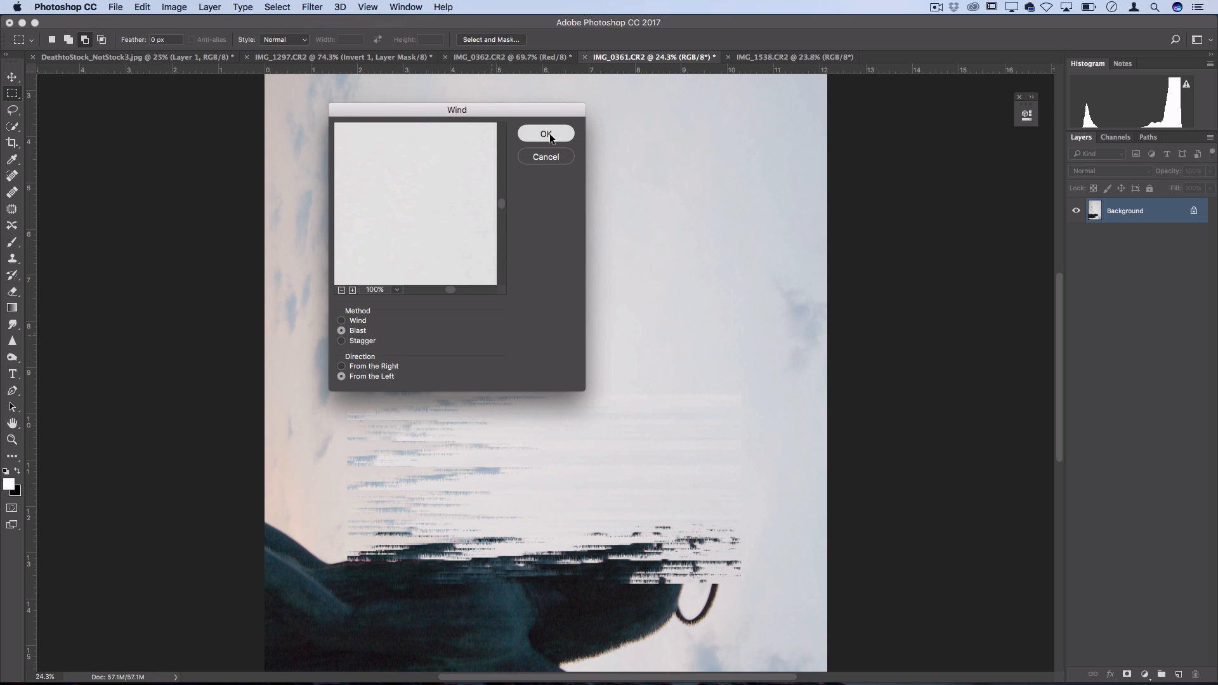
left_click(546, 133)
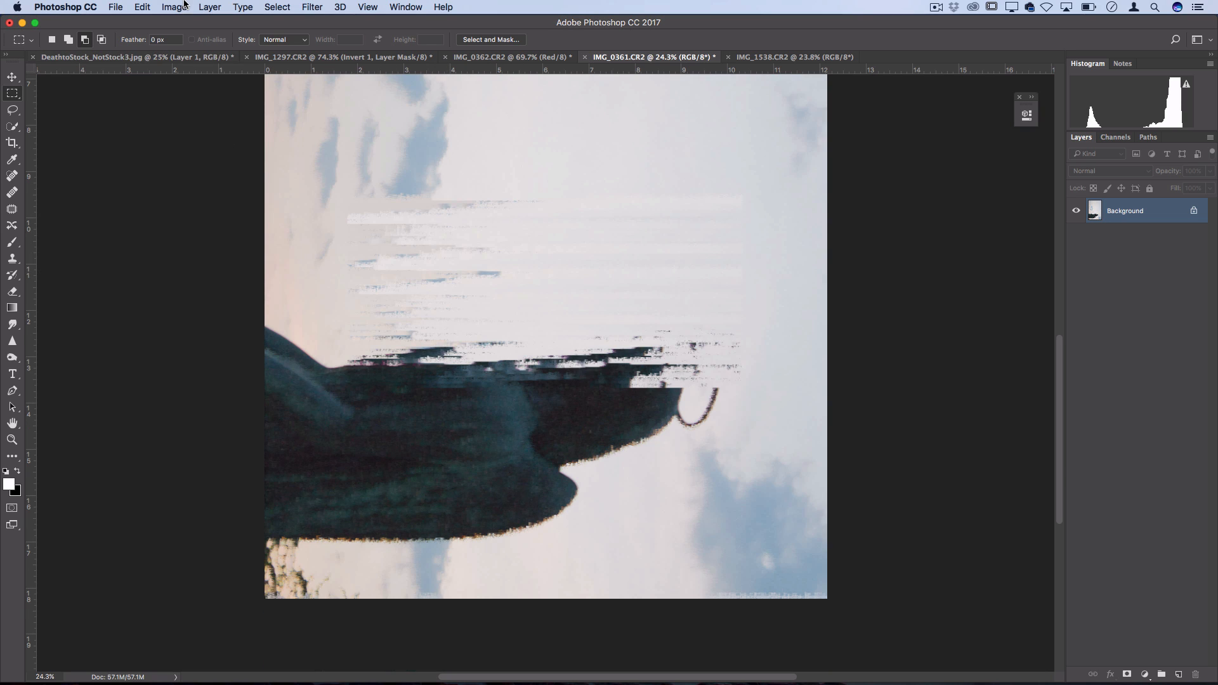
left_click(174, 7)
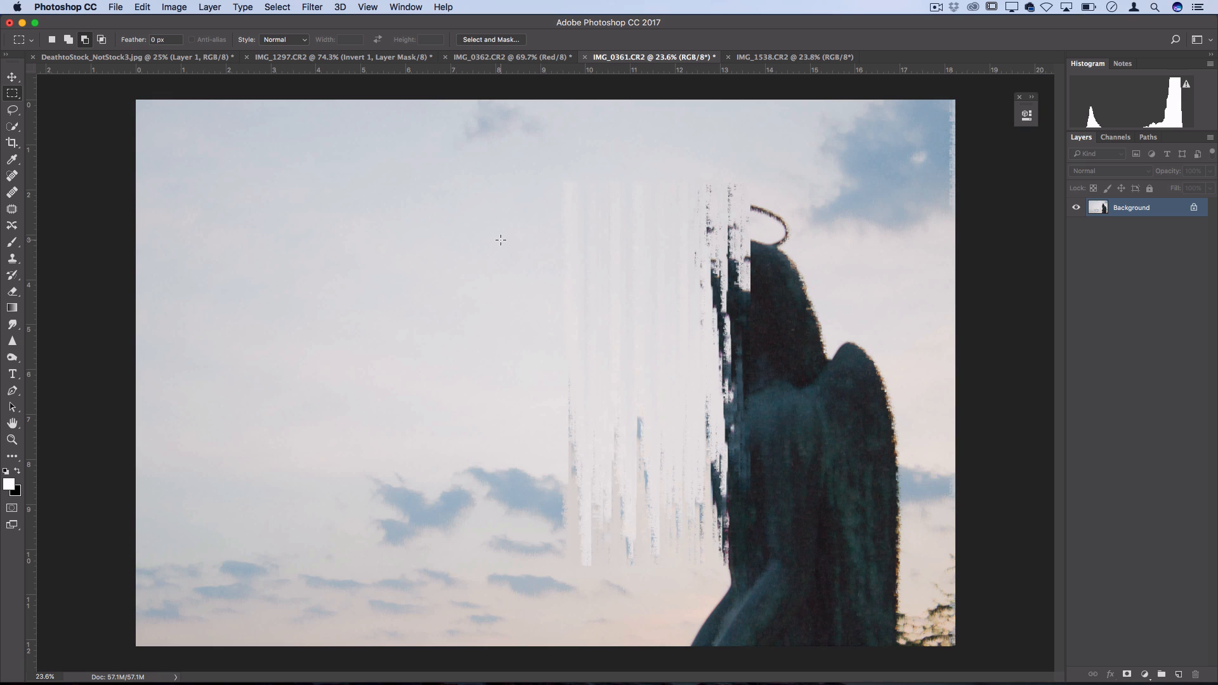
Apply an edge-speckling filter to the statue, then switch to the IMG_1538.CR2 shadows photo.
left_click(312, 7)
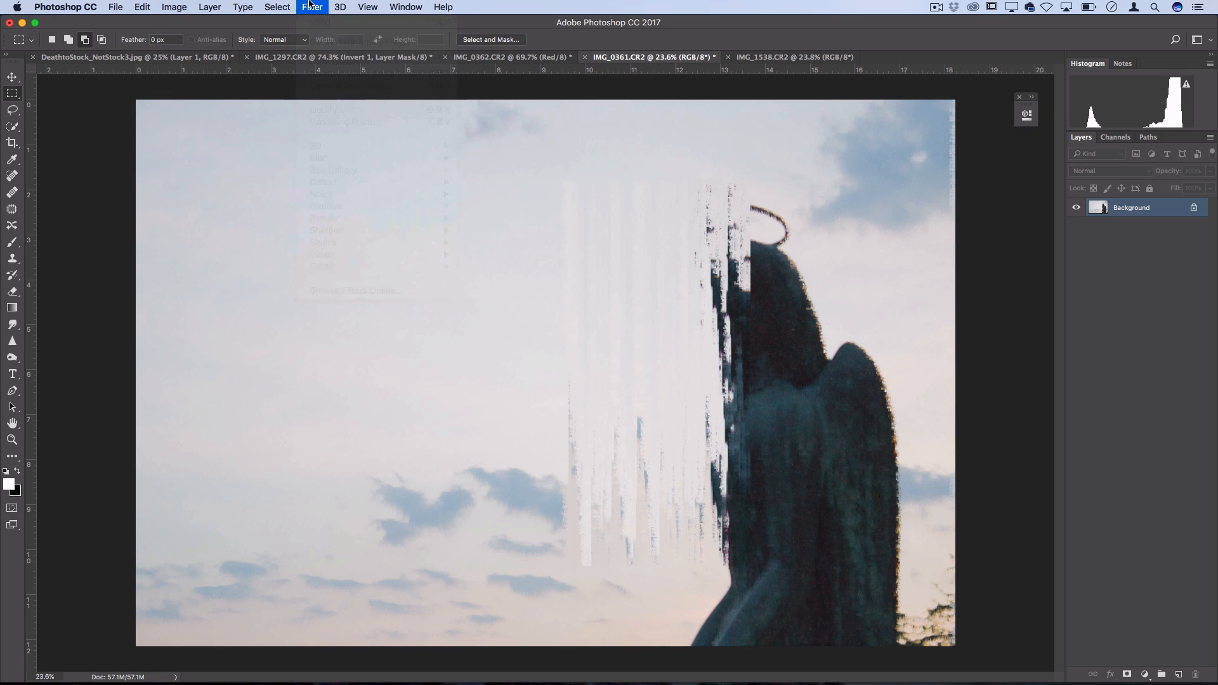
left_click(312, 7)
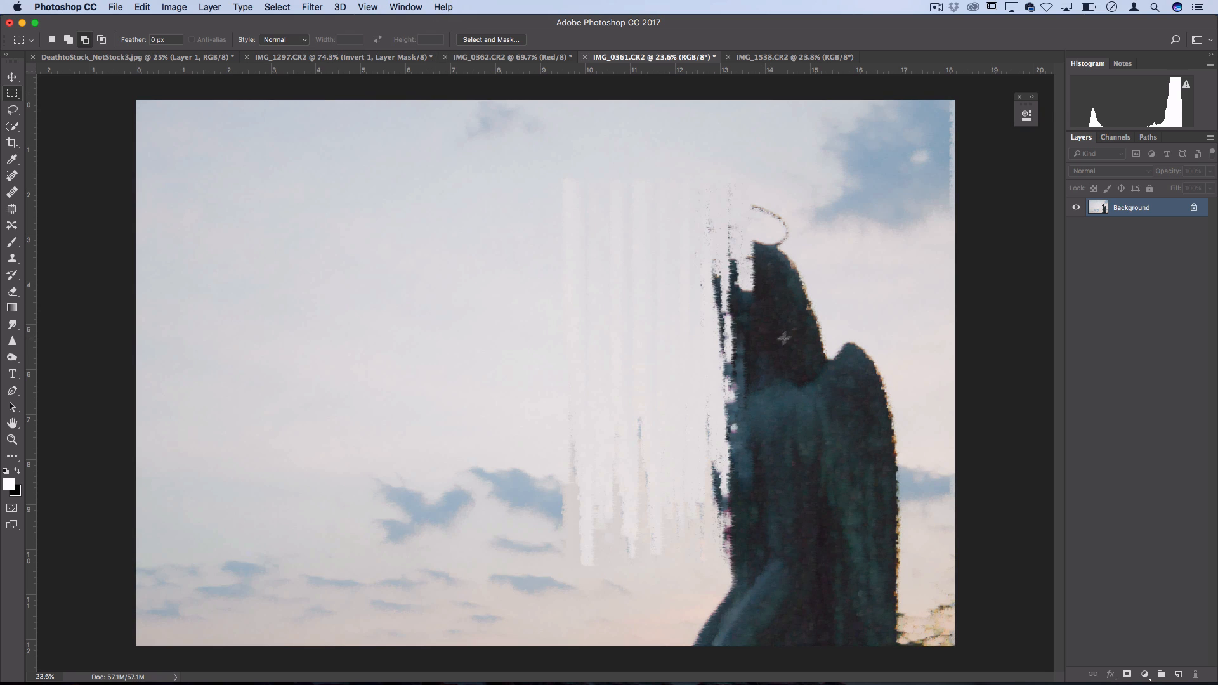
left_click(798, 56)
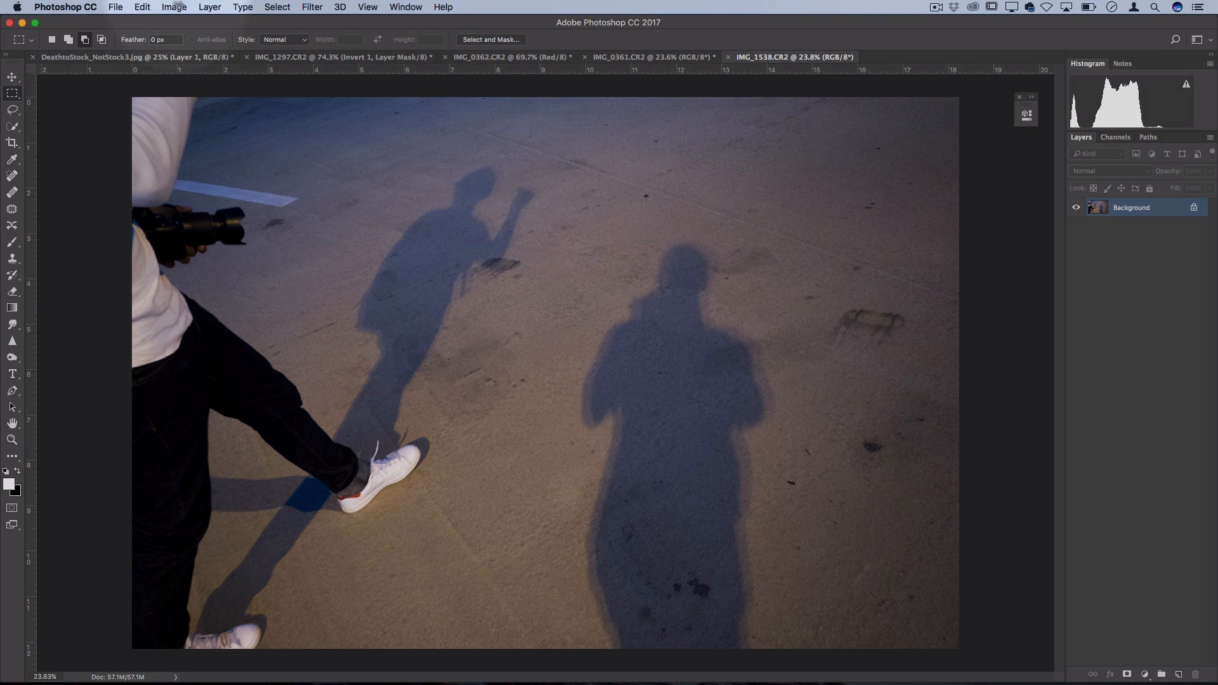
Add a Posterize adjustment layer over the shadows photo and toggle its eye to compare.
left_click(209, 7)
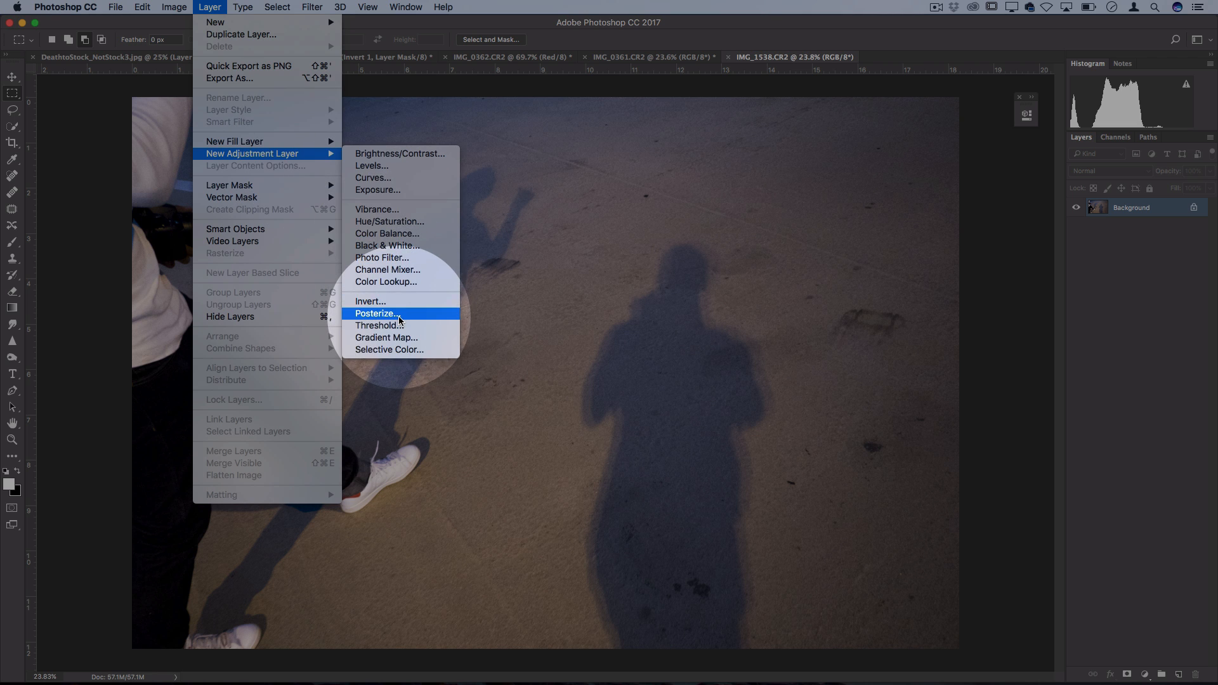
left_click(377, 313)
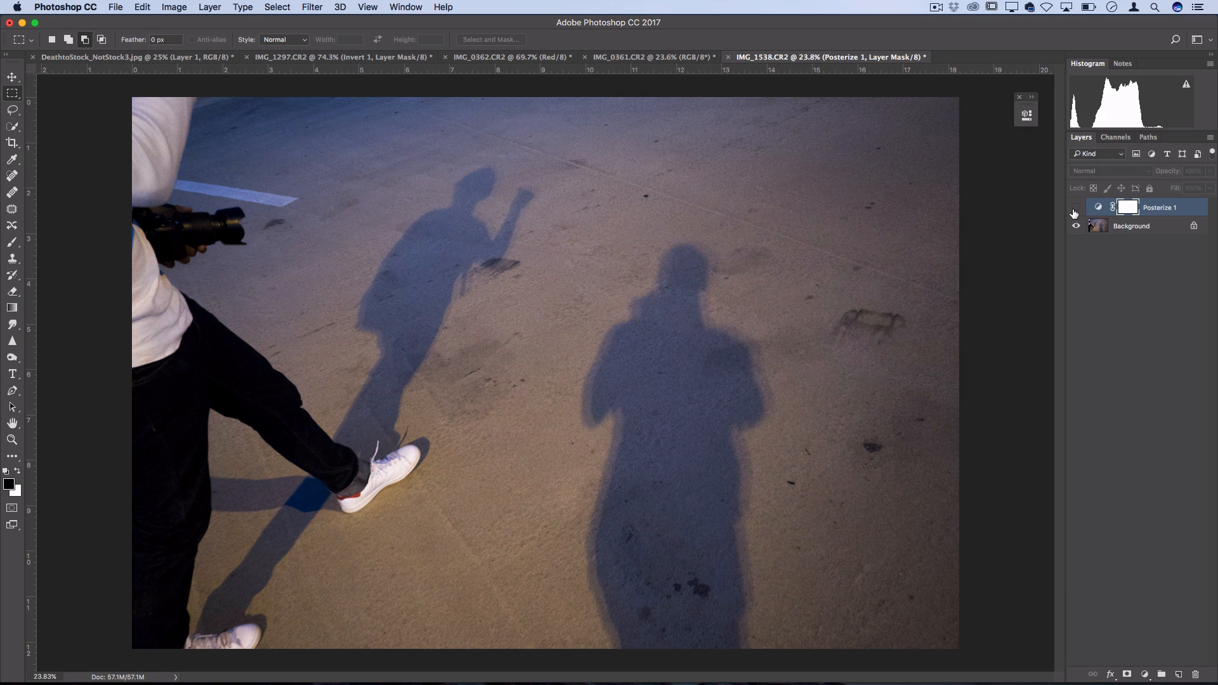
left_click(1076, 207)
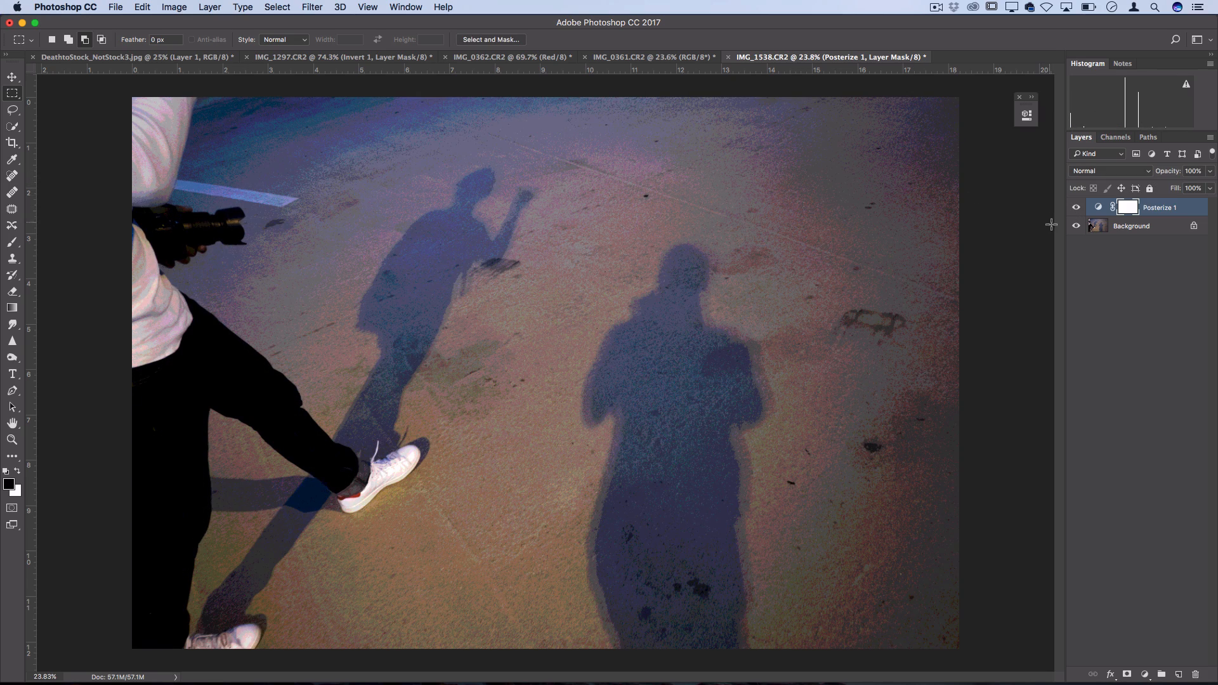
left_click(1098, 207)
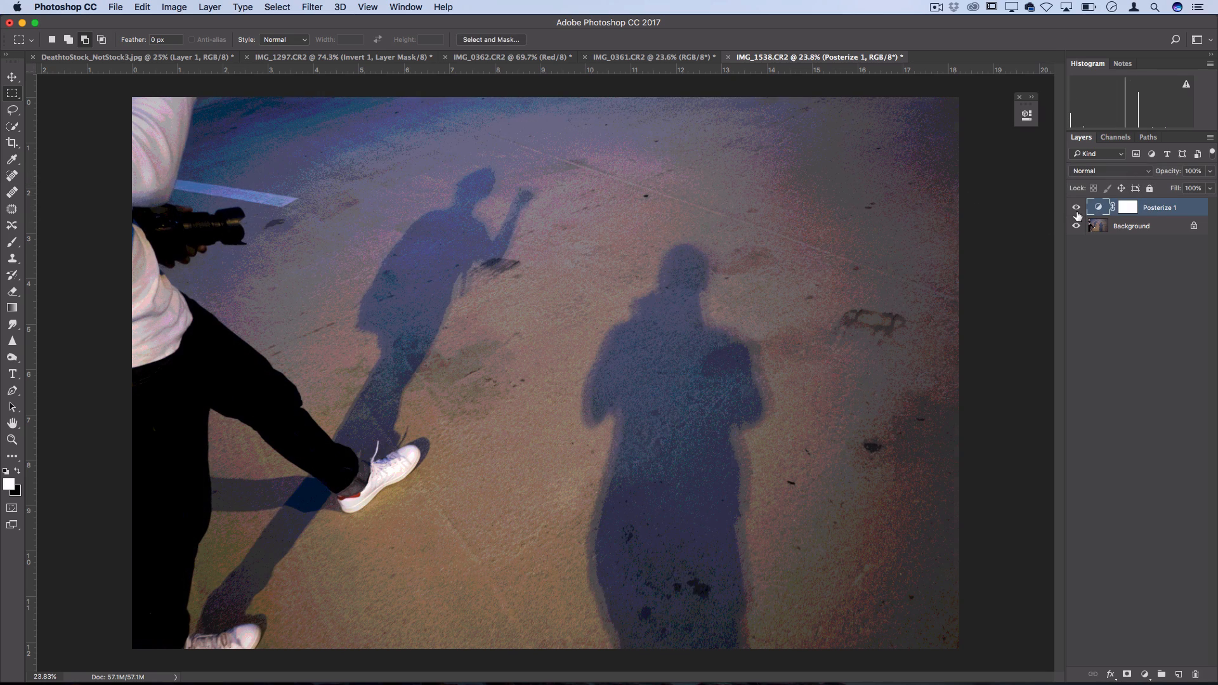
Stretch a one-pixel row into a glitch band, then choose the Single Column Marquee.
key("cmd+t")
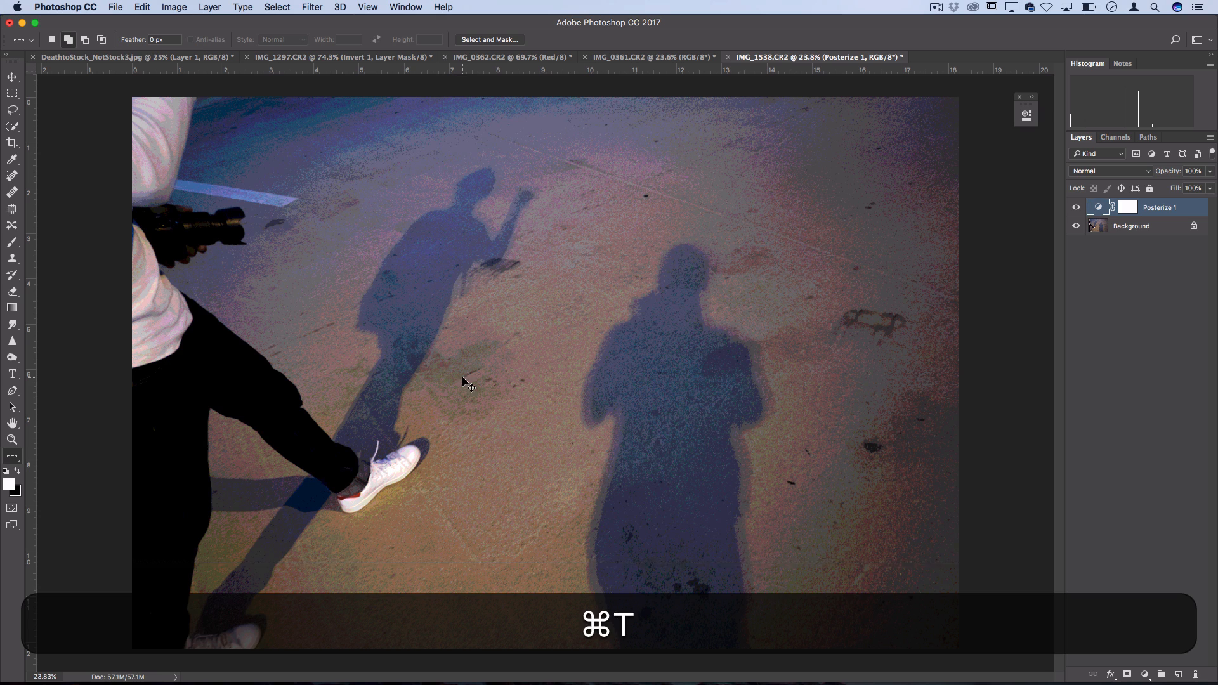
key("cmd+d")
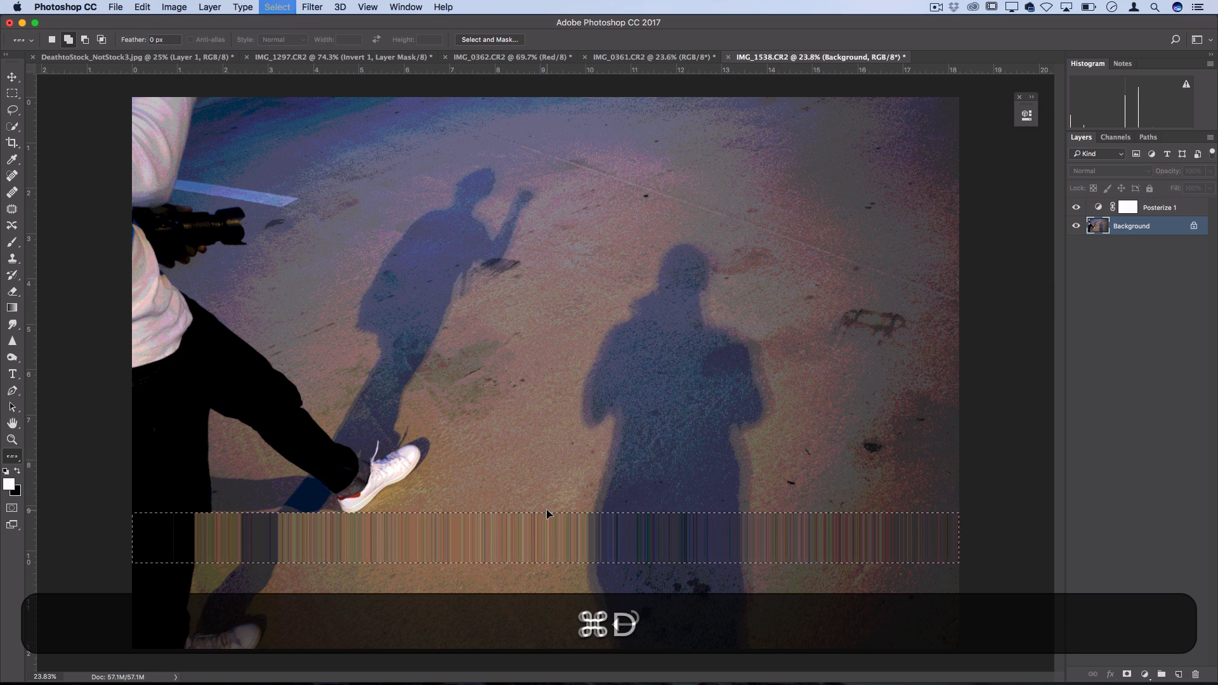
left_click(8, 93)
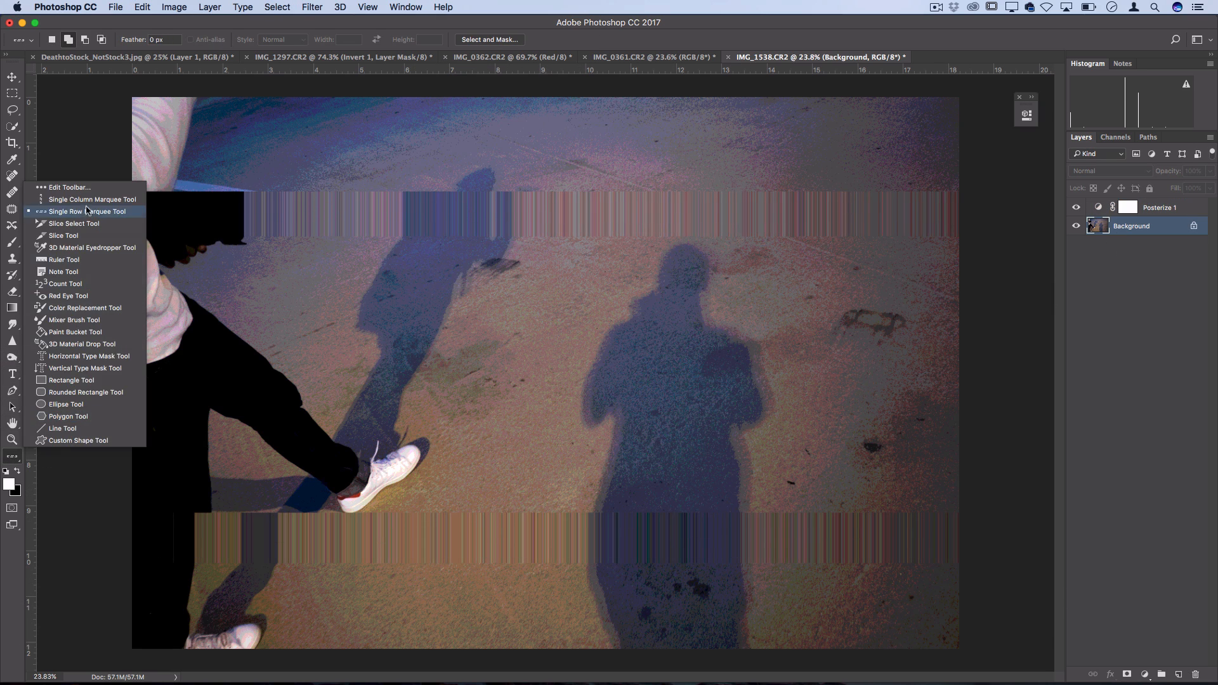
left_click(85, 199)
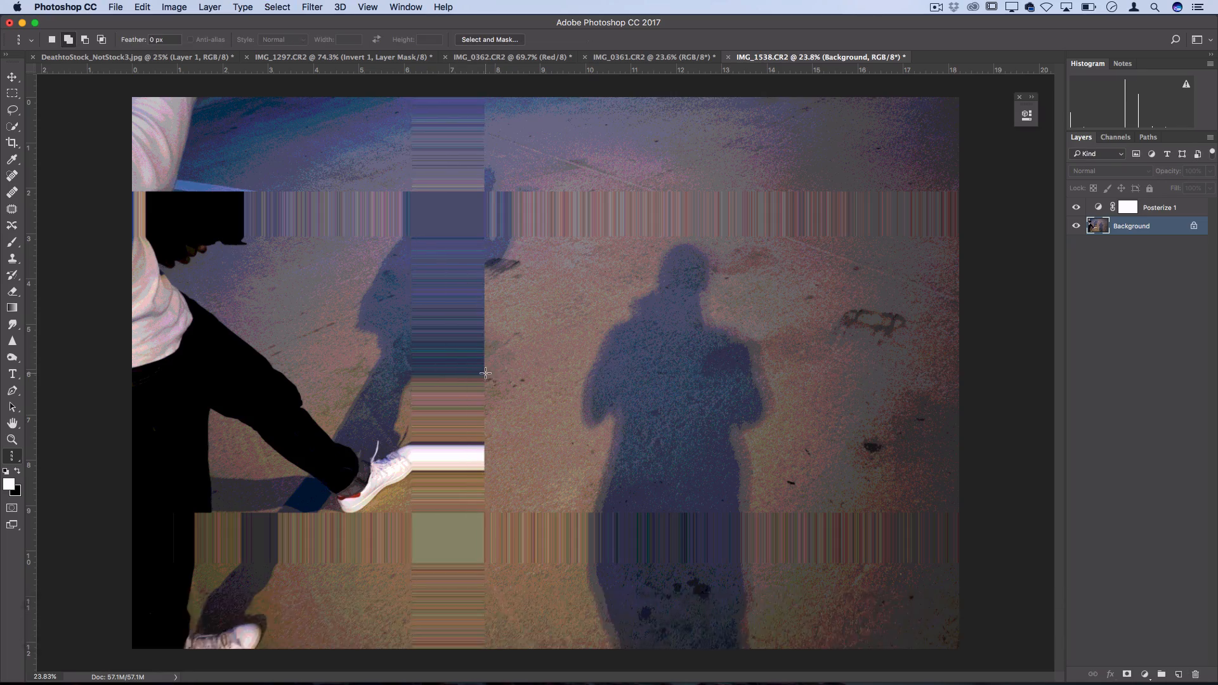